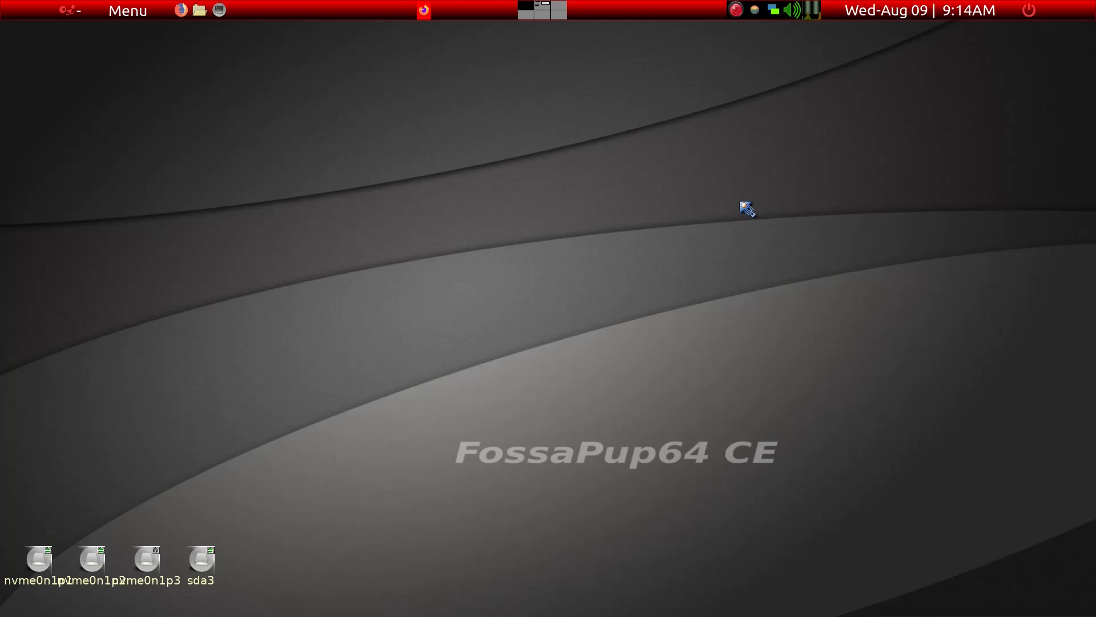
mouse_move(678, 294)
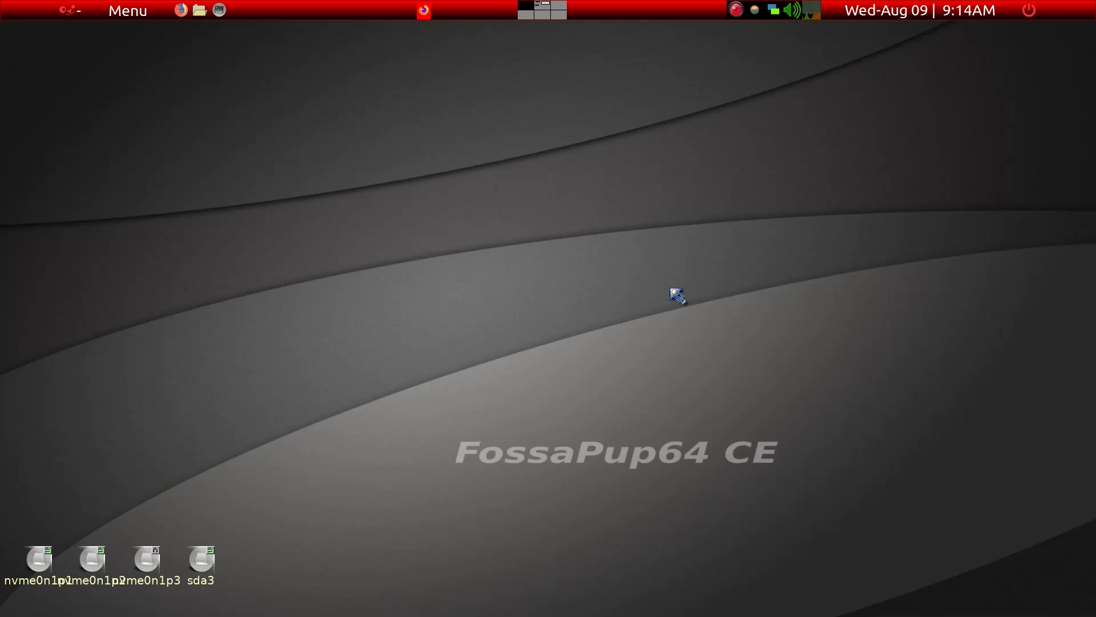
mouse_move(441, 46)
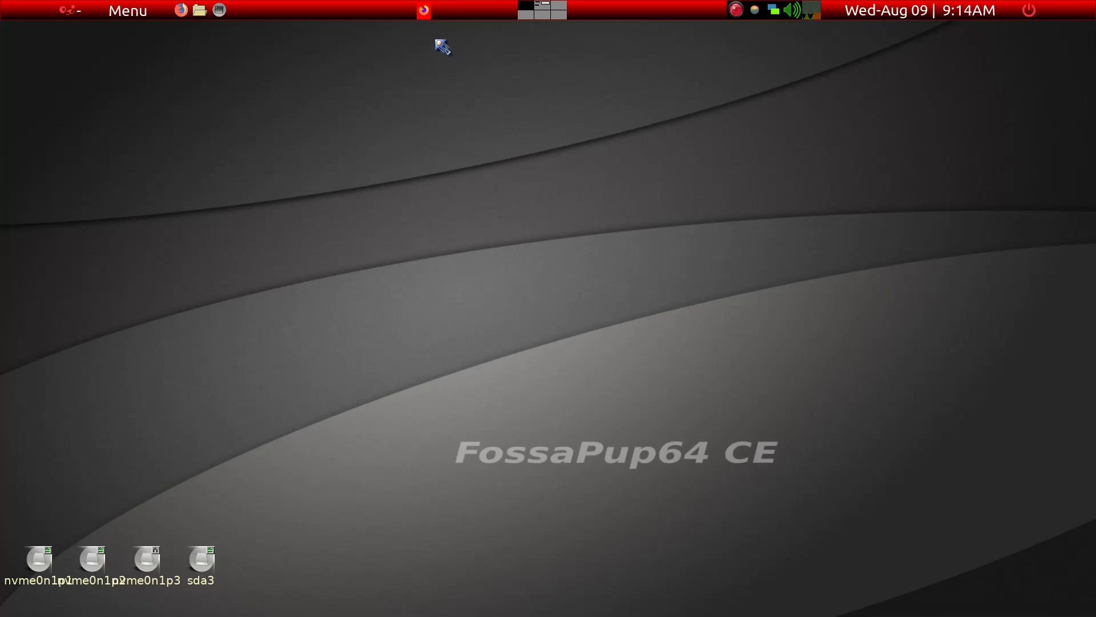
mouse_move(582, 385)
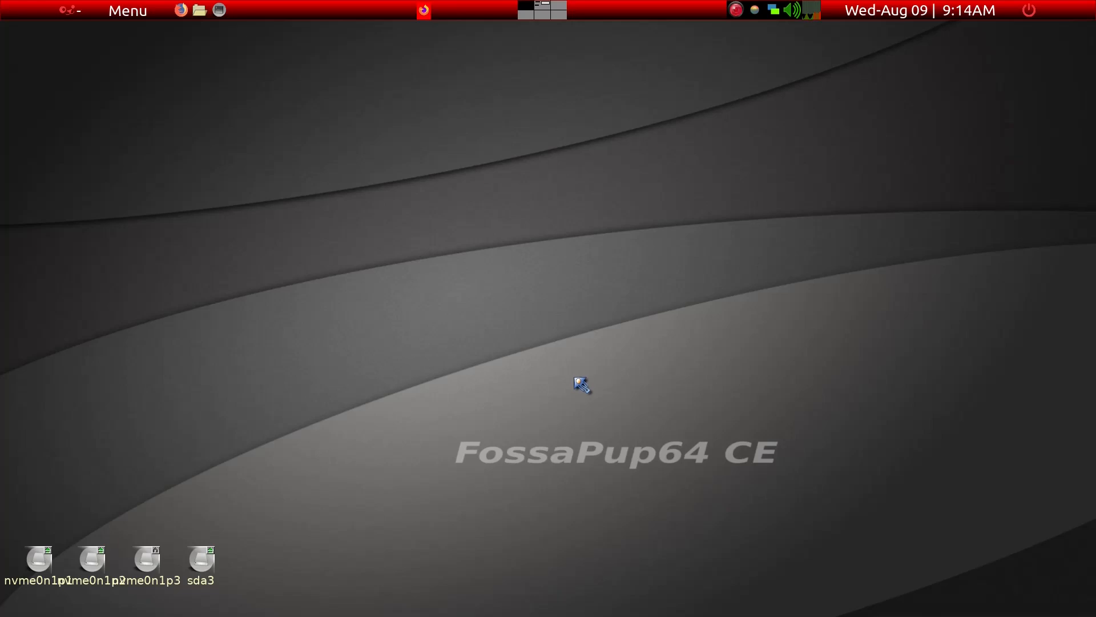
mouse_move(762, 460)
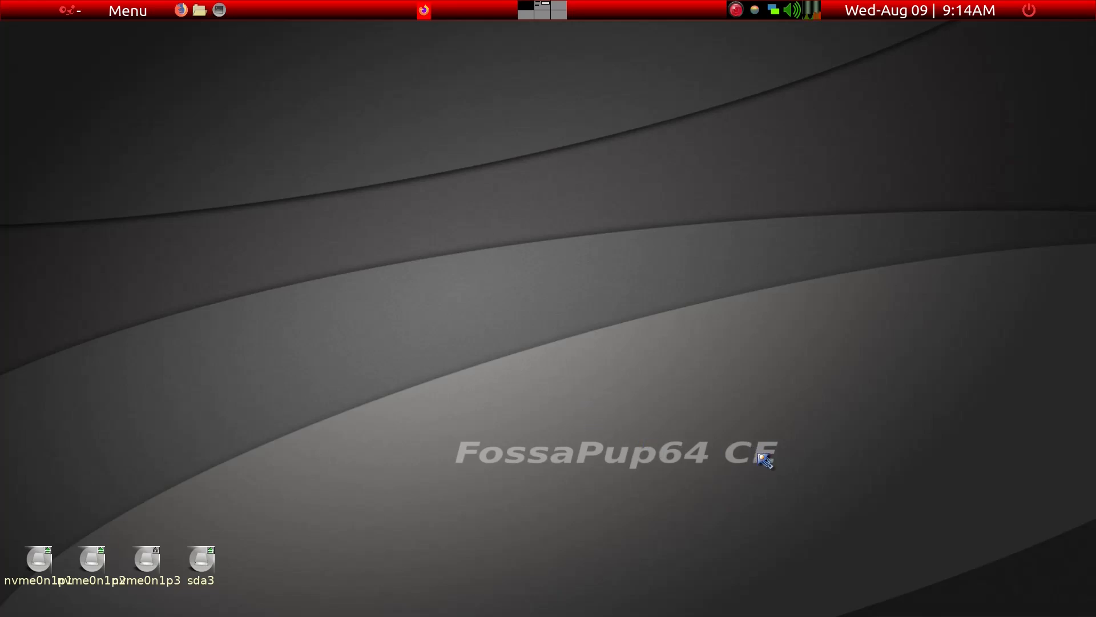
mouse_move(764, 454)
type("apt")
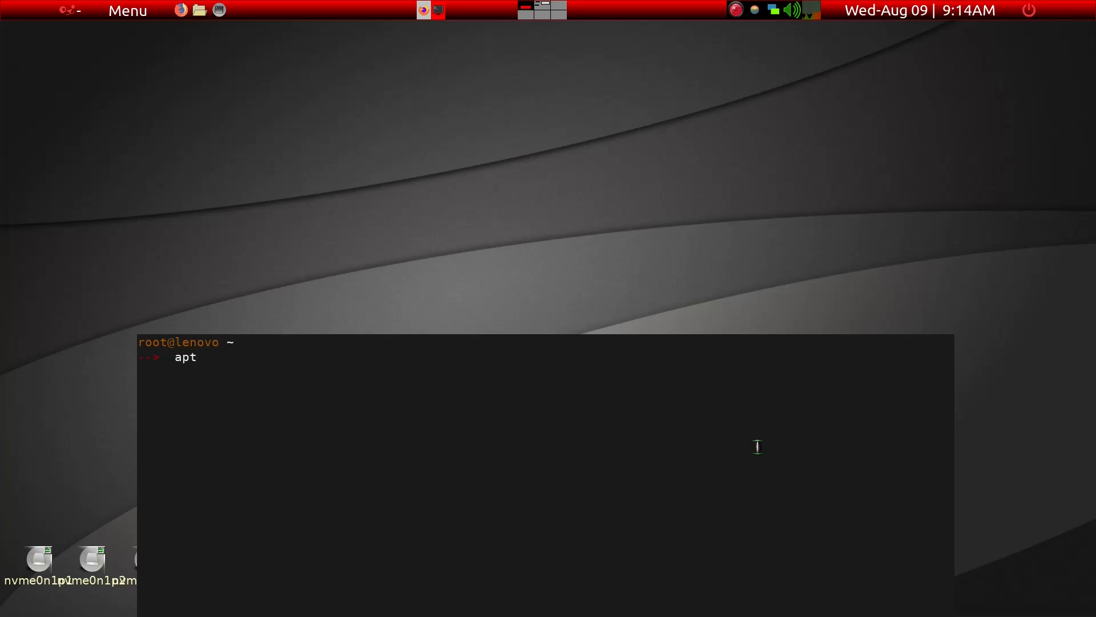
Step: Run the apt command at the root shell prompt
key("Return")
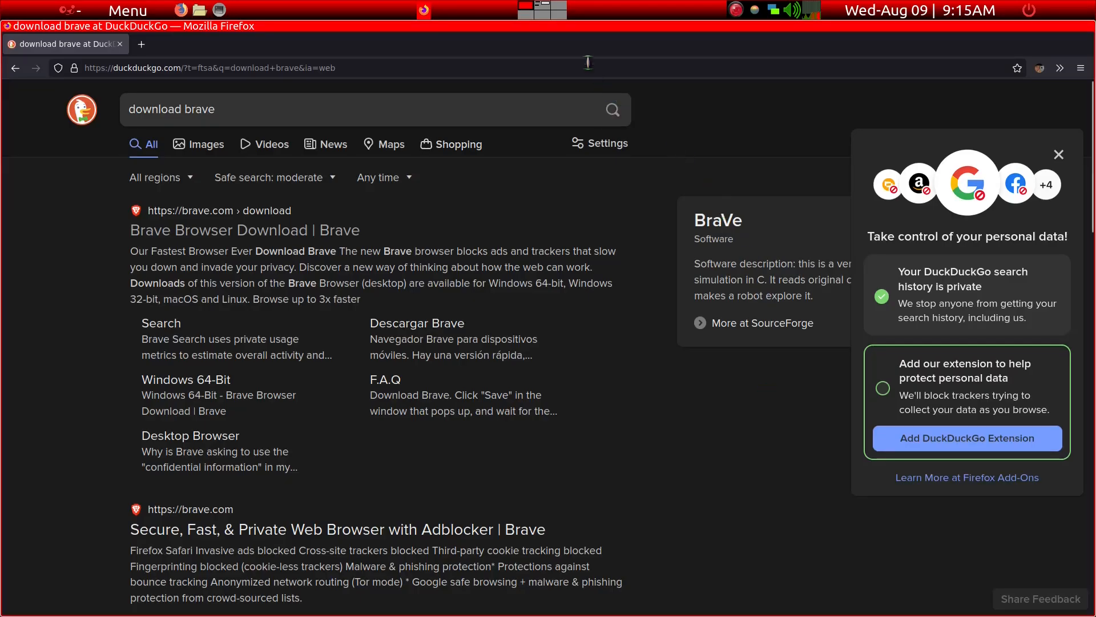
Step: Follow the 'Brave Browser Download | Brave' result to Brave's official download page
left_click(322, 110)
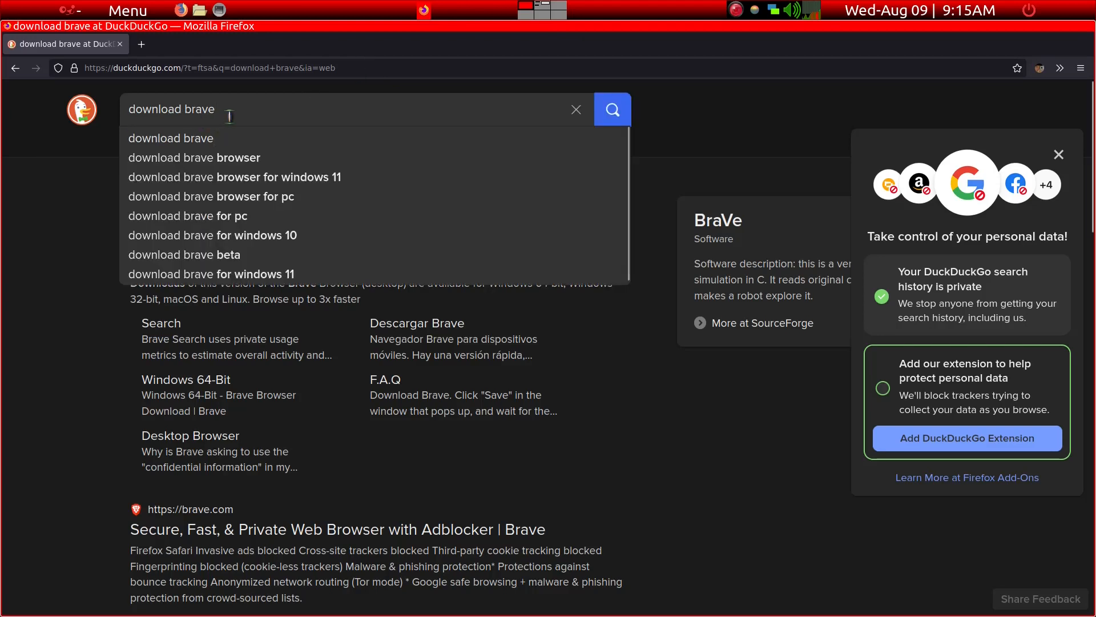
mouse_move(777, 107)
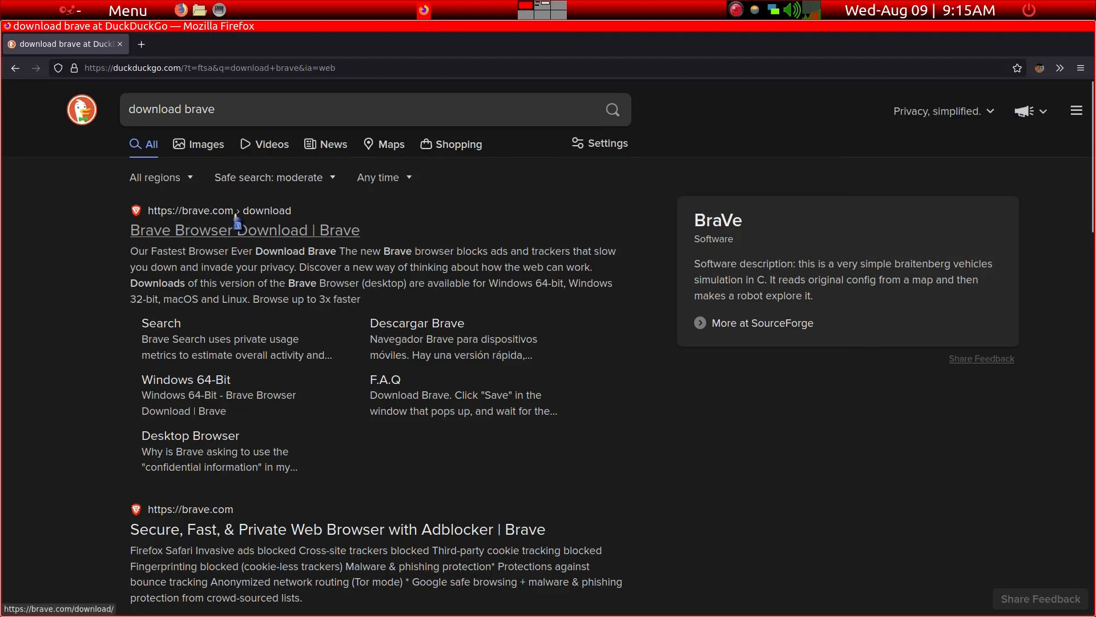
left_click(244, 230)
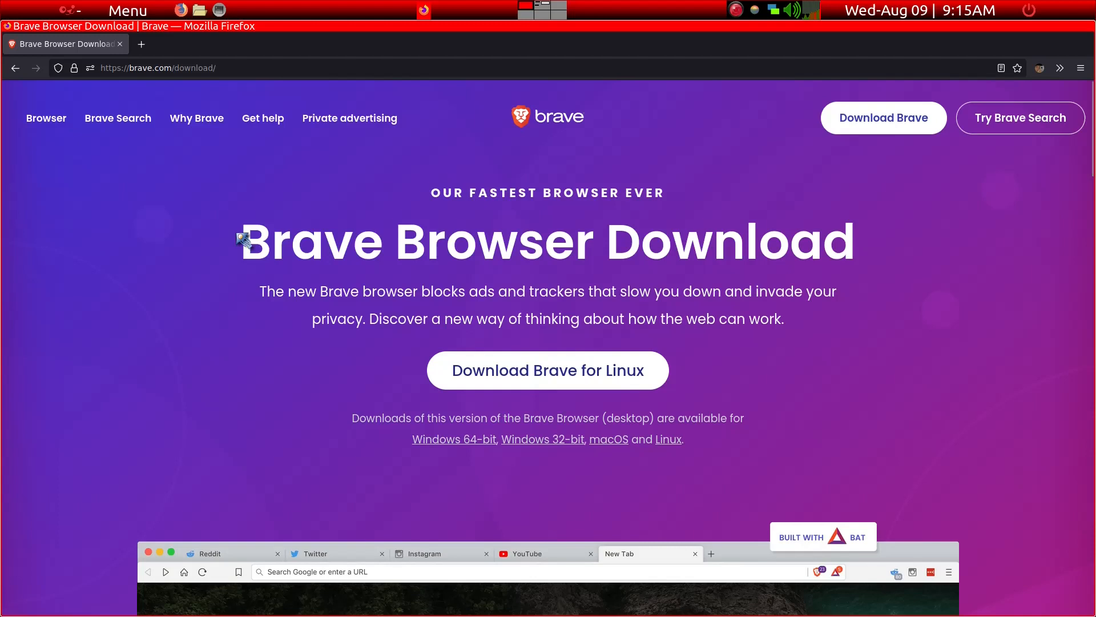
mouse_move(709, 323)
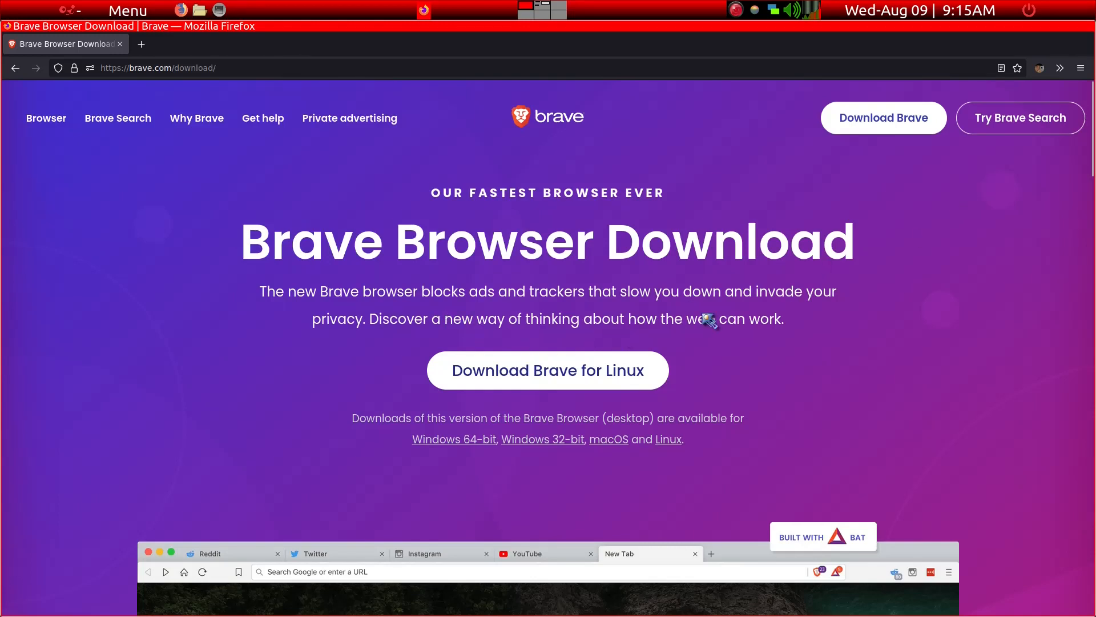
scroll("down", 3)
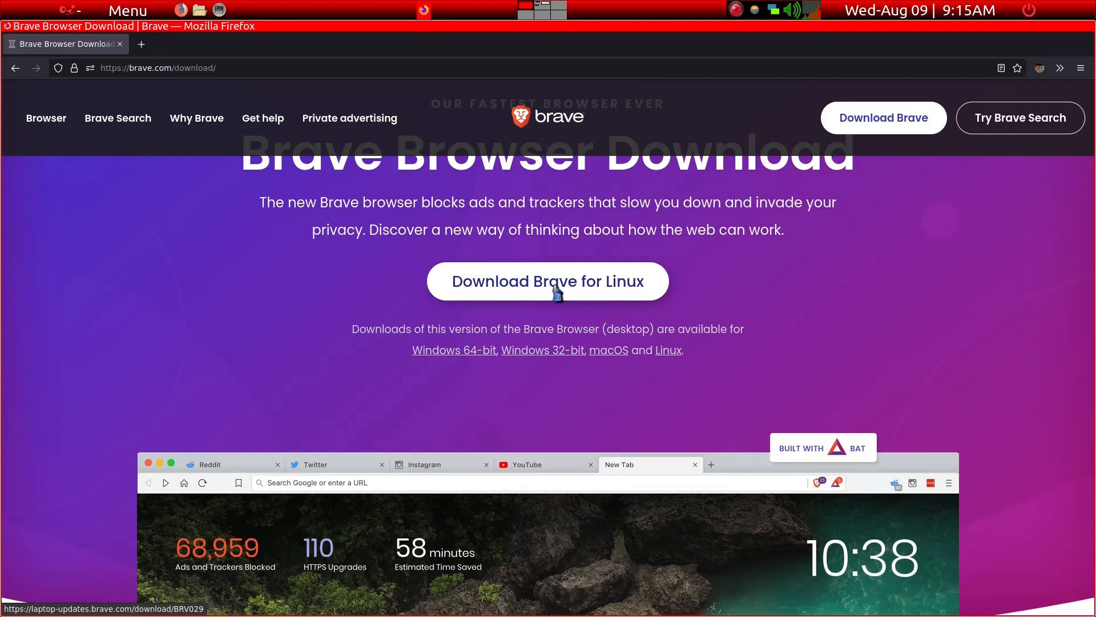
Step: Go to Brave's Linux install page and skim the Debian/Ubuntu release-channel commands
left_click(547, 281)
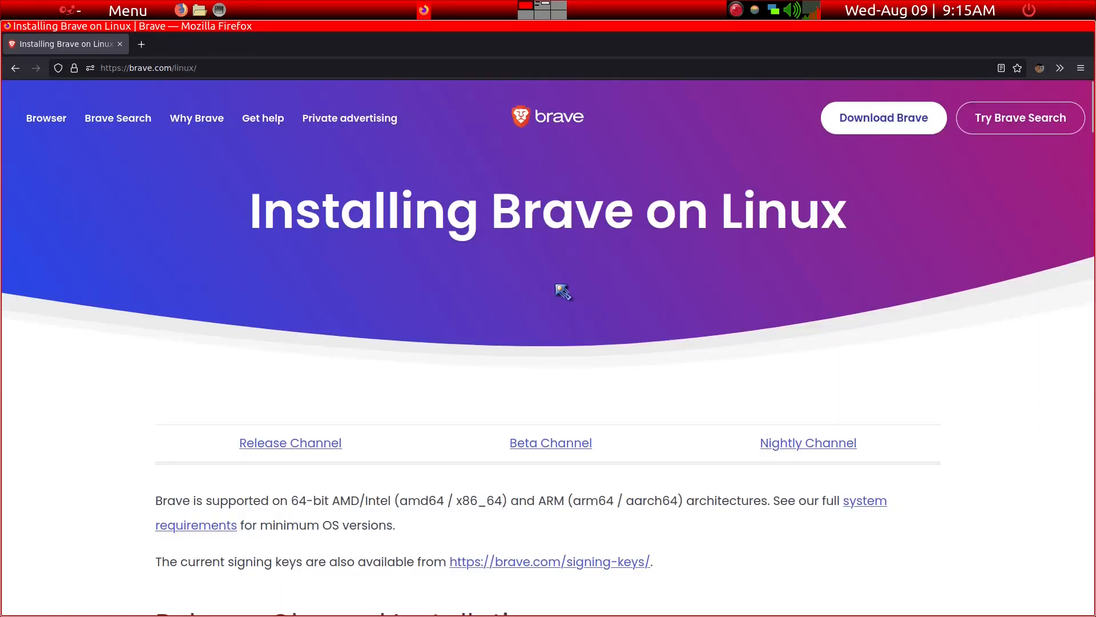
mouse_move(734, 289)
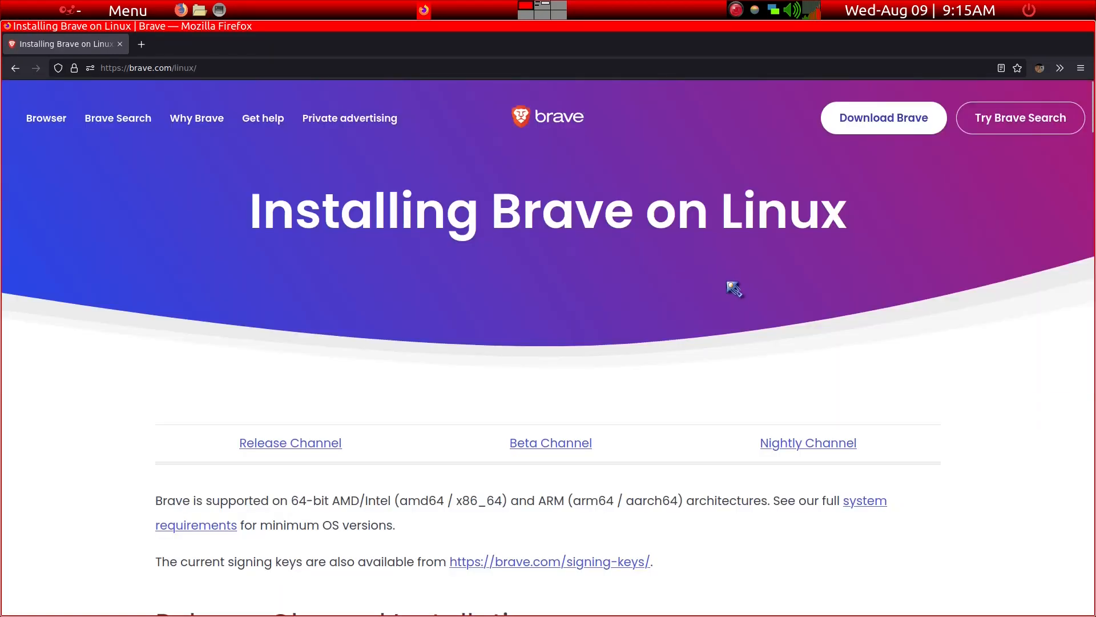
scroll("down", 3)
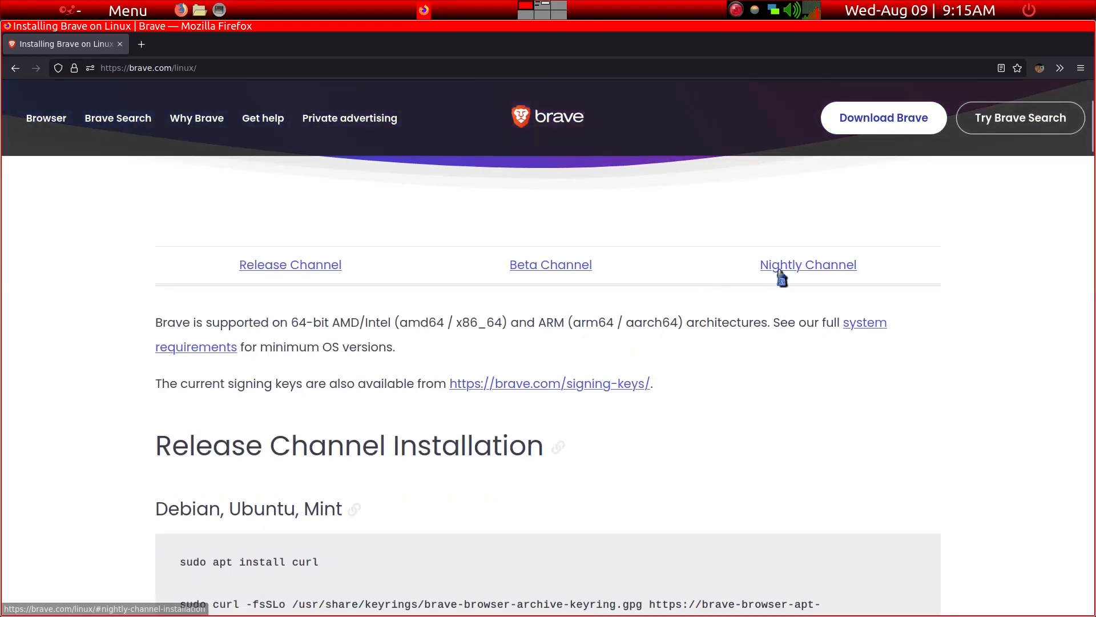
scroll("down", 3)
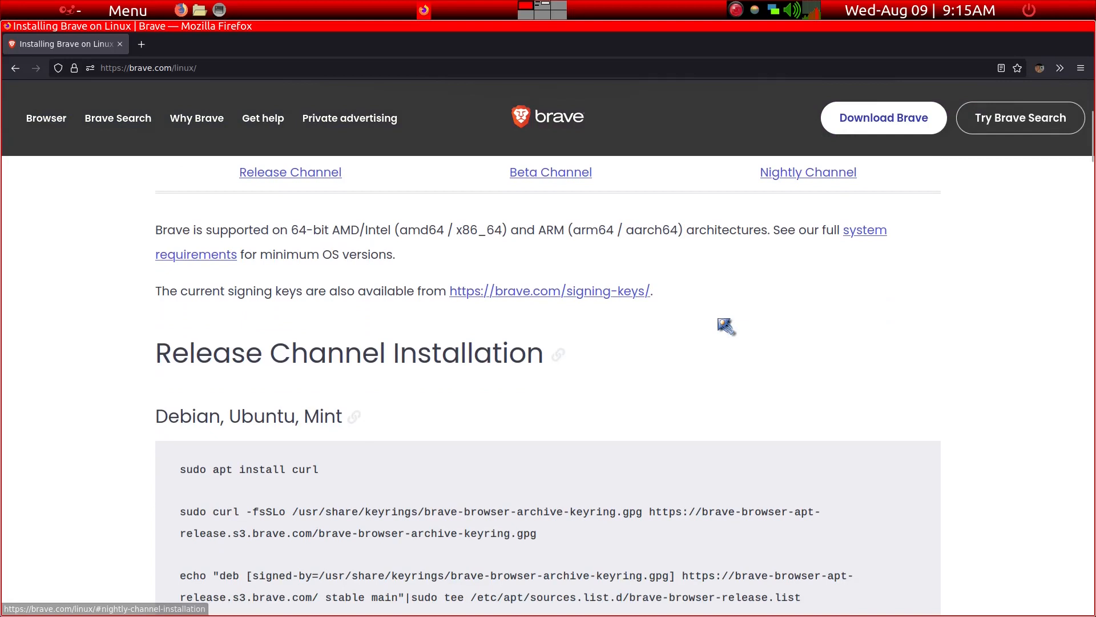
scroll("down", 3)
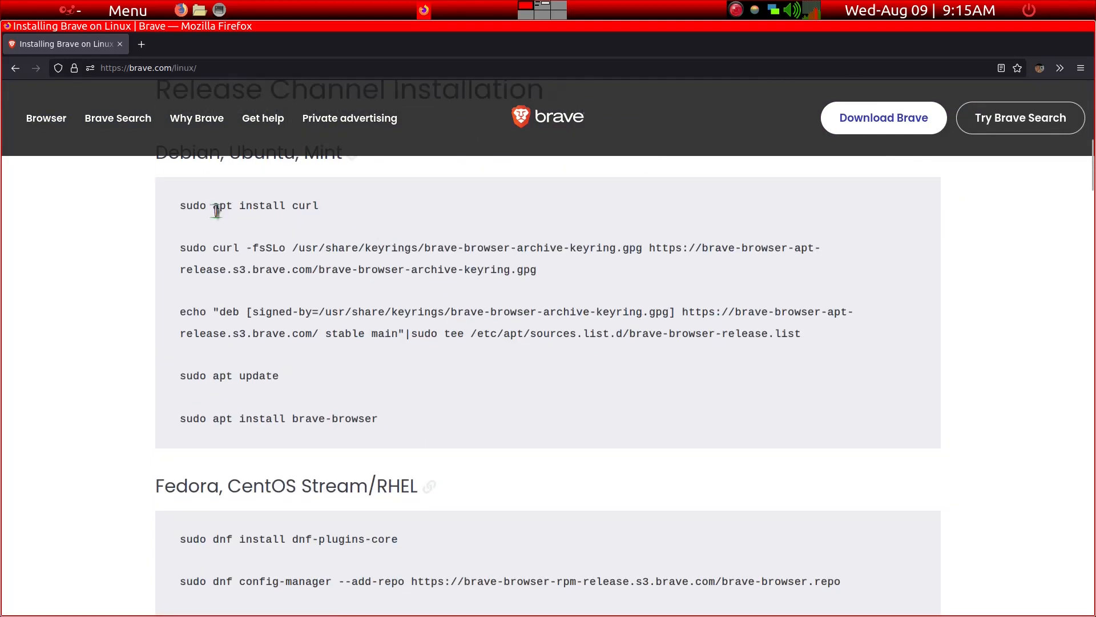
scroll("up", 3)
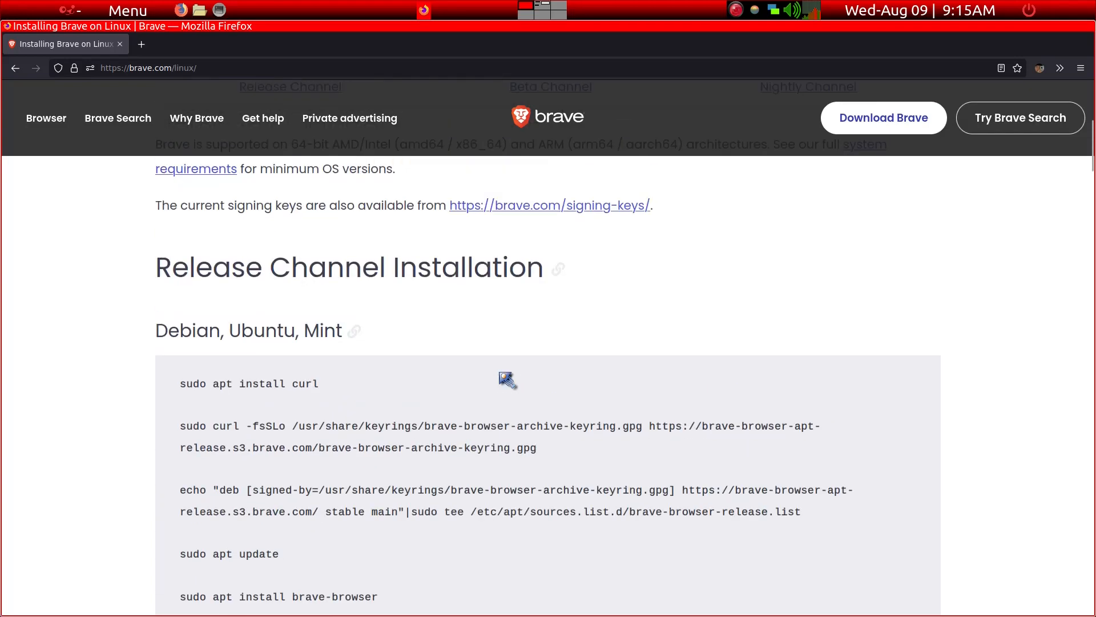
scroll("down", 3)
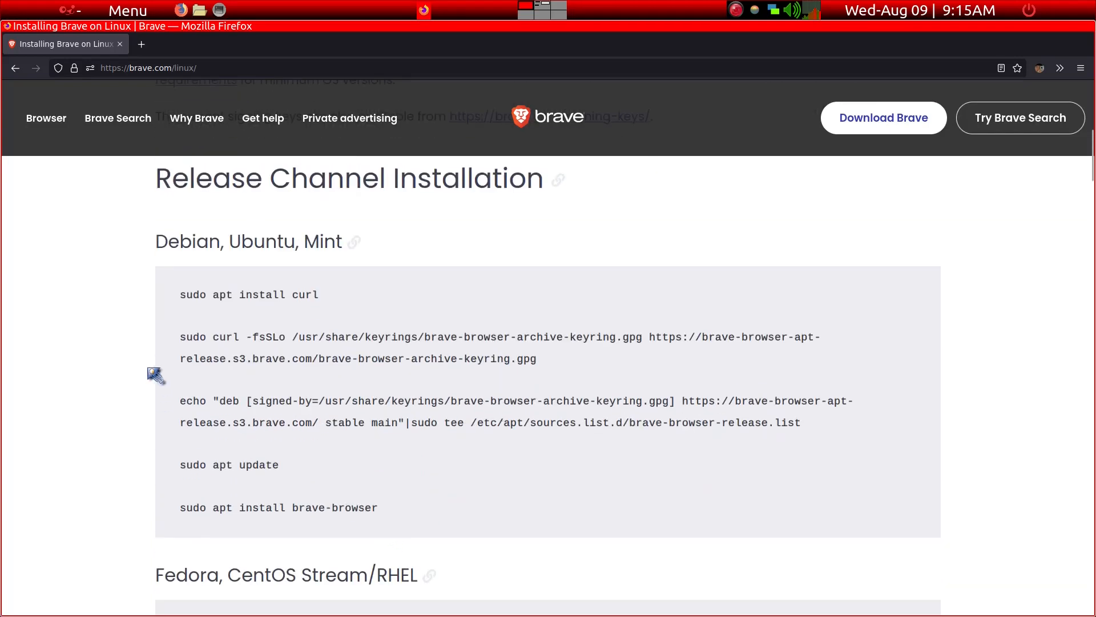
mouse_move(339, 295)
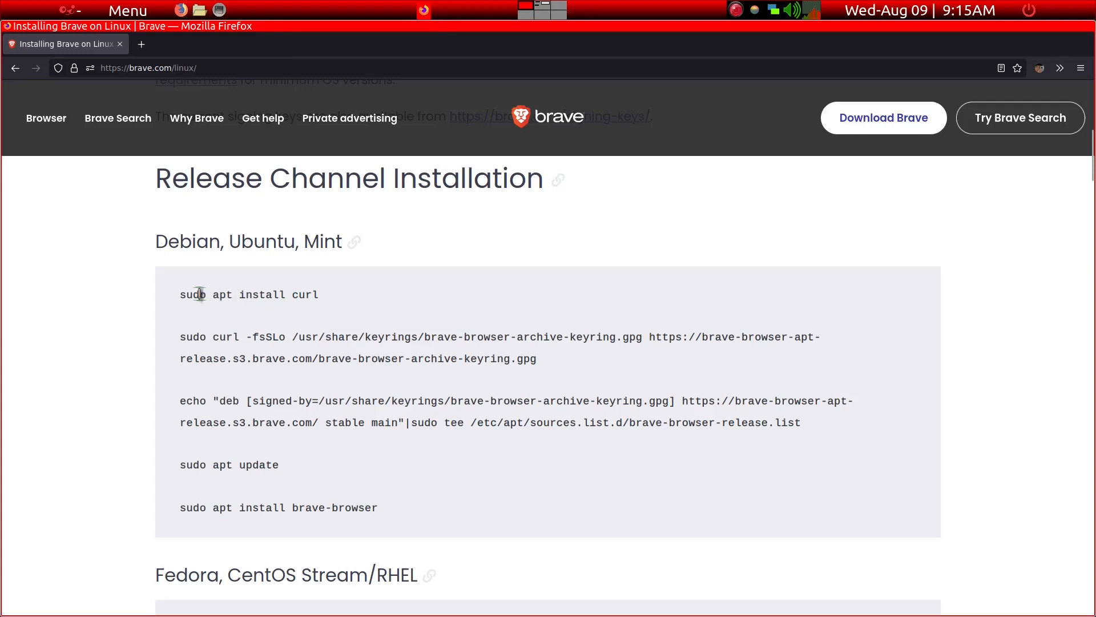
mouse_move(273, 316)
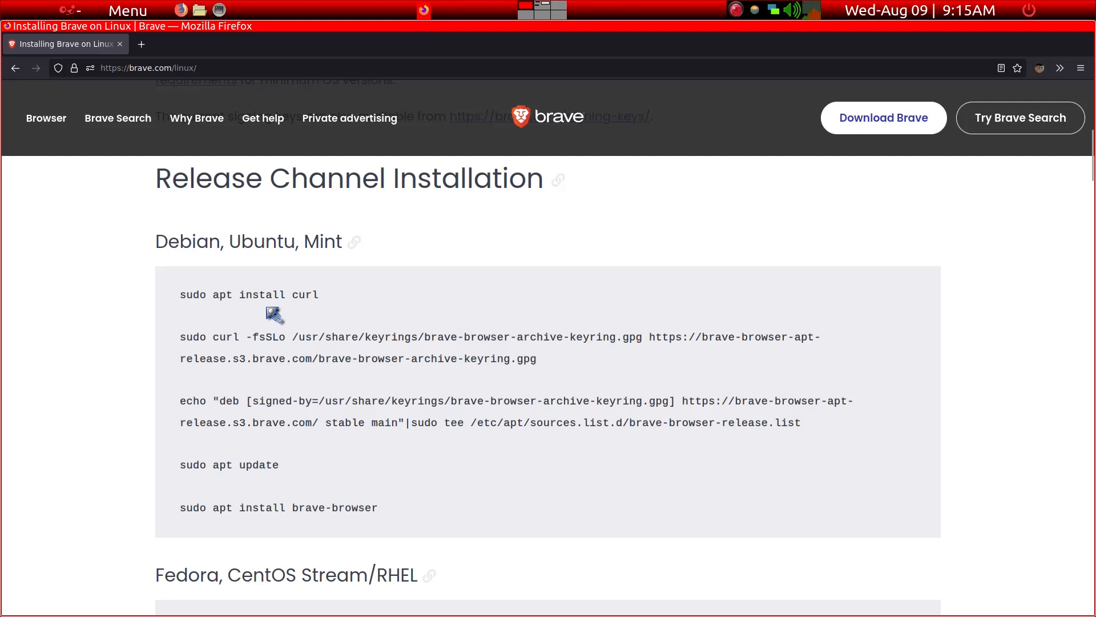
scroll("up", 3)
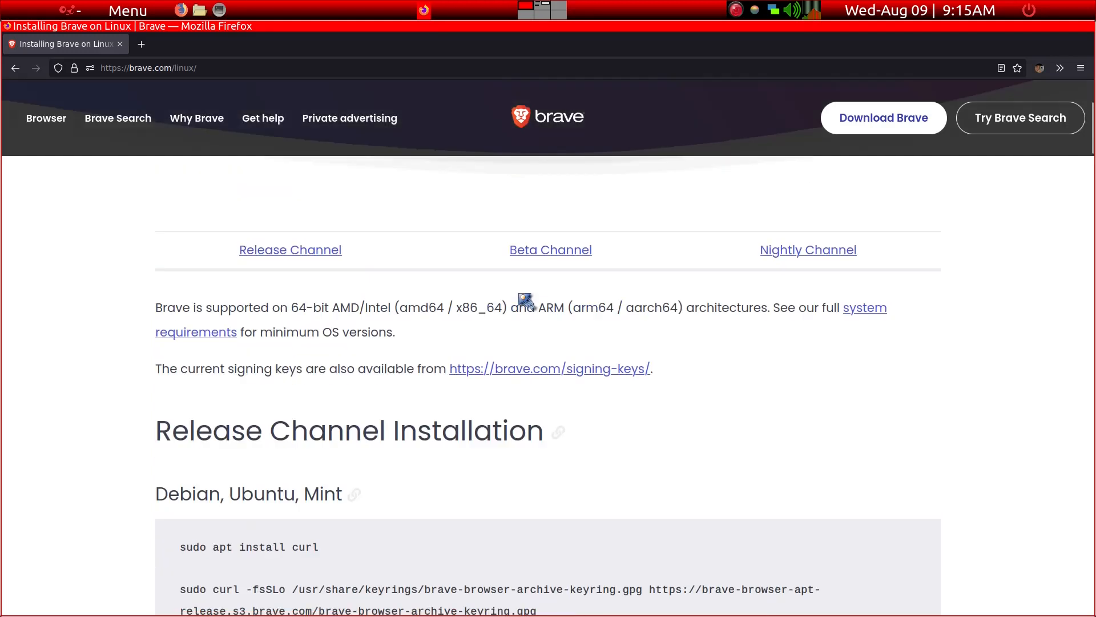
scroll("up", 3)
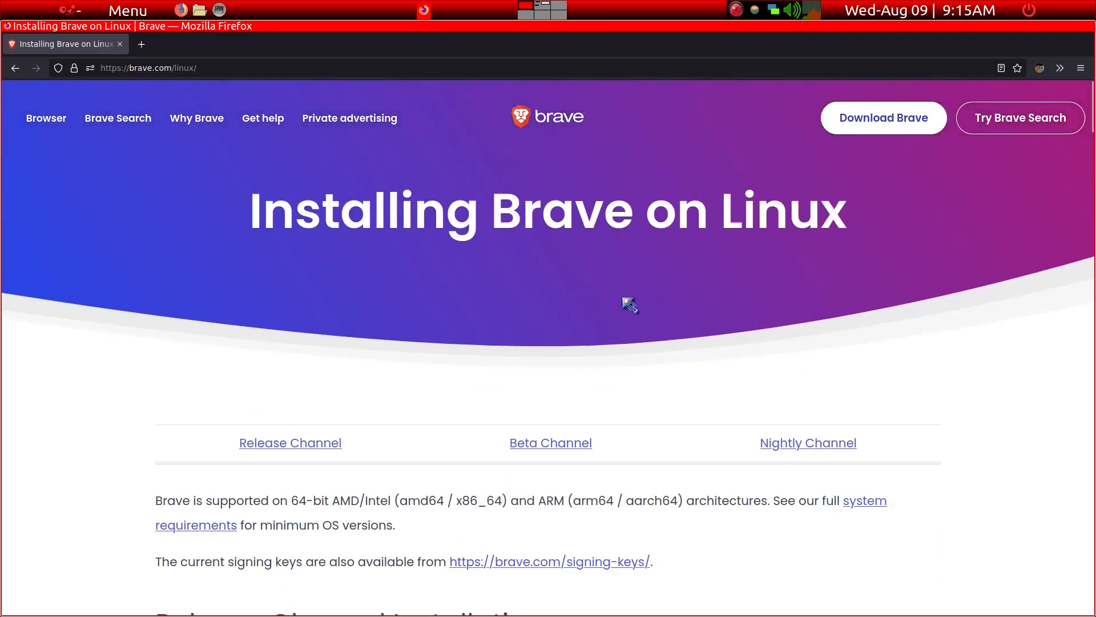
mouse_move(807, 443)
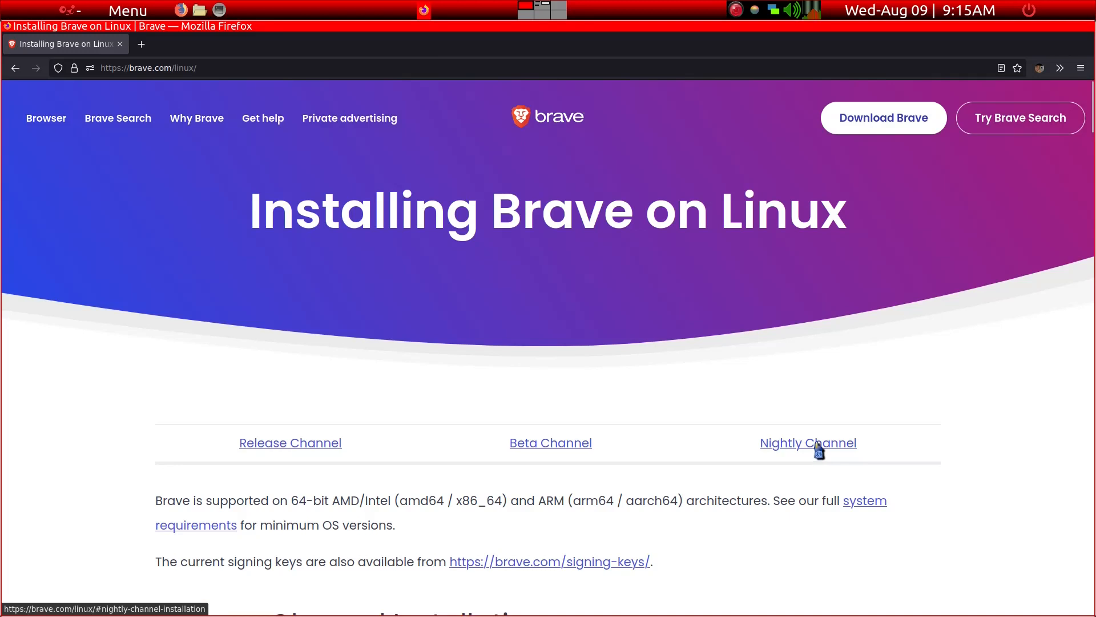
Step: Jump to the Nightly Channel section and follow the 'available on GitHub' link to Brave's releases
left_click(807, 443)
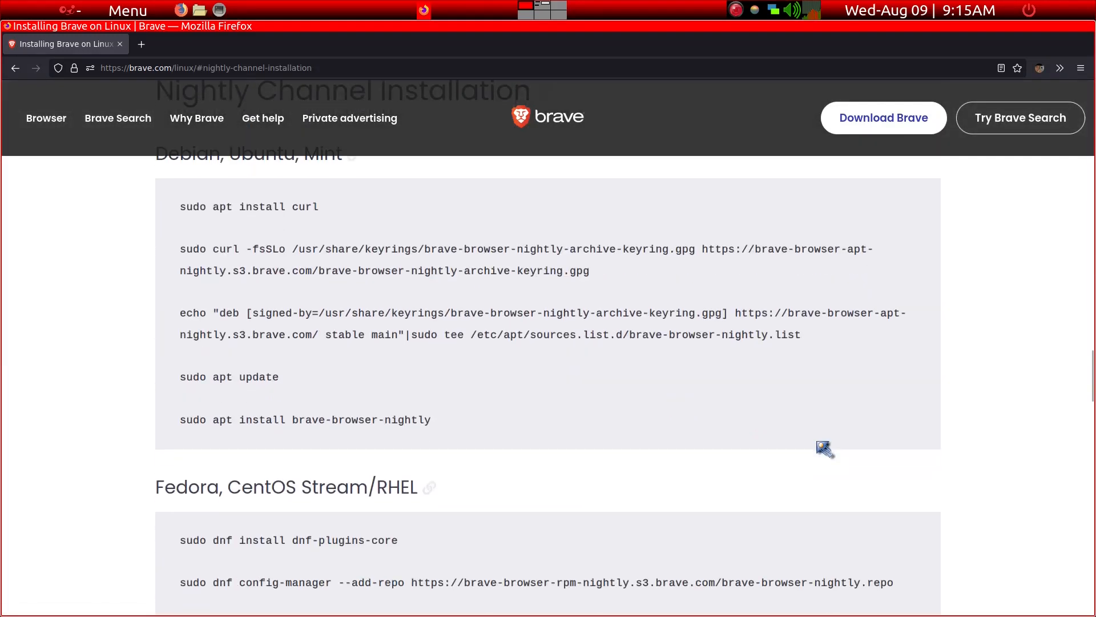
scroll("down", 3)
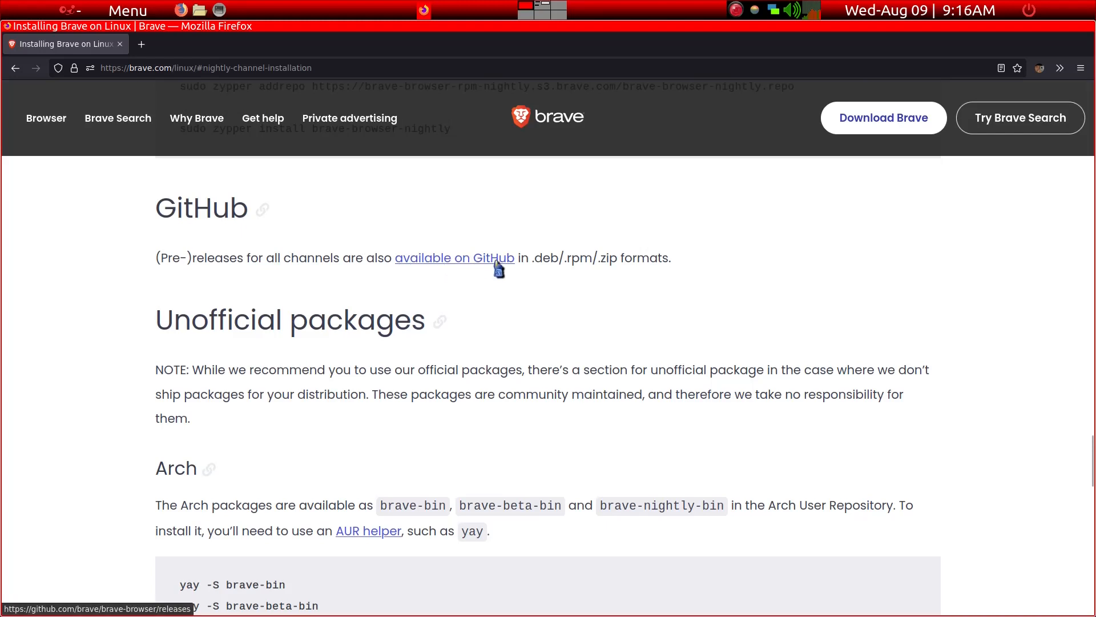
mouse_move(443, 269)
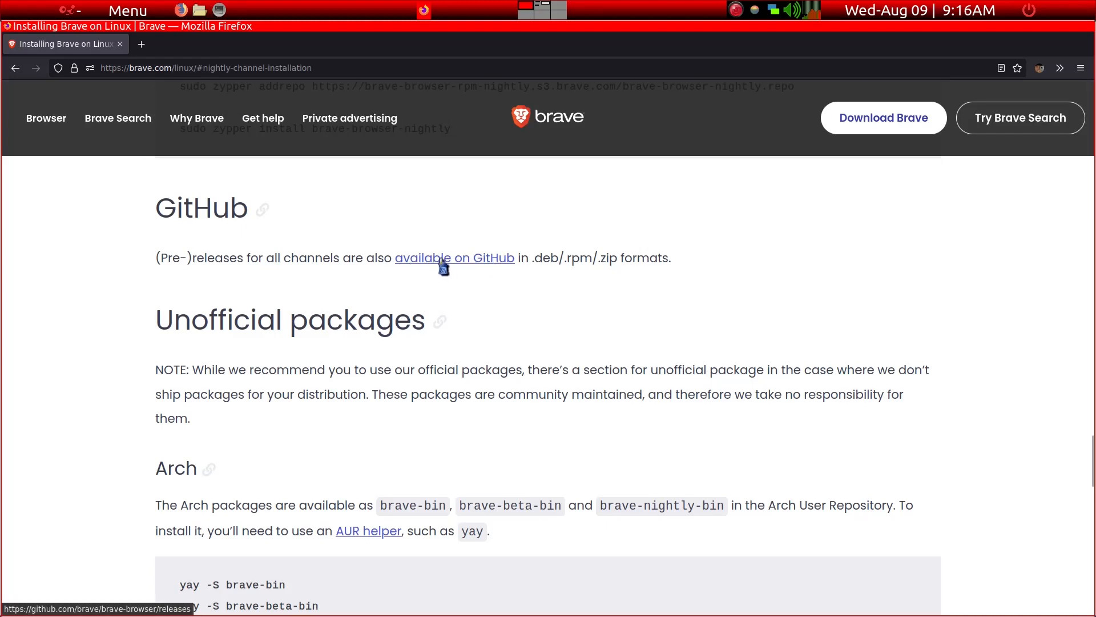
mouse_move(481, 272)
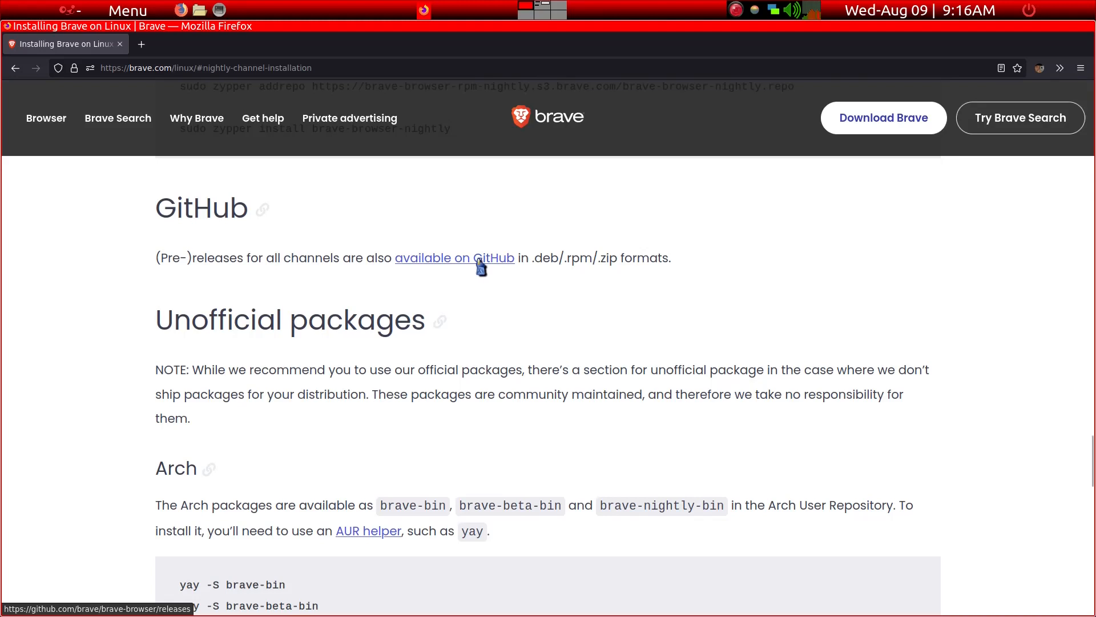
mouse_move(541, 264)
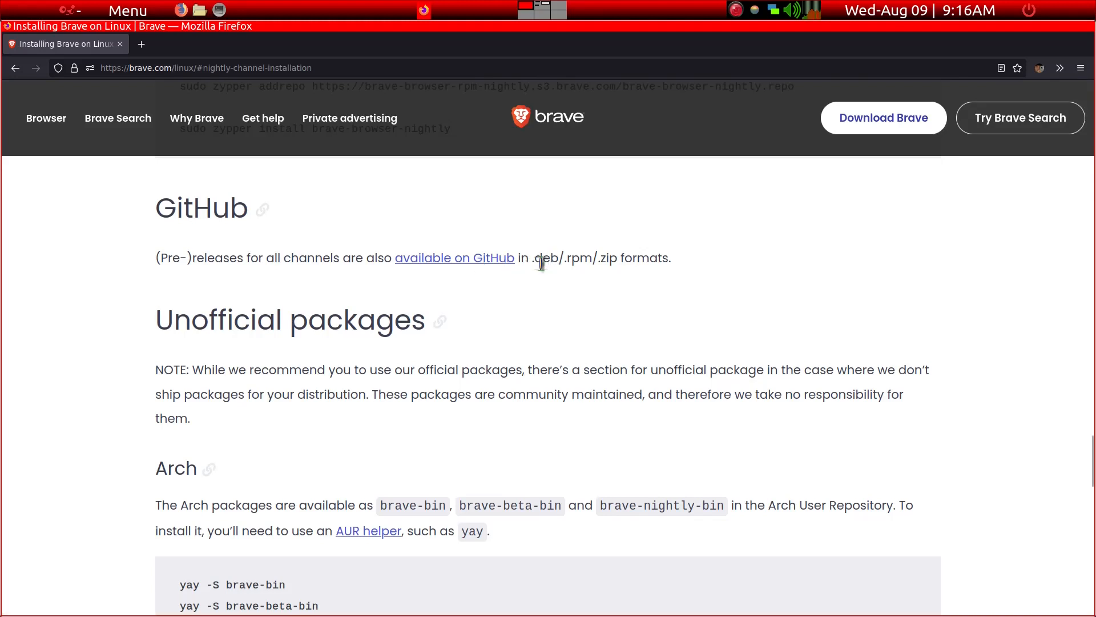
mouse_move(468, 272)
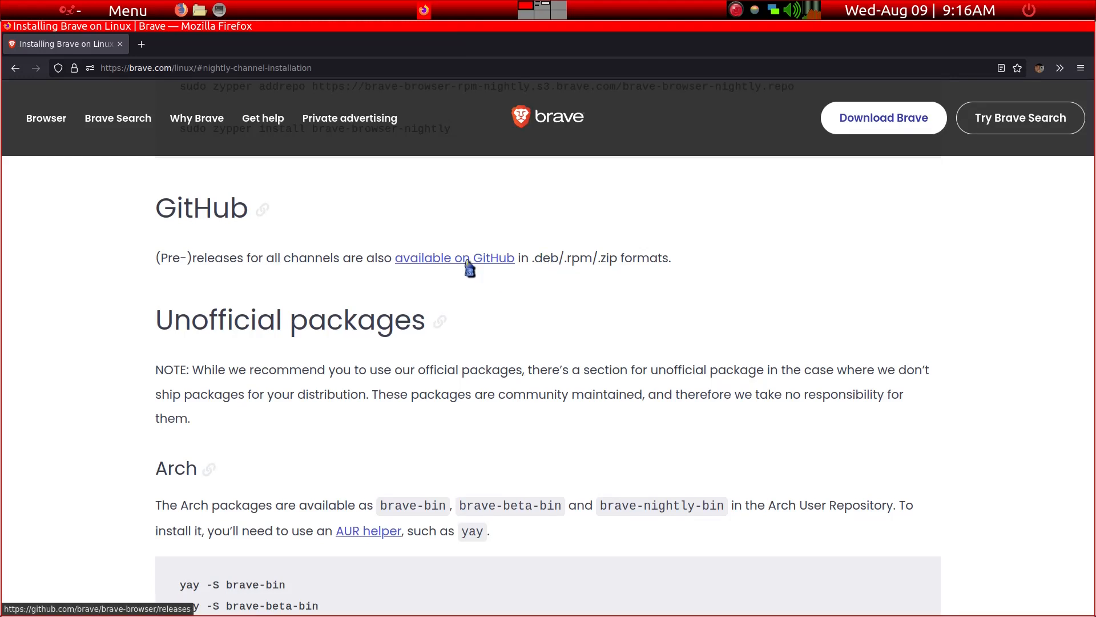
left_click(454, 257)
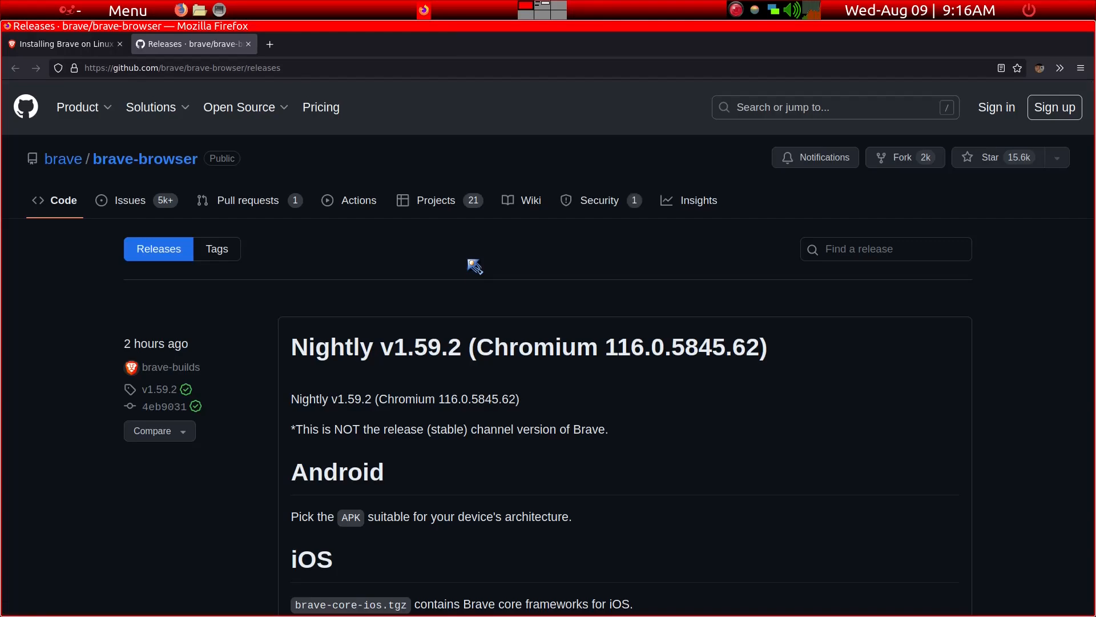
scroll("down", 3)
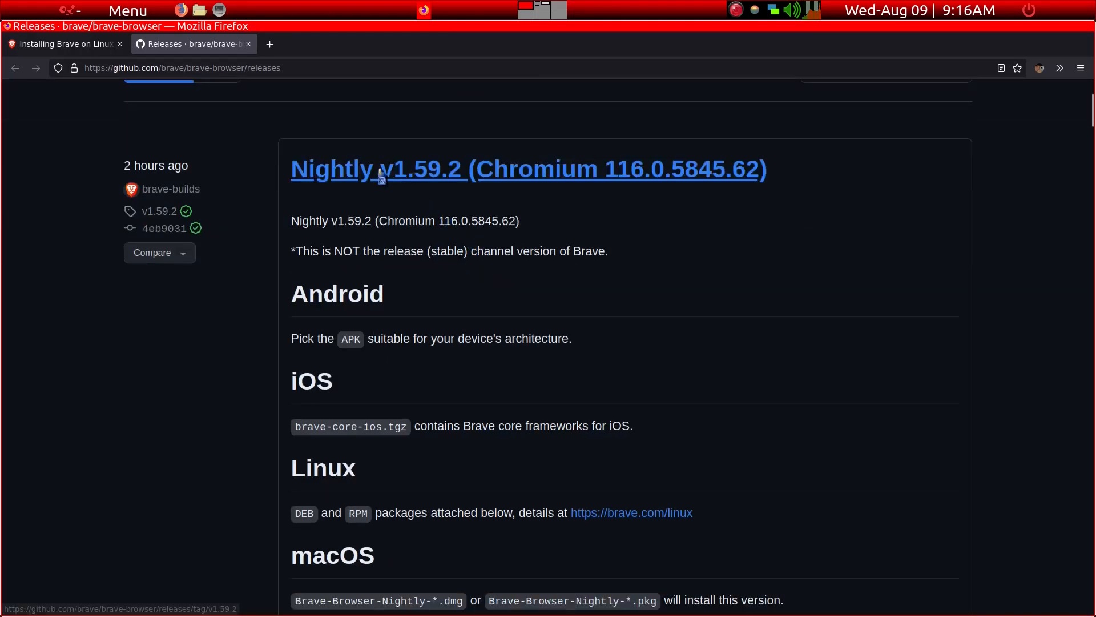
mouse_move(566, 239)
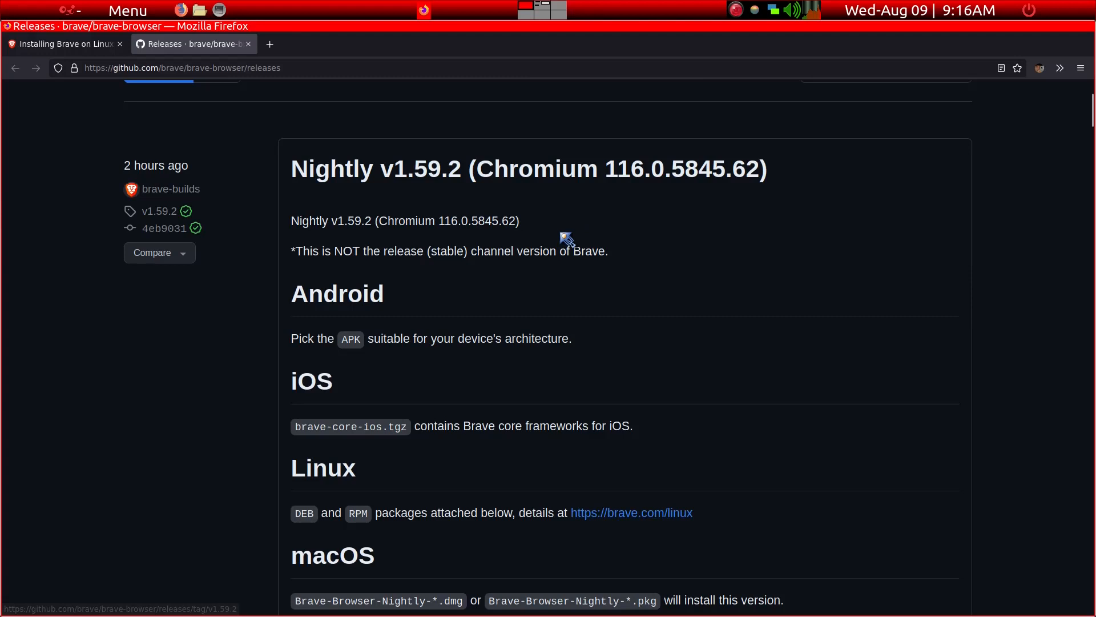
scroll("down", 3)
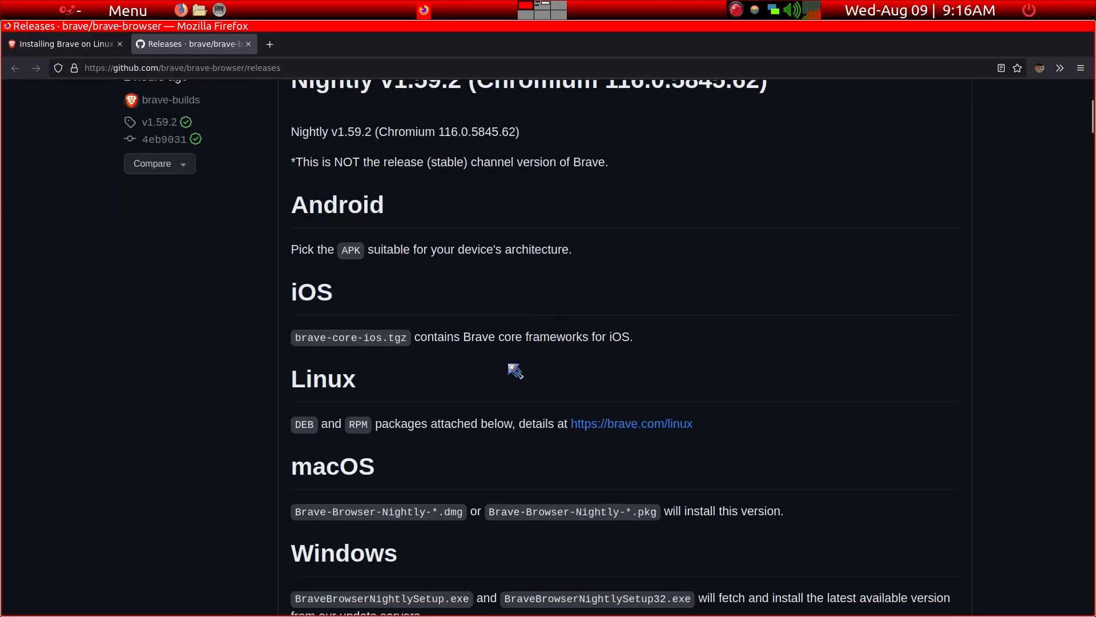
scroll("down", 3)
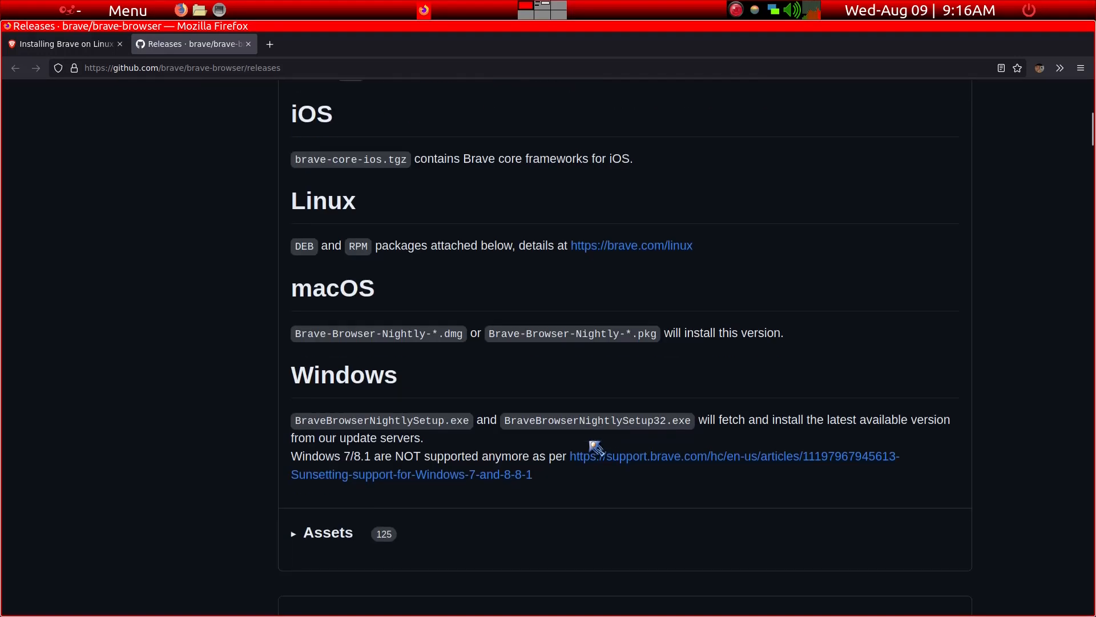
scroll("up", 3)
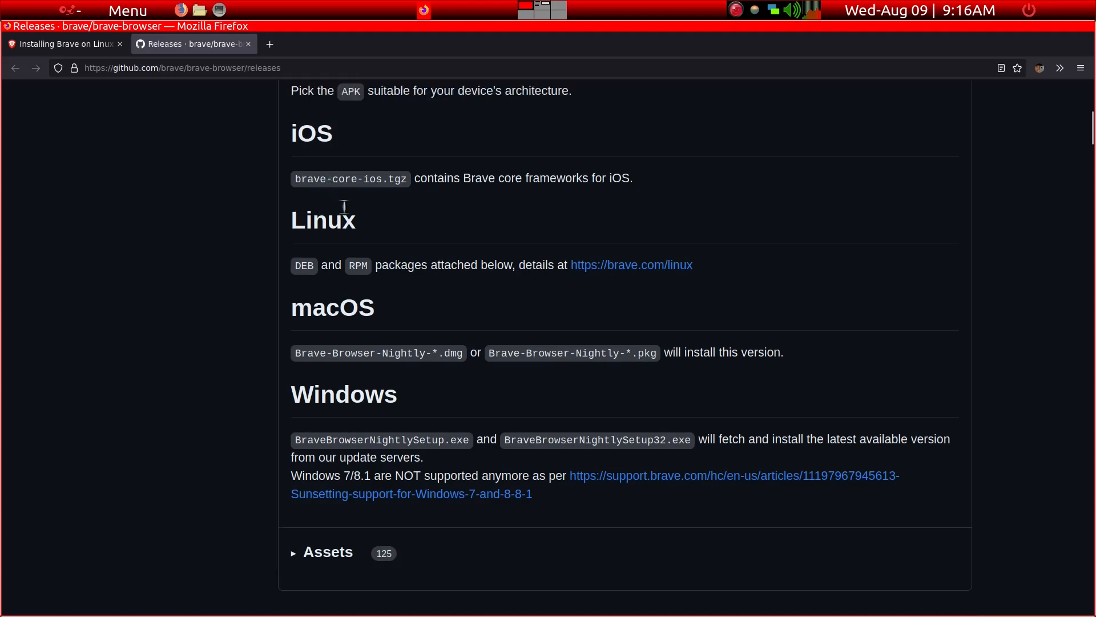
scroll("down", 3)
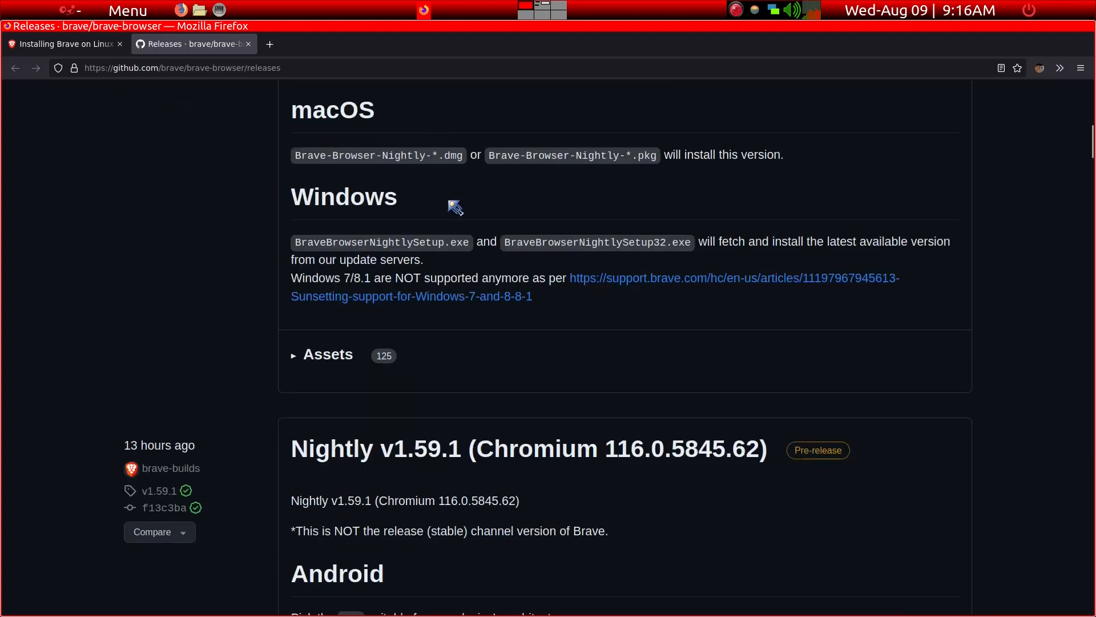
scroll("down", 3)
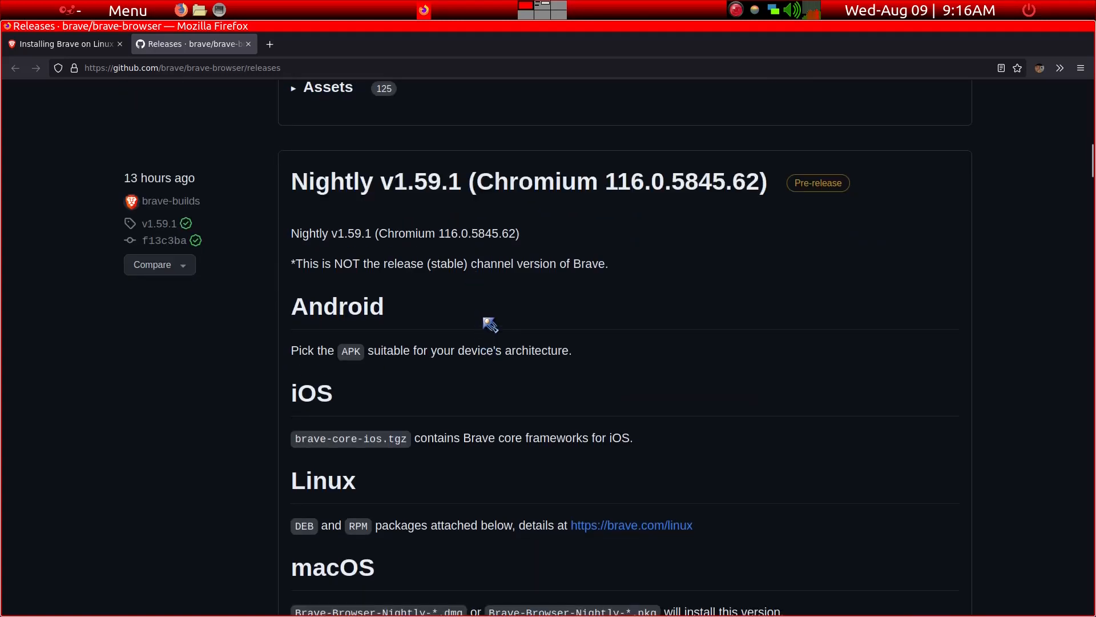
scroll("down", 3)
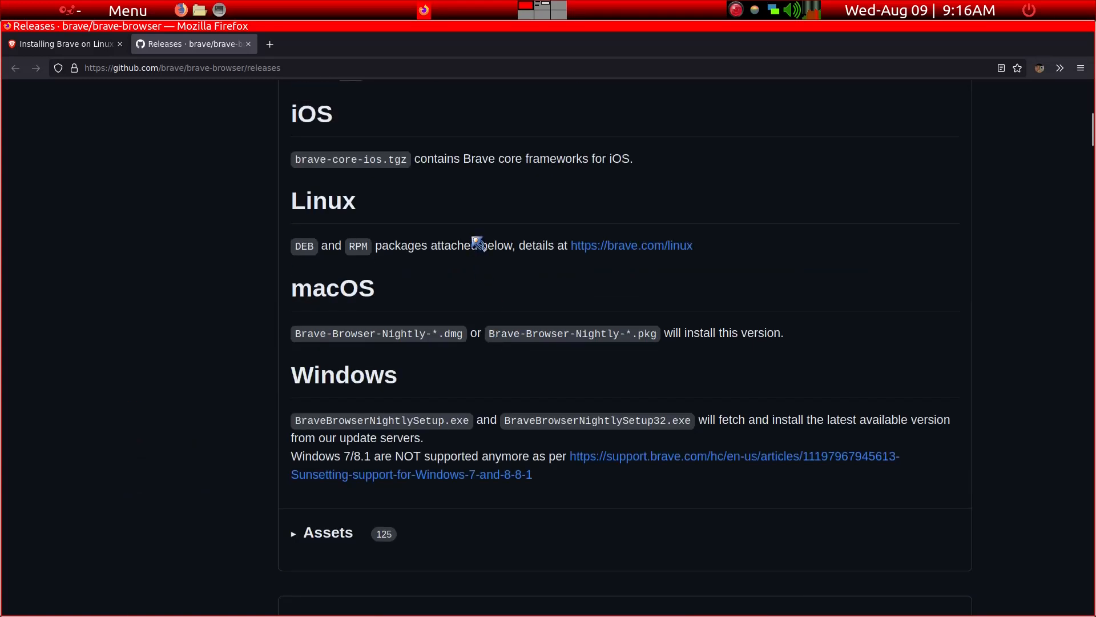
scroll("down", 3)
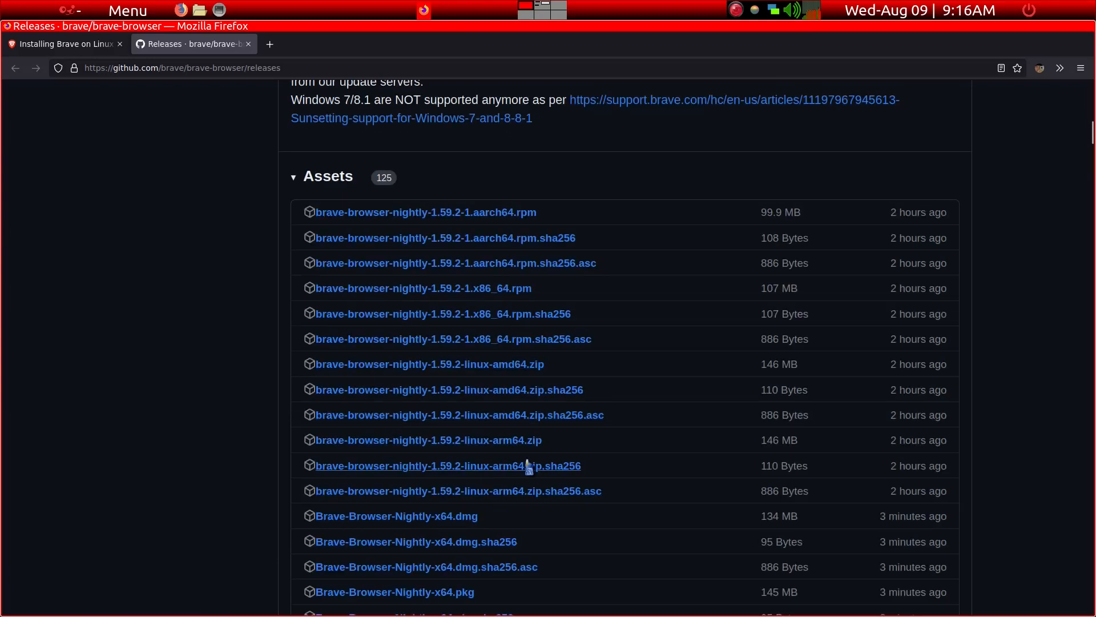
Step: Start downloading brave-browser-nightly_1.59.2_amd64.deb from the release assets
scroll("down", 3)
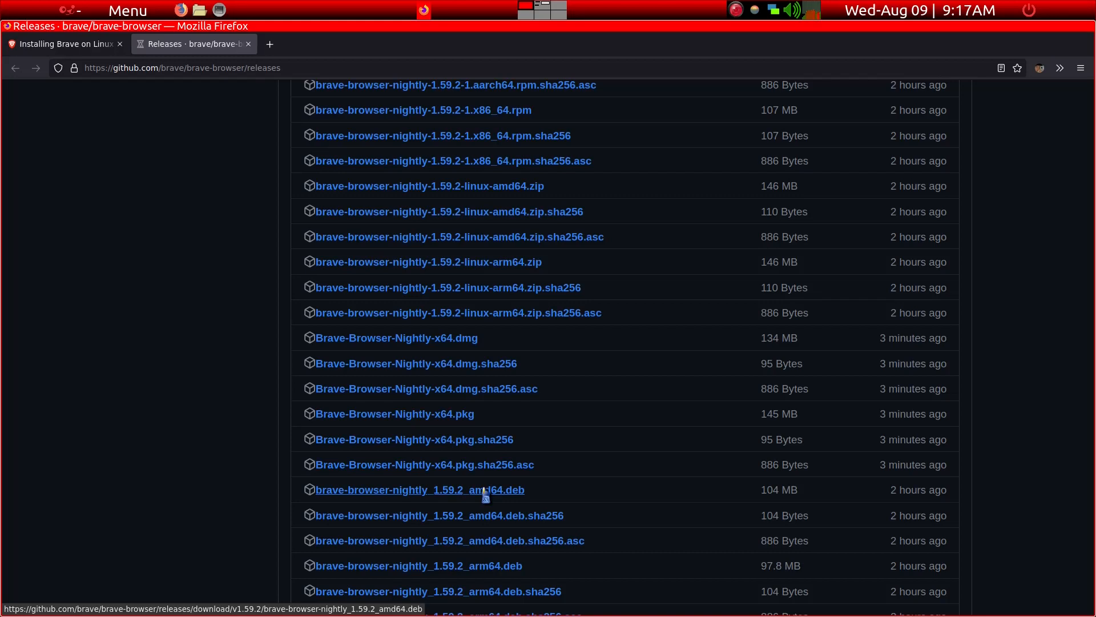
left_click(419, 490)
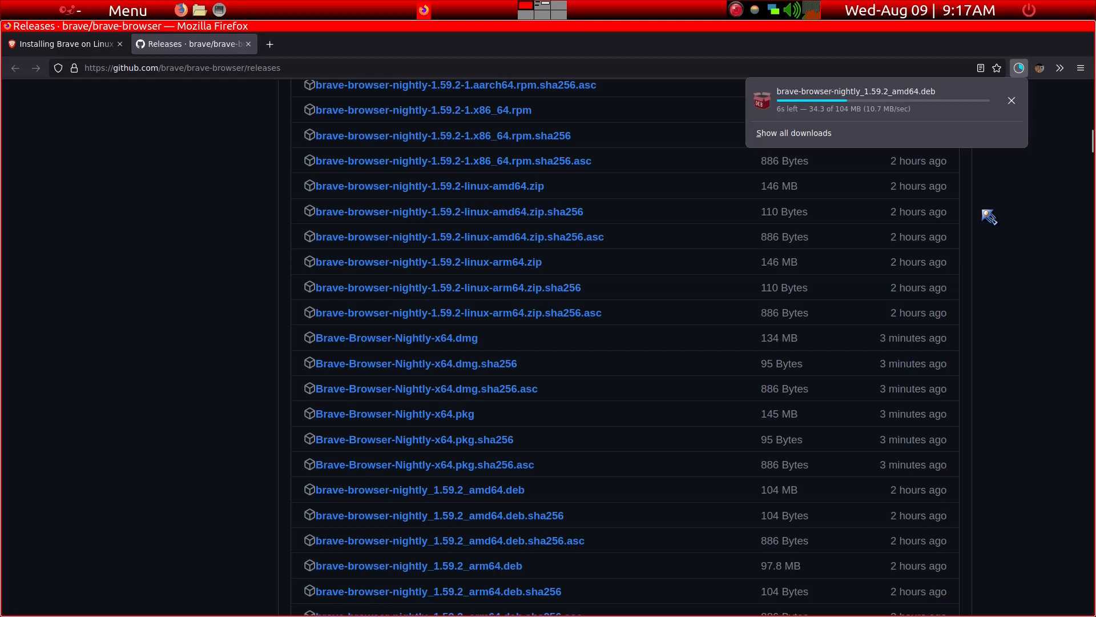
mouse_move(1012, 102)
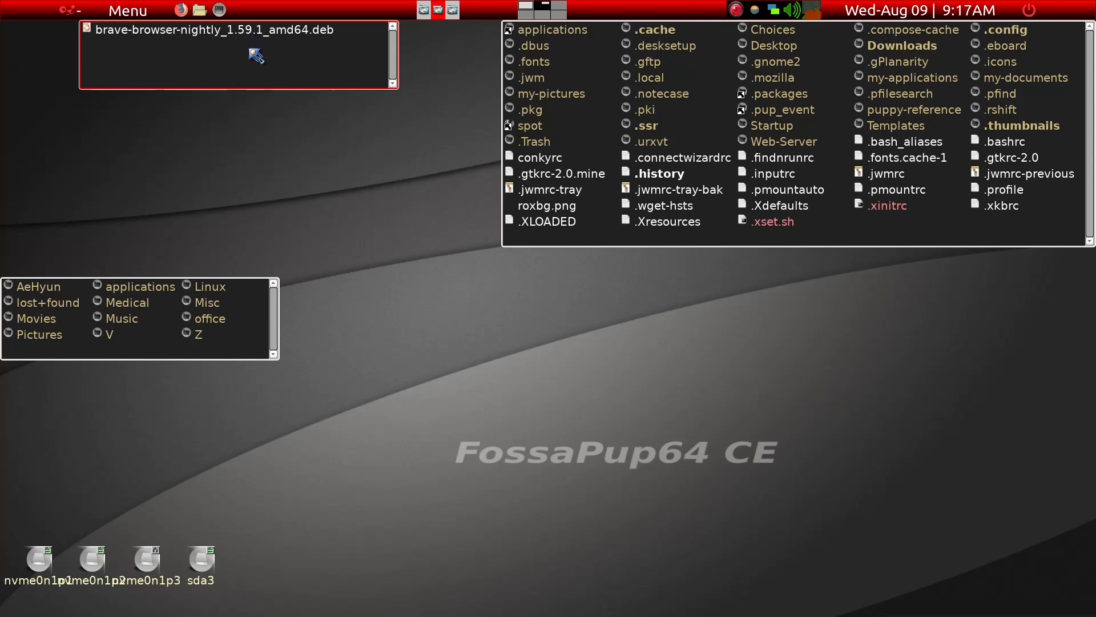
mouse_move(255, 39)
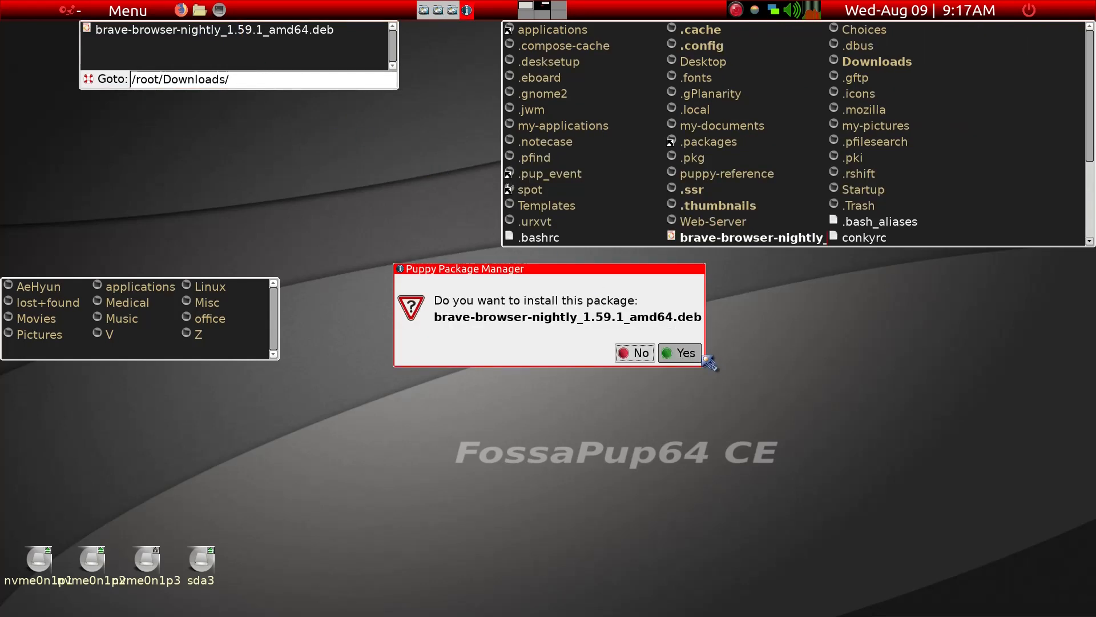
mouse_move(689, 357)
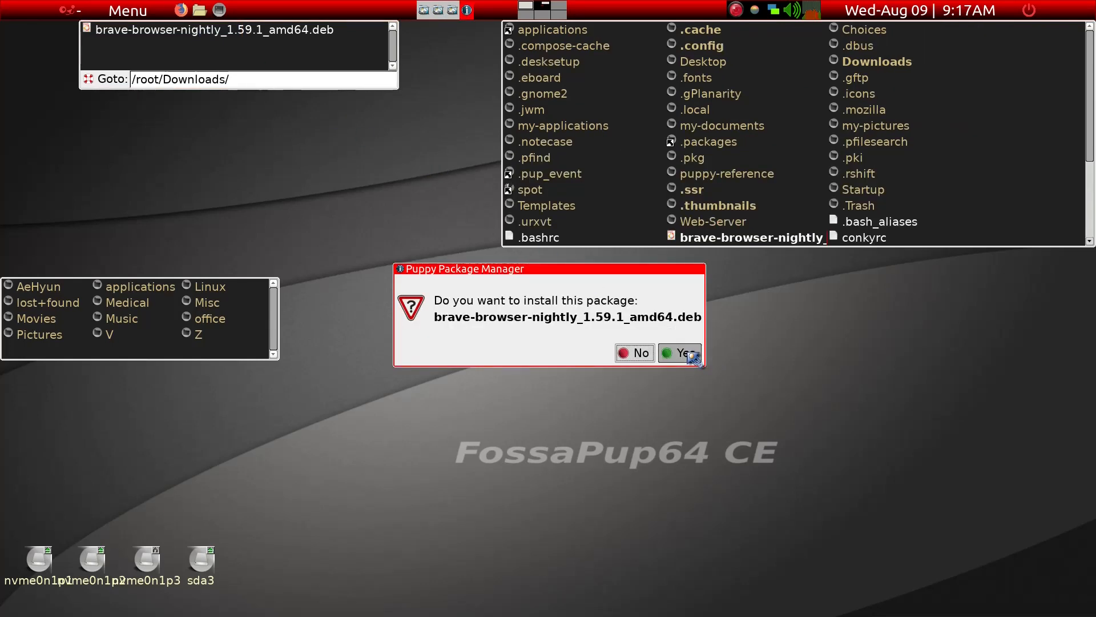
Step: Confirm installing the Brave nightly .deb and acknowledge Puppy Package Manager's already-installed notice
left_click(679, 352)
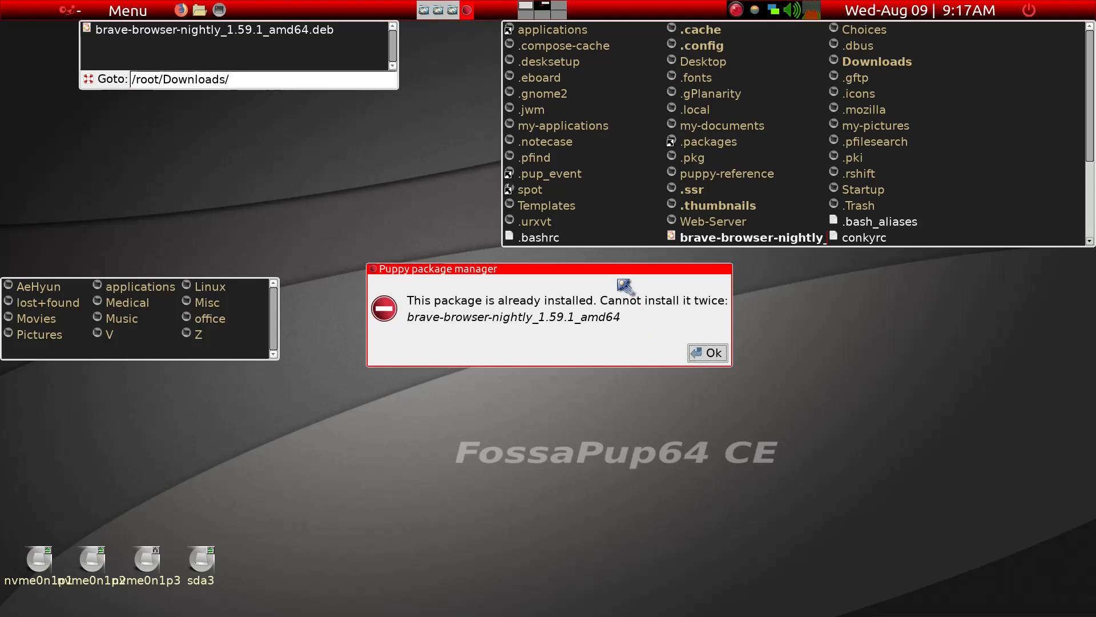
left_click(707, 353)
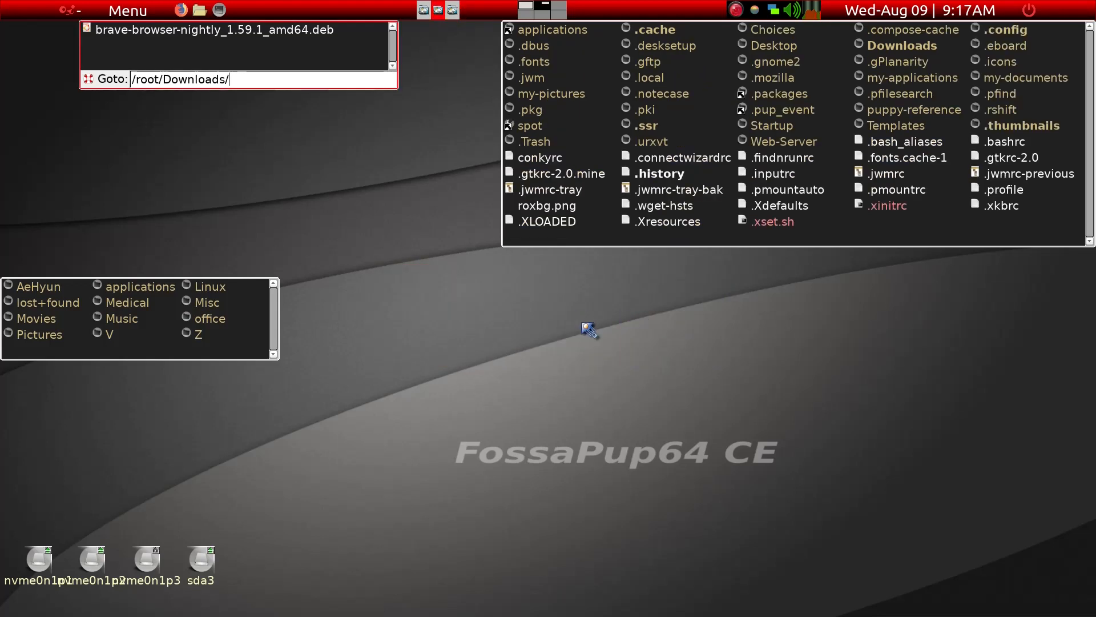
mouse_move(349, 70)
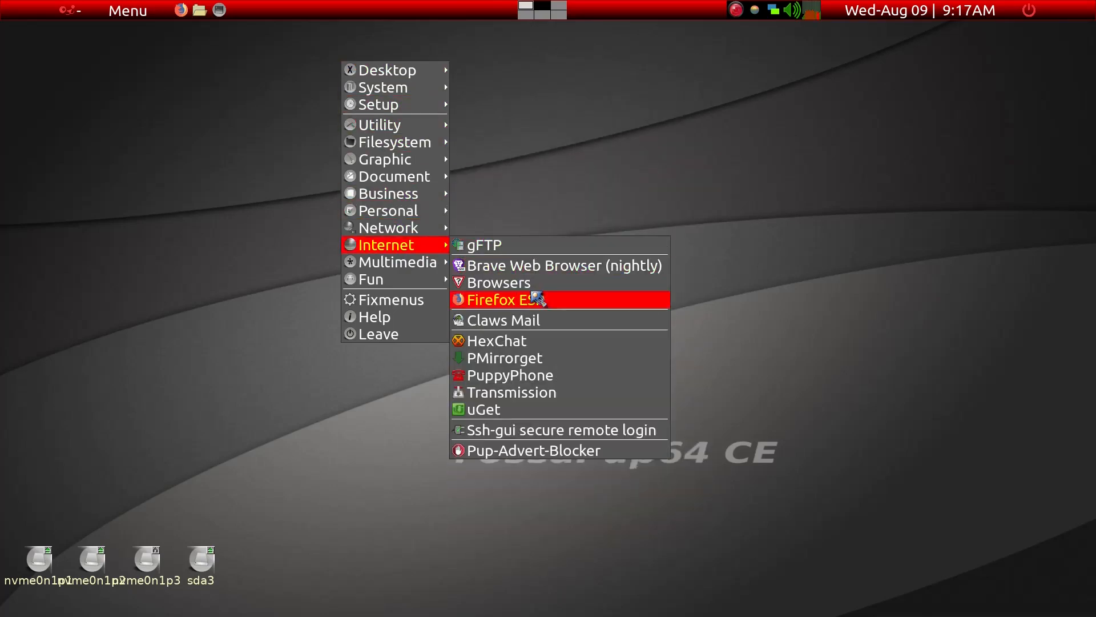
mouse_move(559, 265)
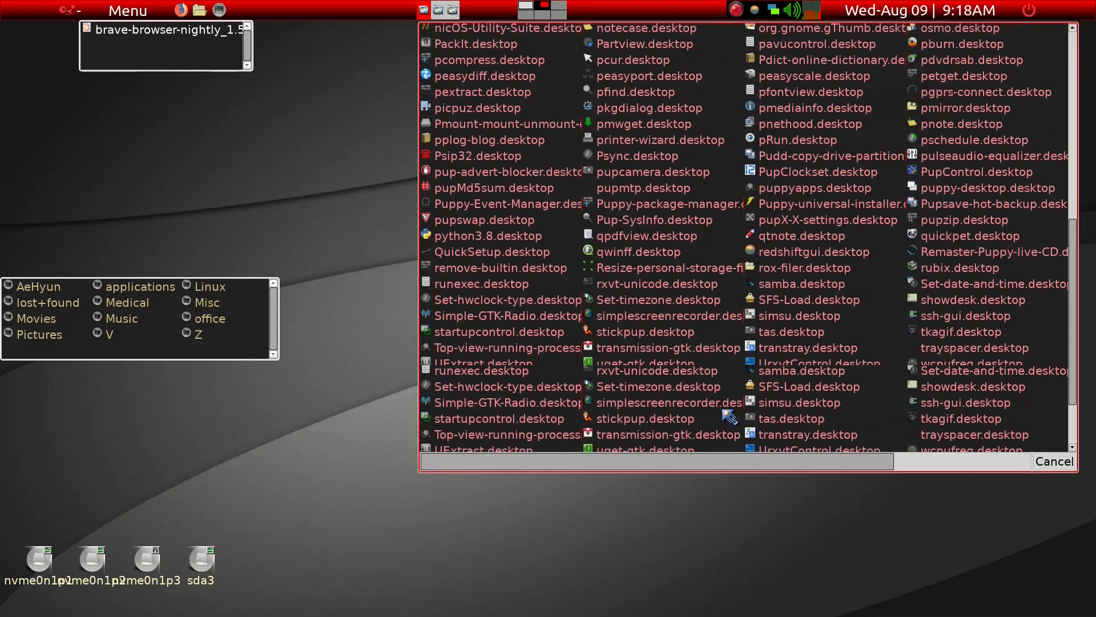
Step: Navigate ROX-Filer to /usr/share/ via Goto and enter the applications folder
scroll("down", 3)
type("/")
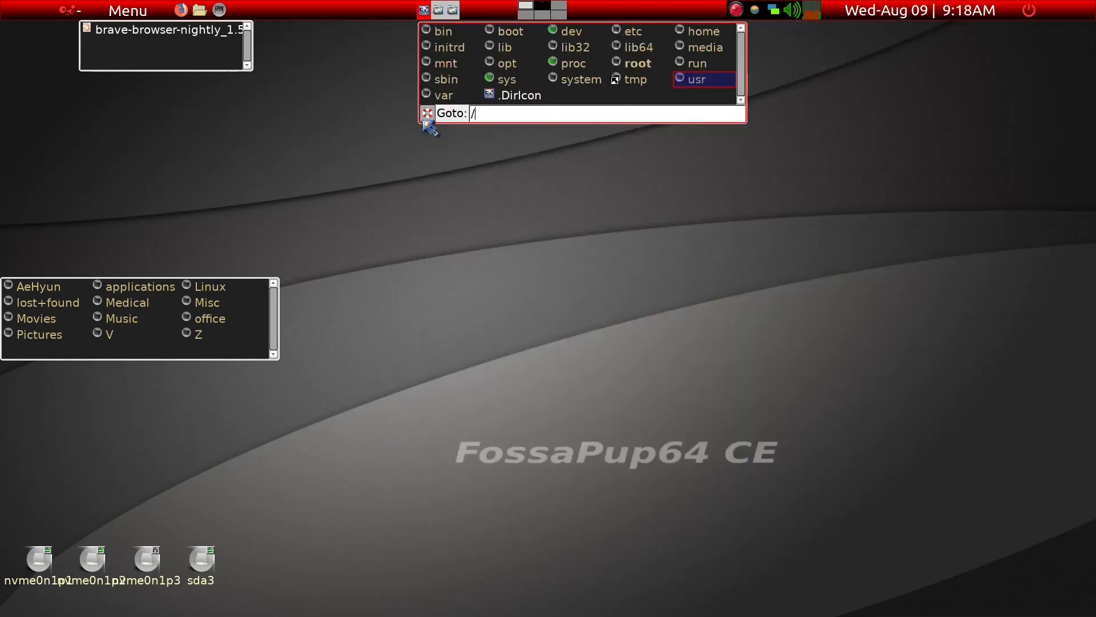
type("u")
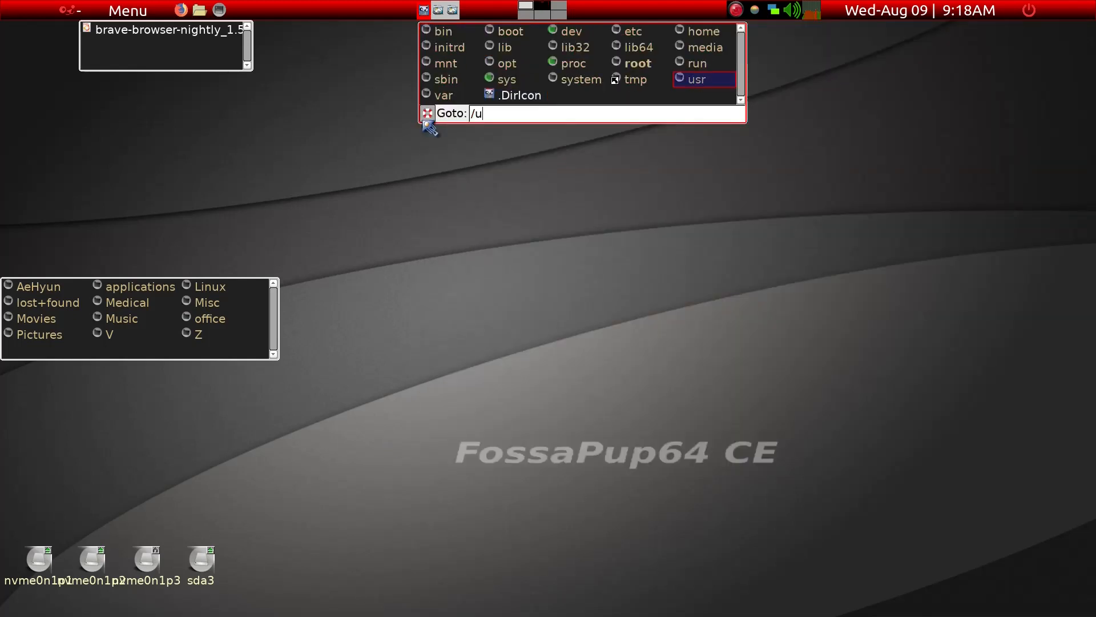
type("sr/share/")
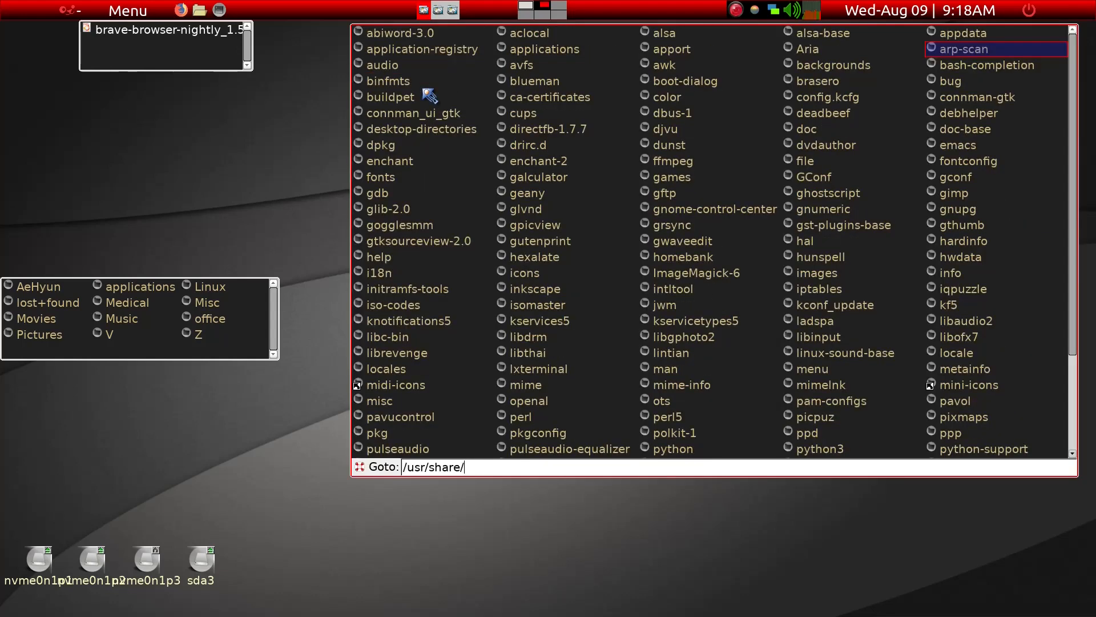
mouse_move(975, 89)
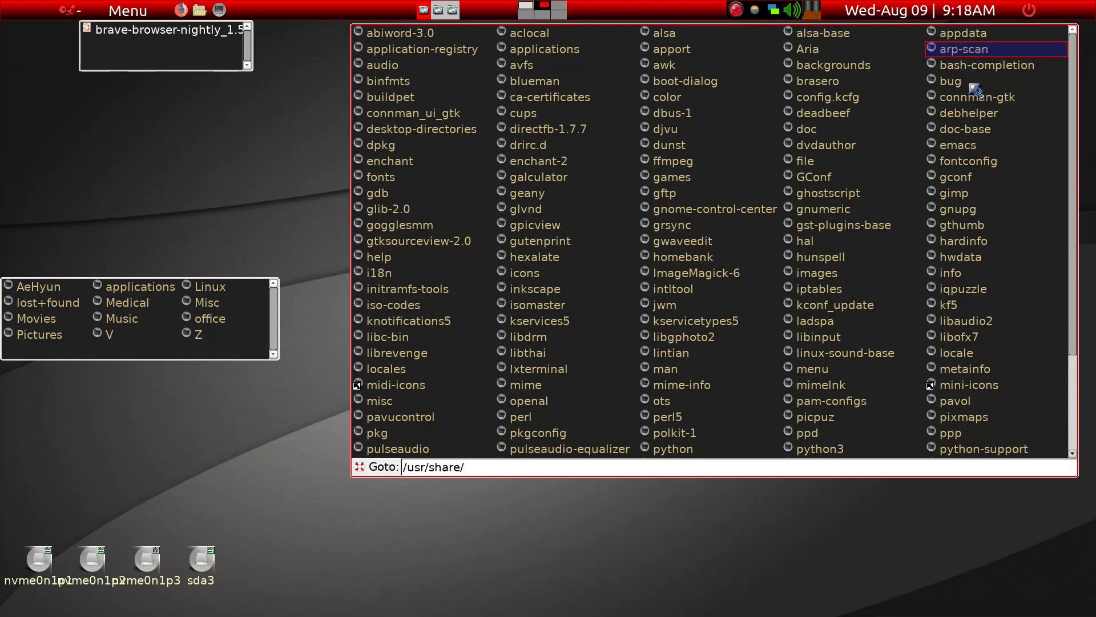
mouse_move(553, 62)
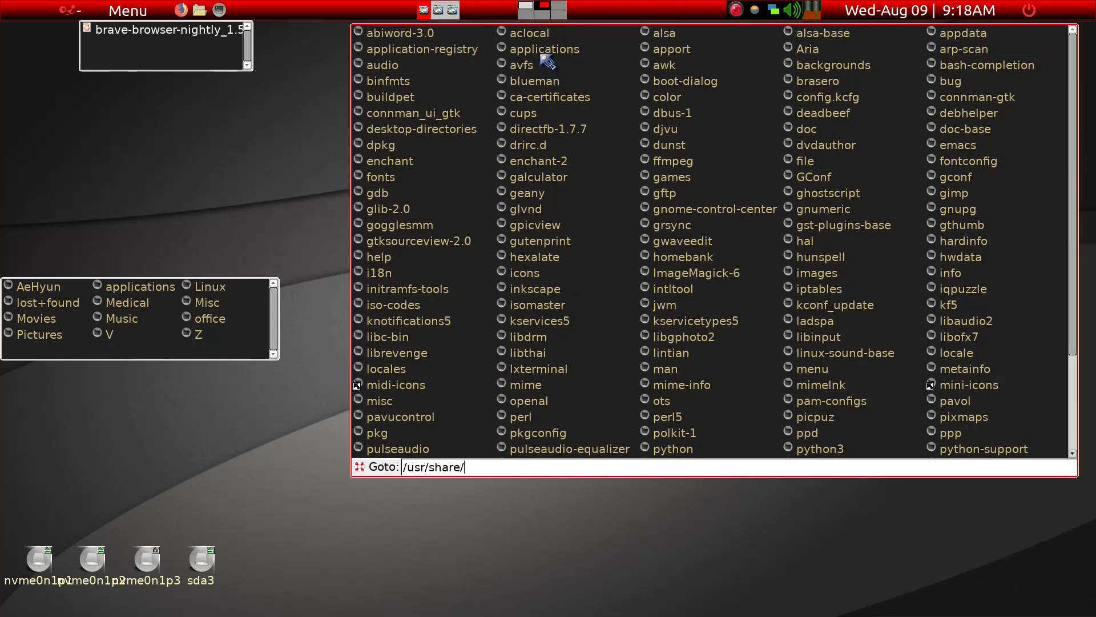
double_click(544, 49)
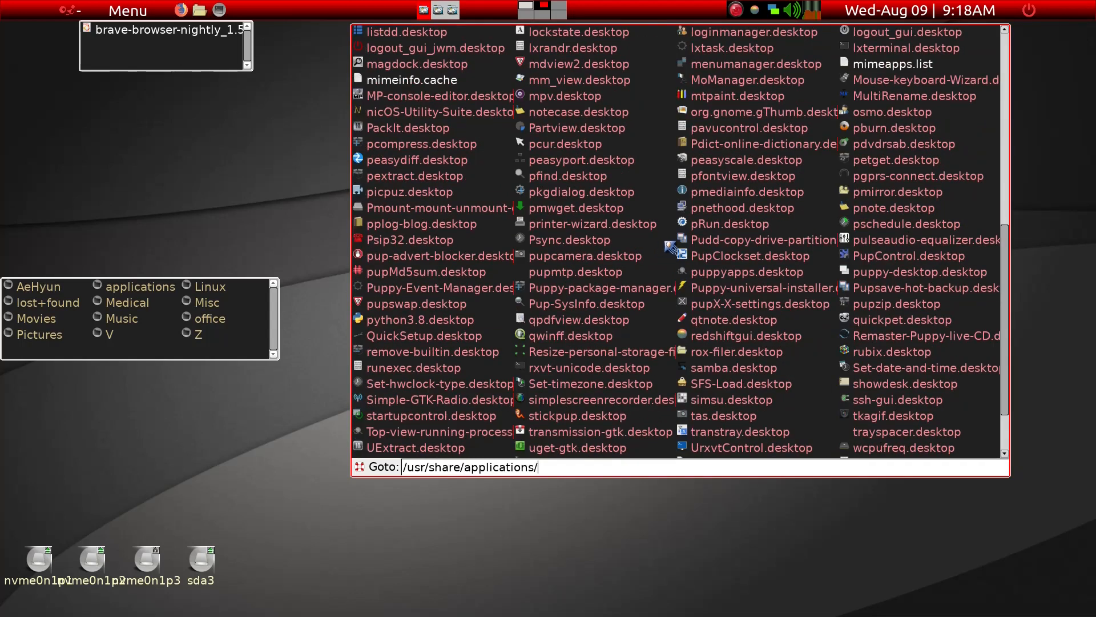
mouse_move(832, 307)
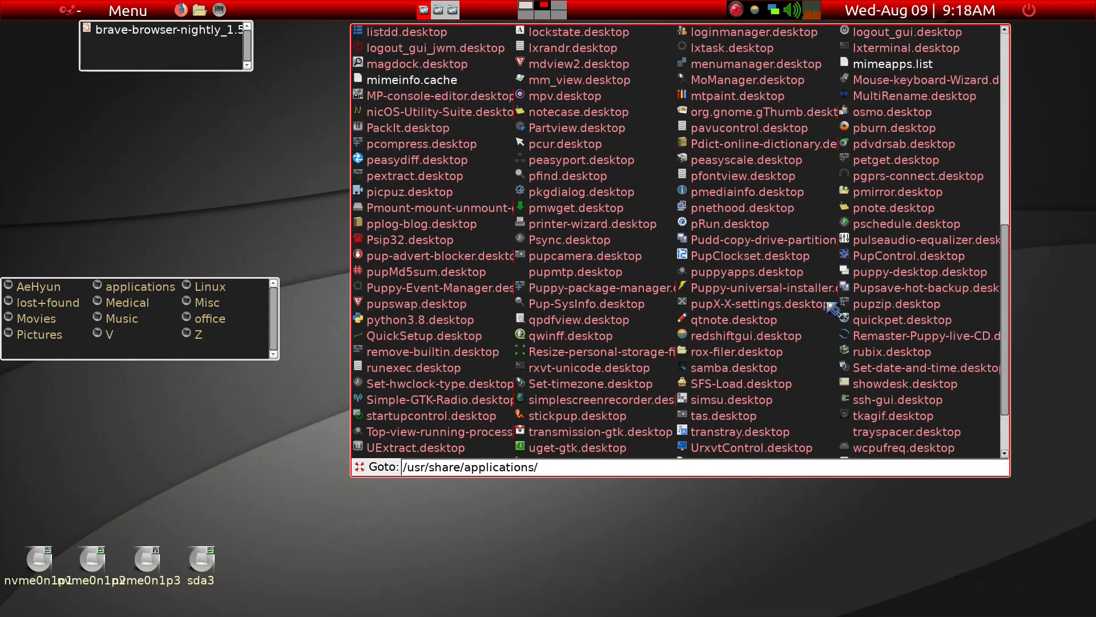
Step: Locate brave-browser-nightly.desktop in the listing and bring up its file actions
scroll("up", 3)
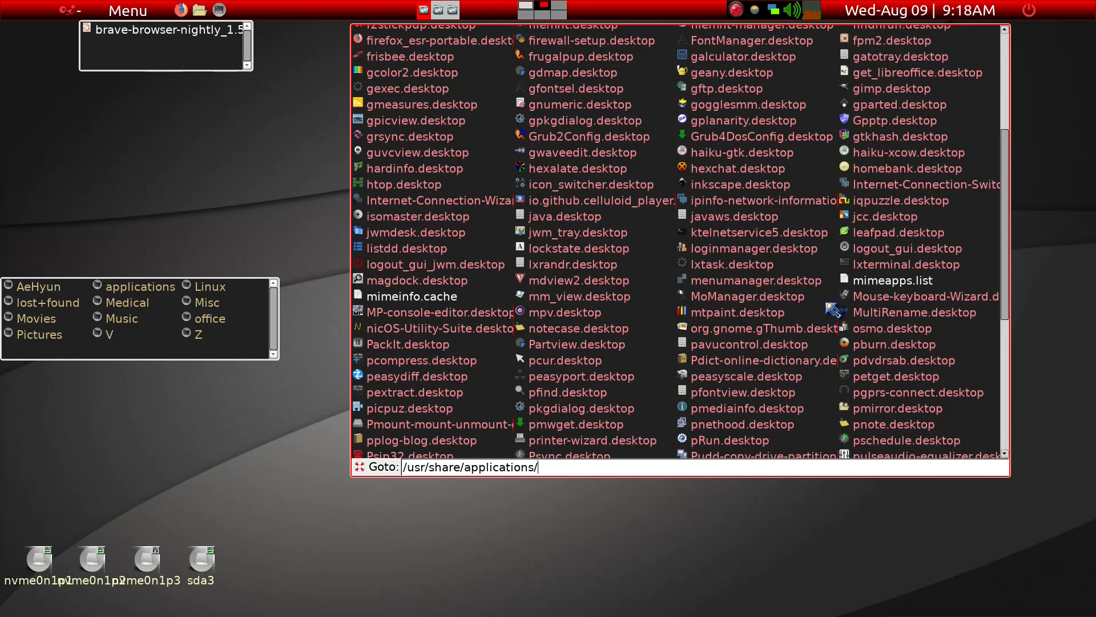
scroll("down", 3)
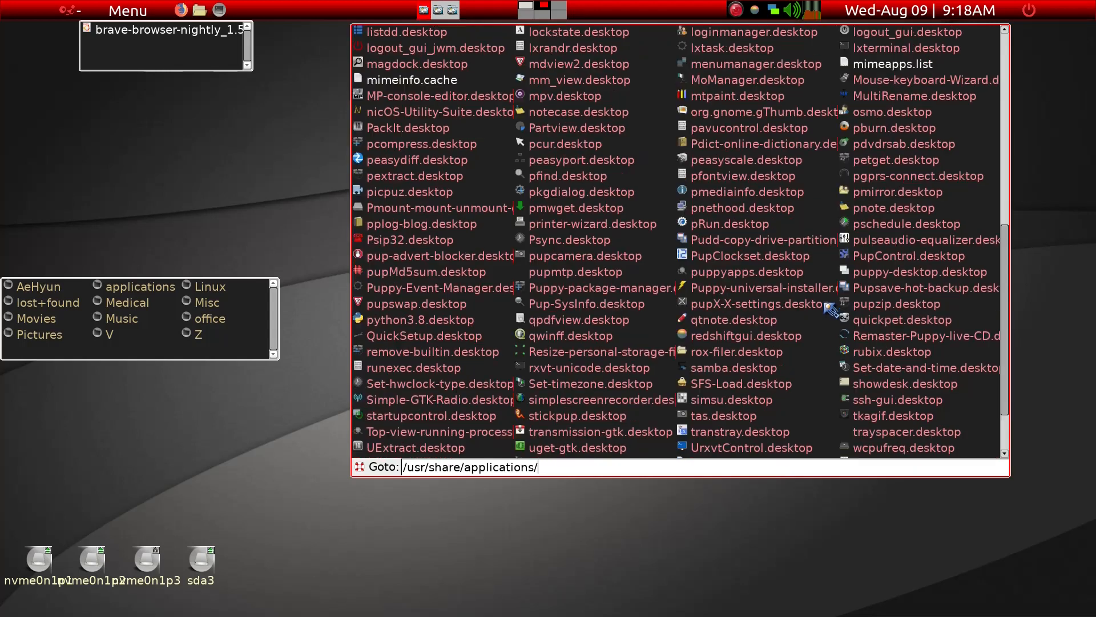
mouse_move(829, 310)
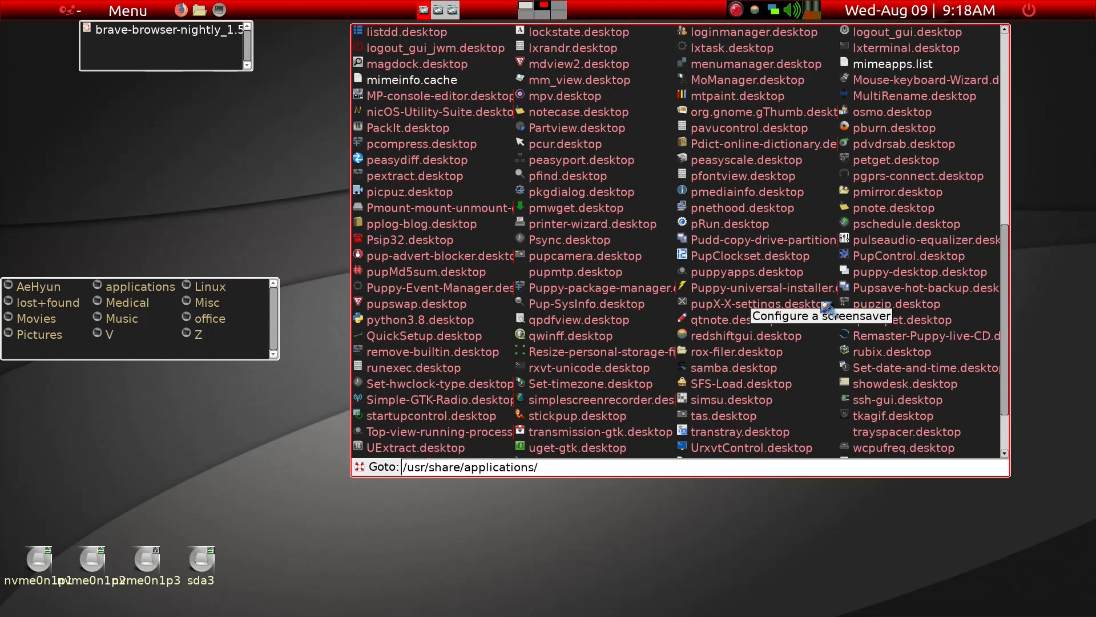
scroll("up", 3)
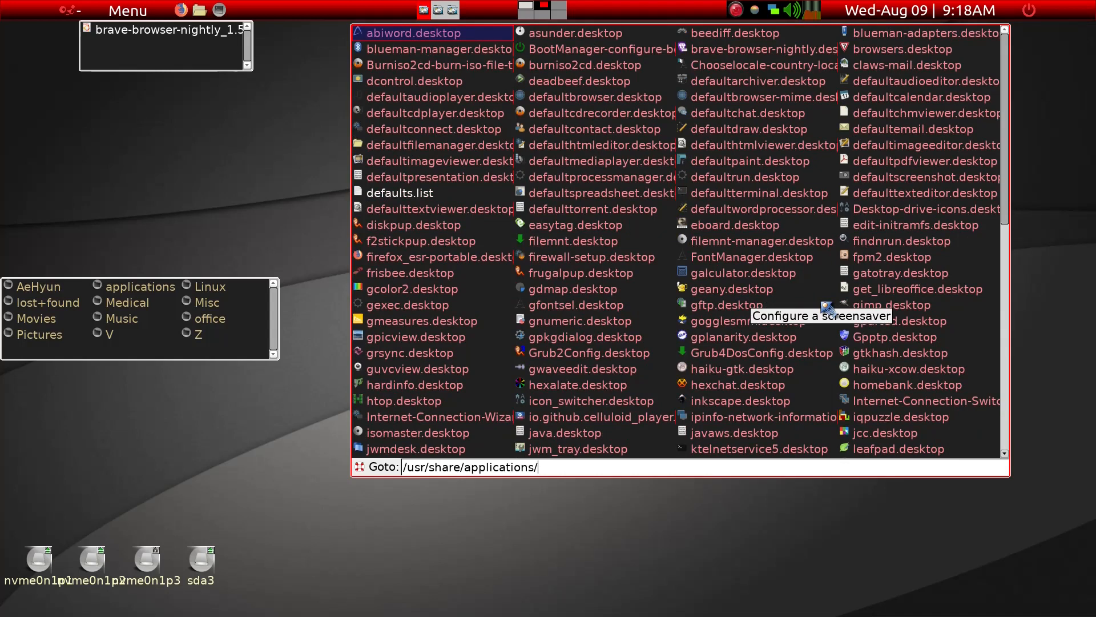
mouse_move(482, 55)
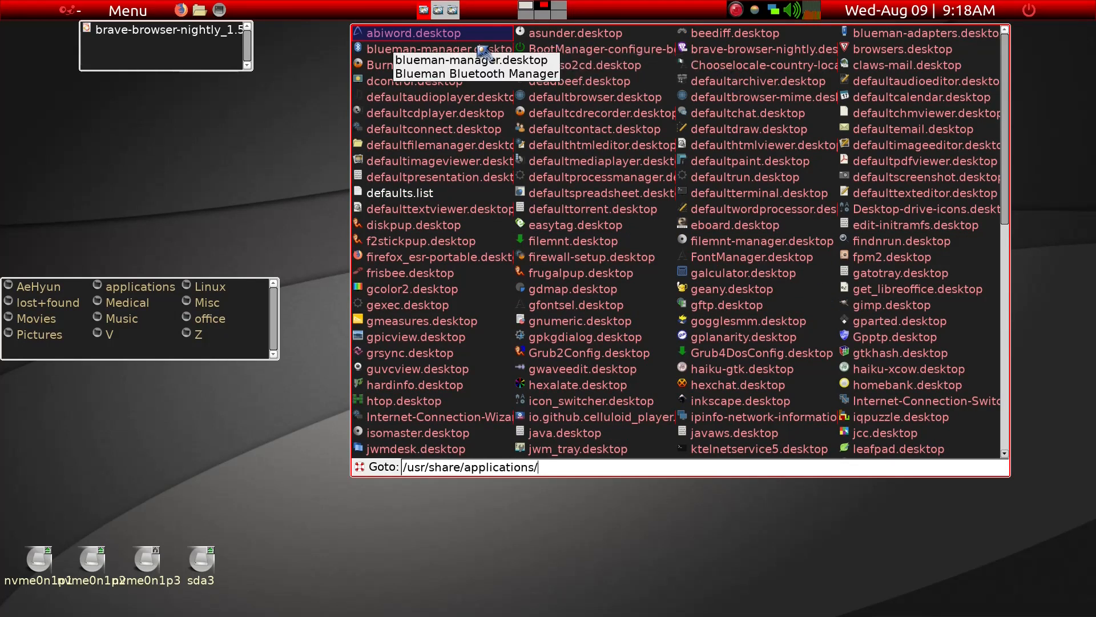
mouse_move(706, 50)
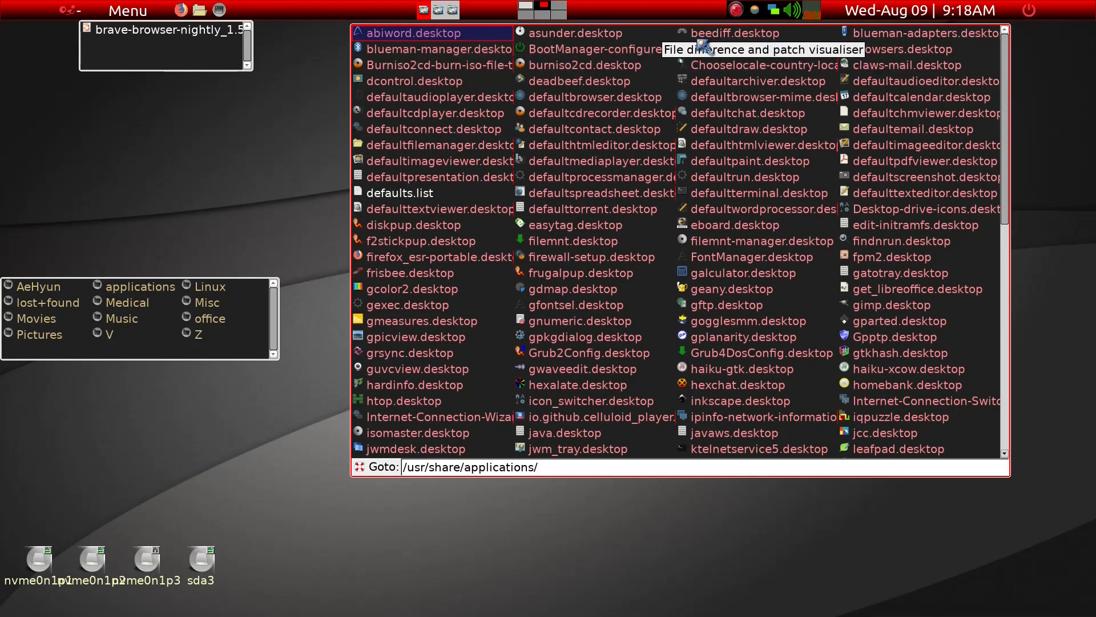
mouse_move(765, 55)
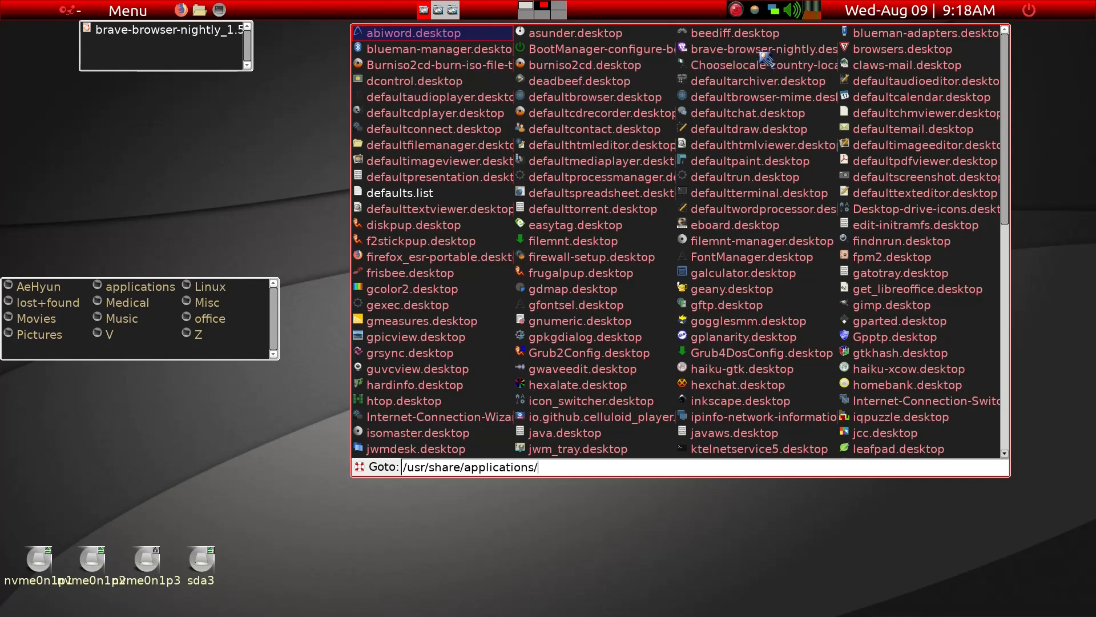
mouse_move(765, 49)
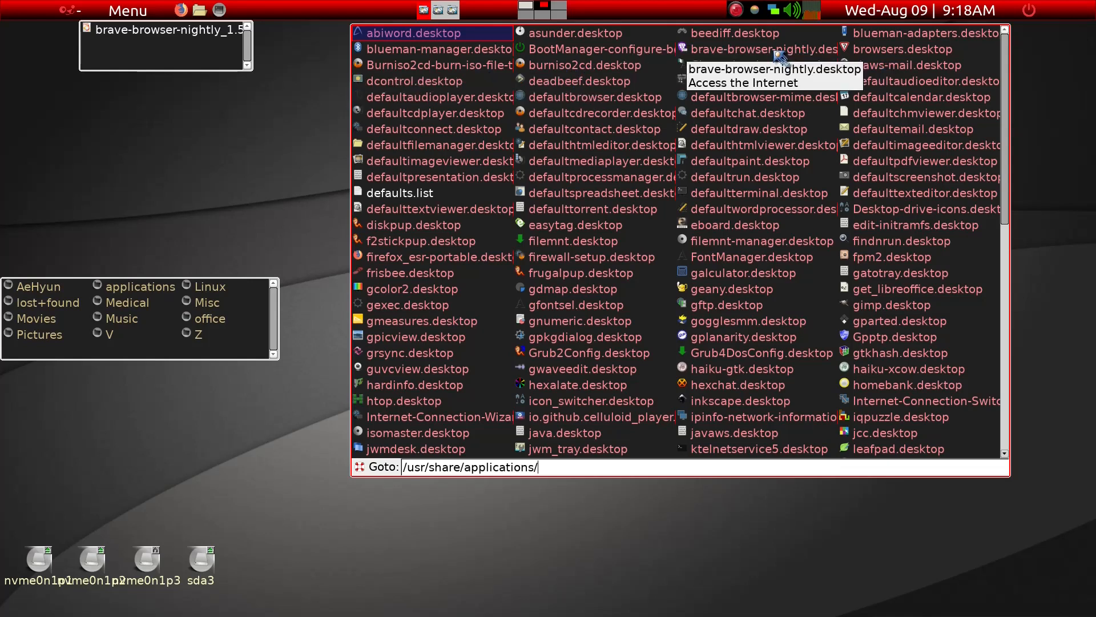
right_click(765, 49)
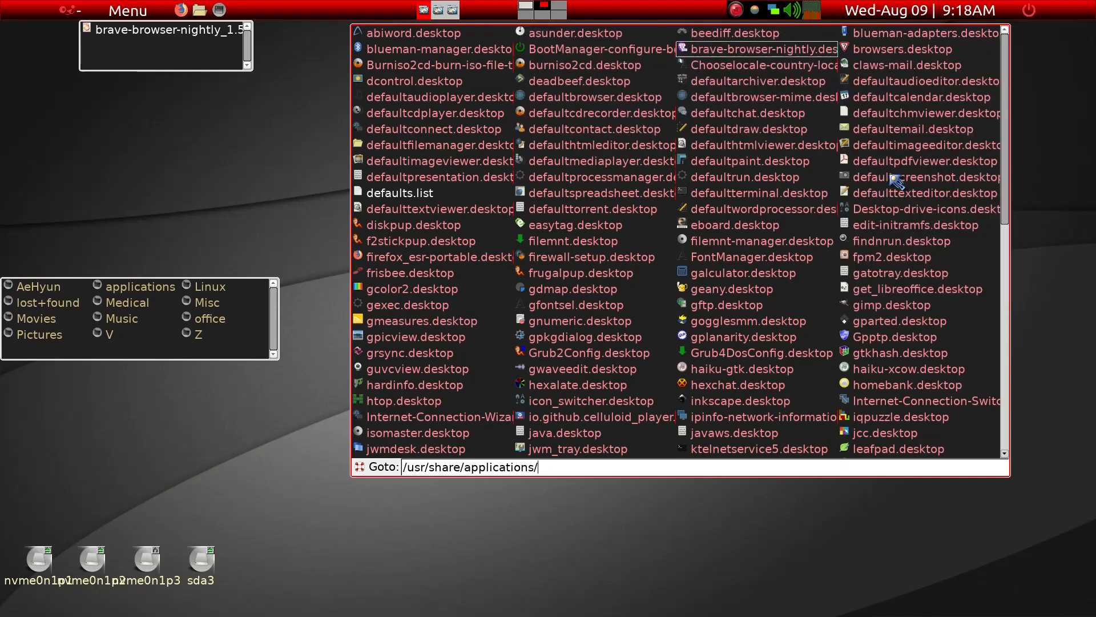
Step: Load brave-browser-nightly.desktop in Geany and scroll to its final Exec line
double_click(764, 49)
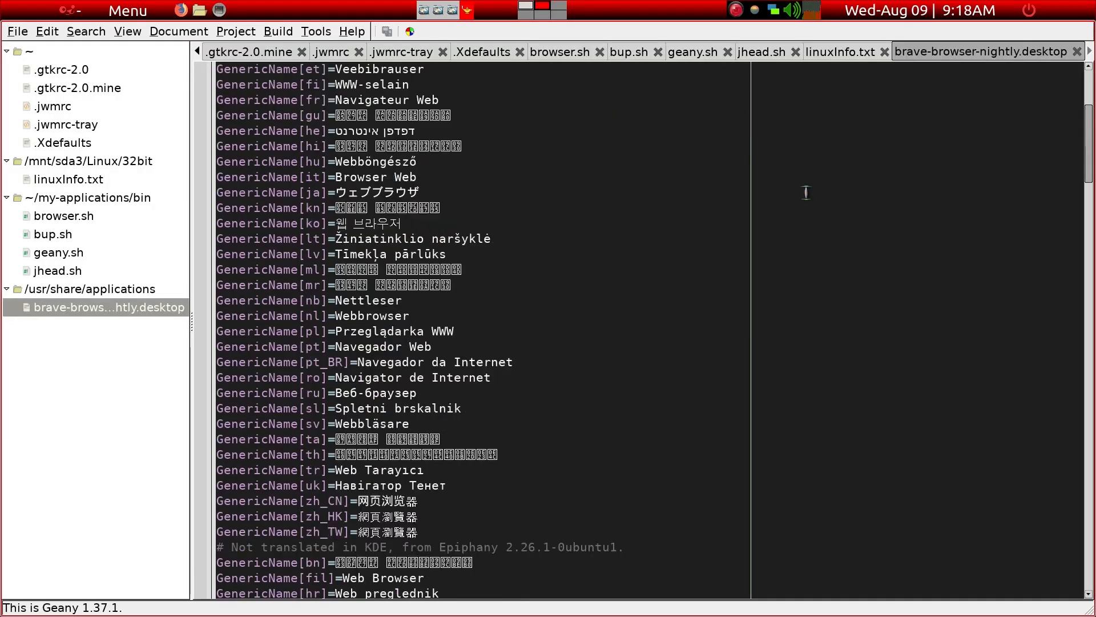
scroll("down", 3)
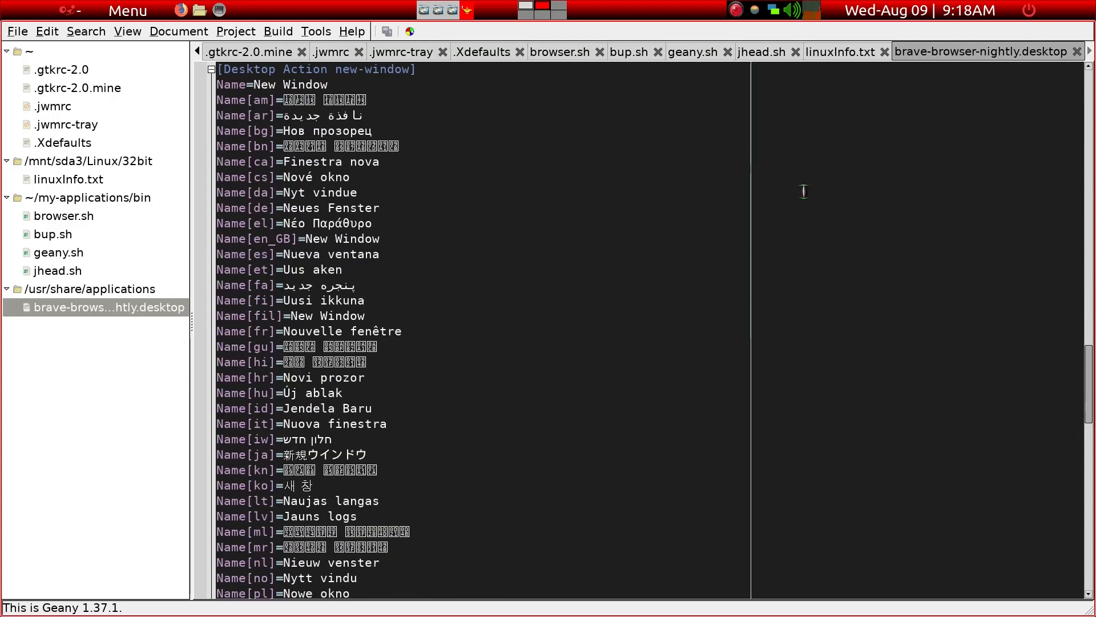
scroll("down", 3)
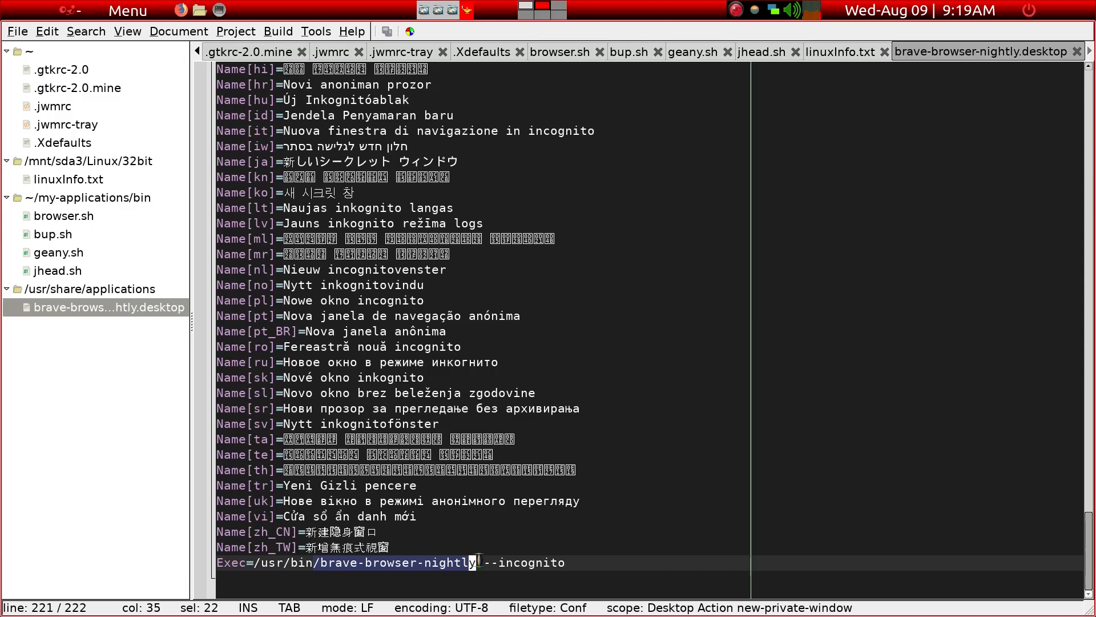
mouse_move(609, 390)
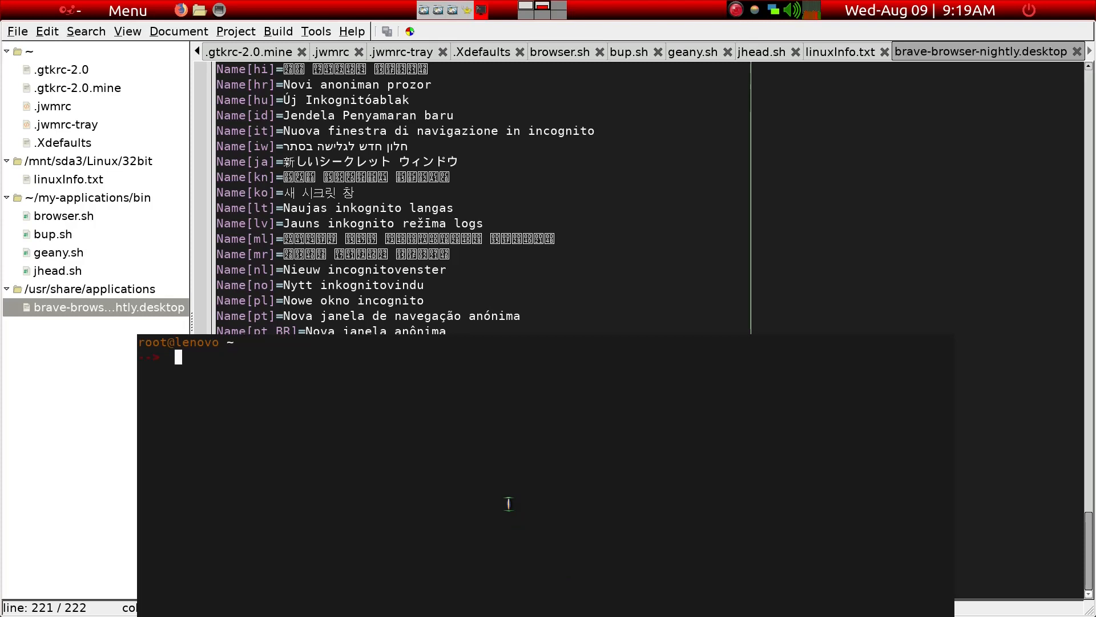
Step: Launch brave-browser-nightly --no-sandbox from the root terminal
type("/brave-browser-nightly")
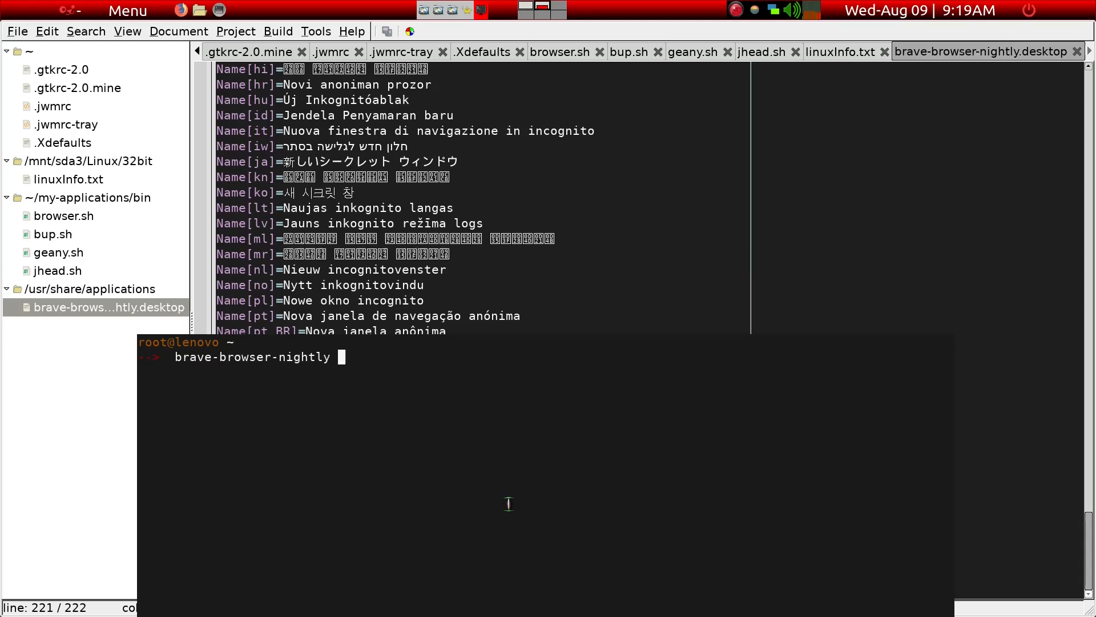
type("--no-sad")
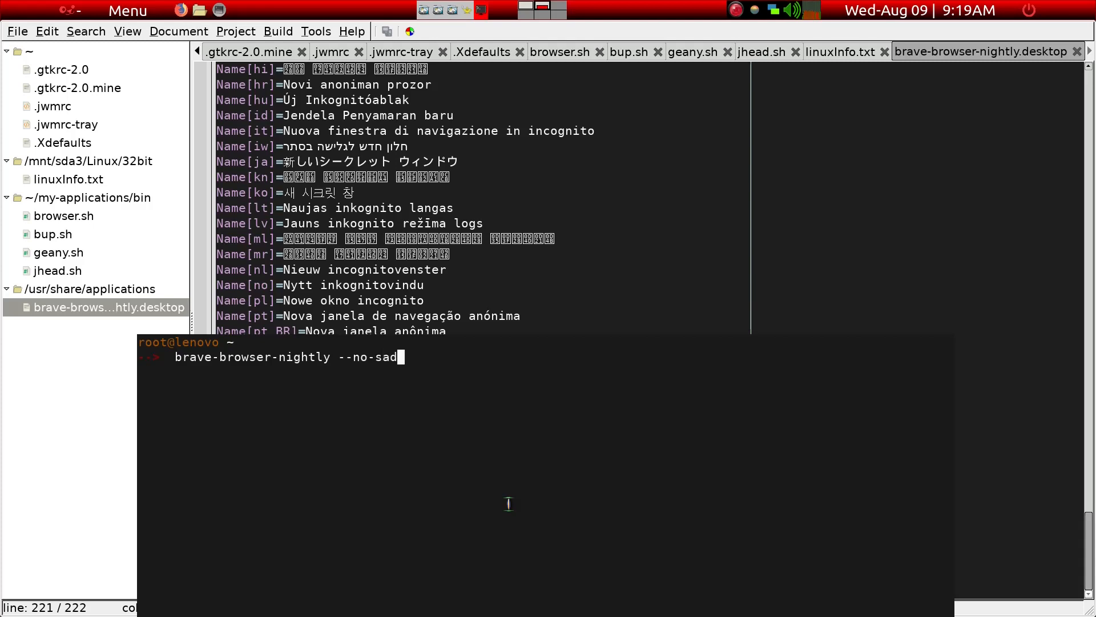
type("bo")
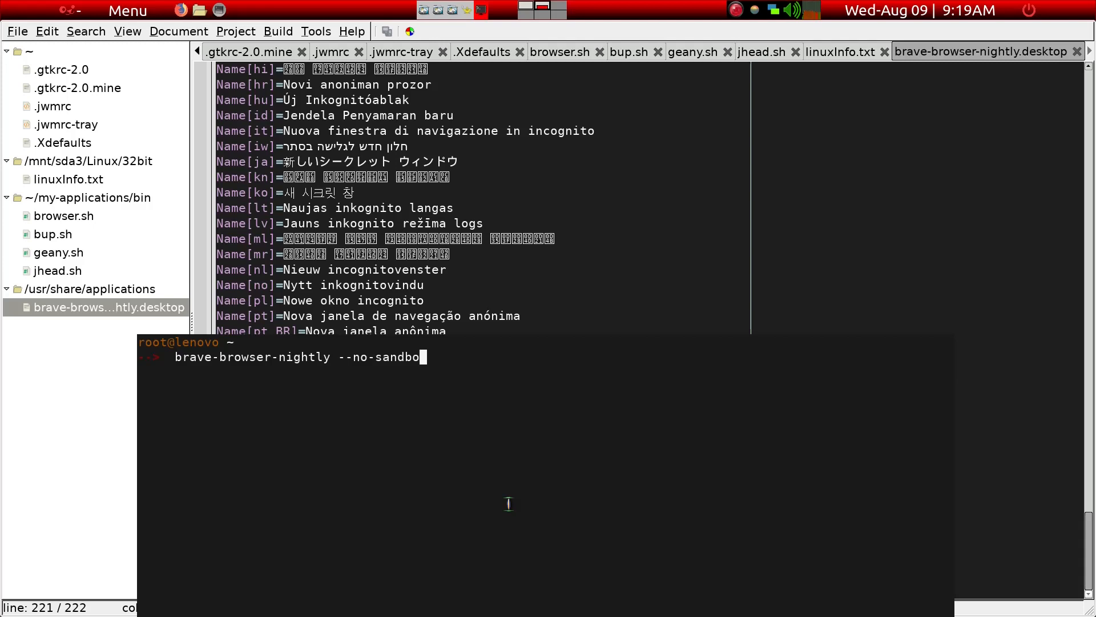
type("x")
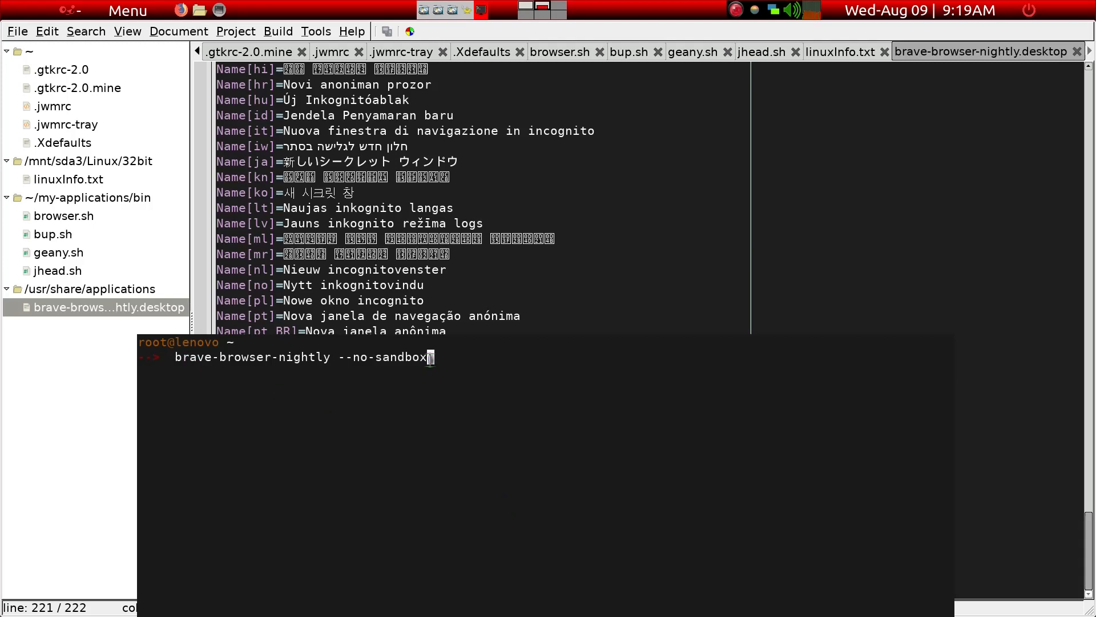
mouse_move(496, 388)
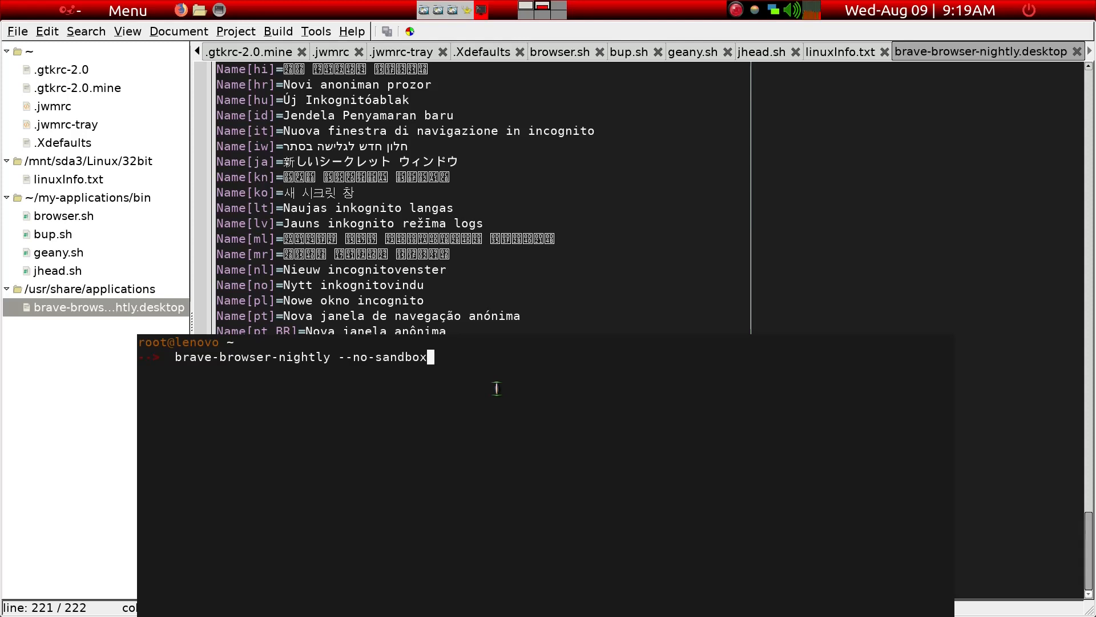
key("Return")
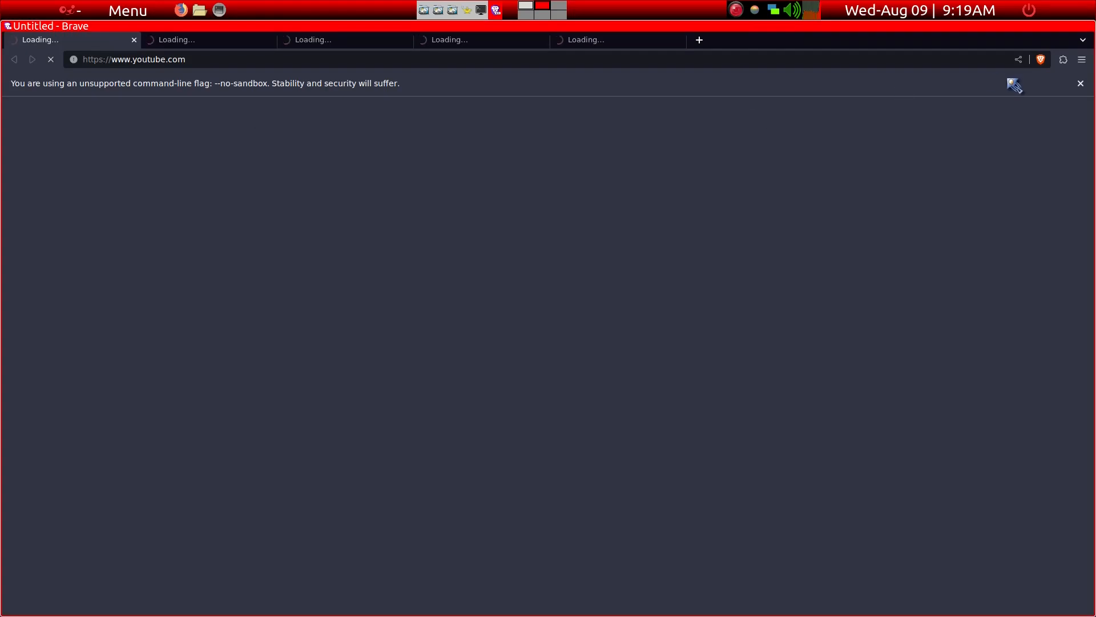
mouse_move(316, 86)
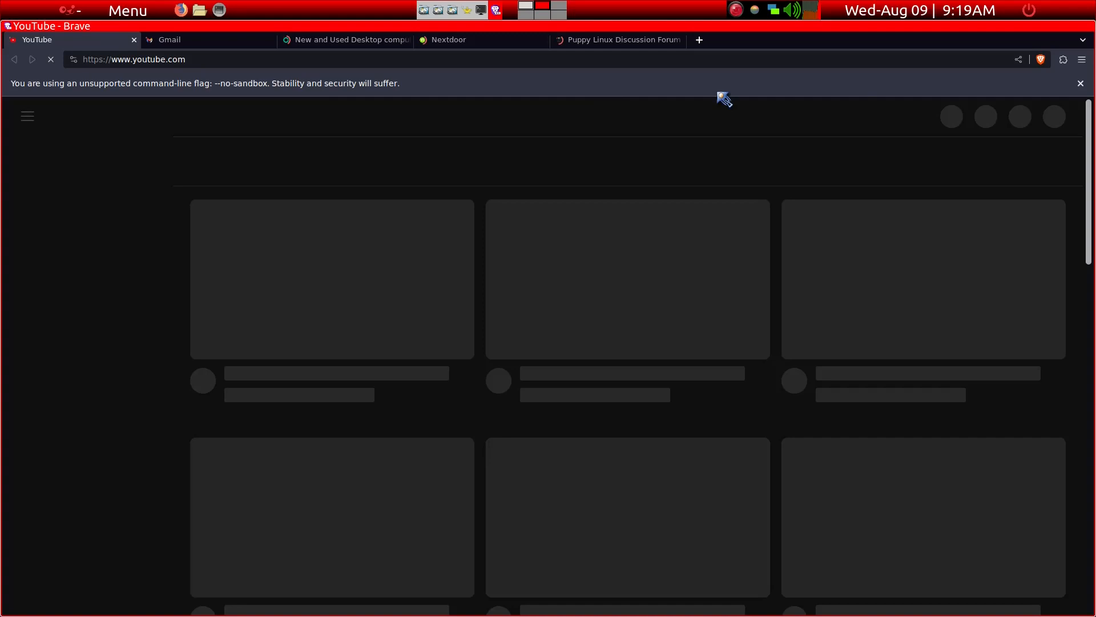
Step: Check Brave's restored YouTube, Gmail and desktop-listing tabs load, then close the browser
left_click(1085, 84)
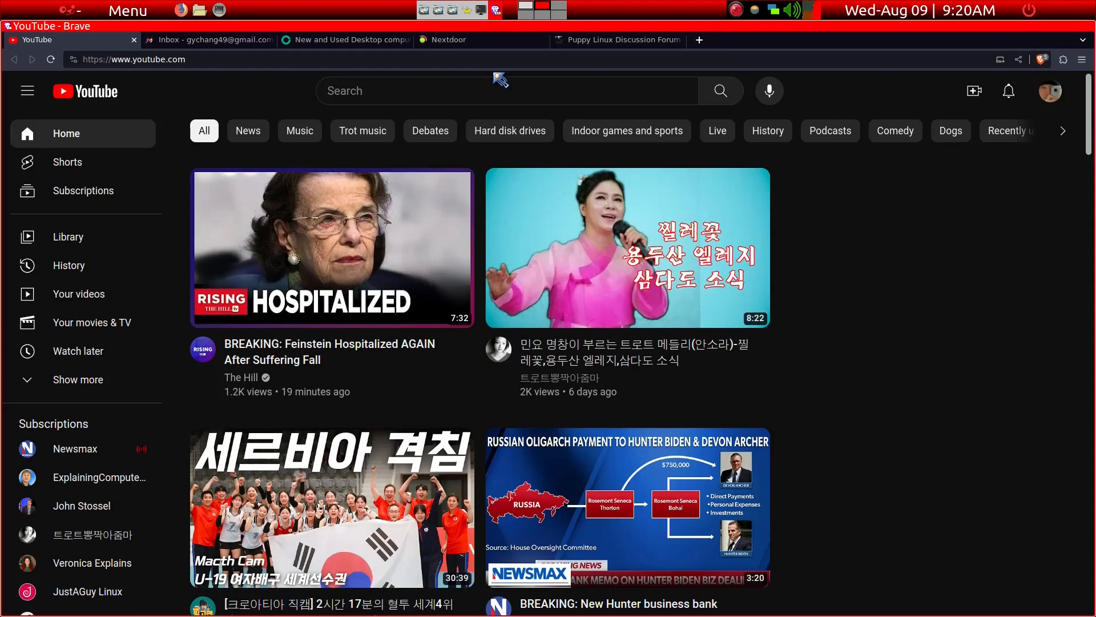
left_click(208, 40)
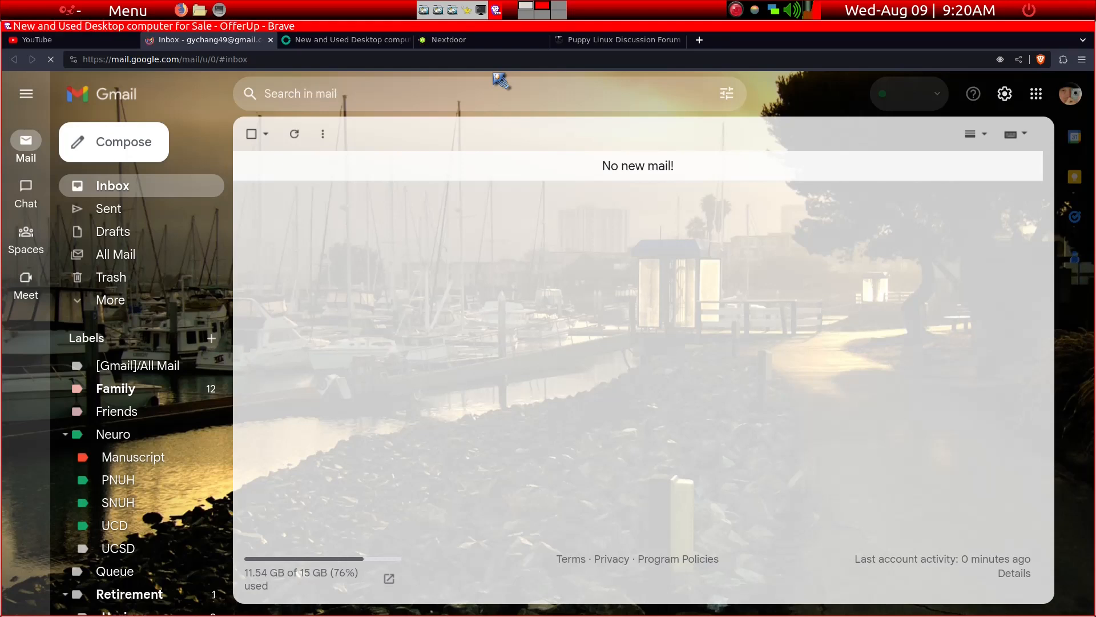
left_click(345, 40)
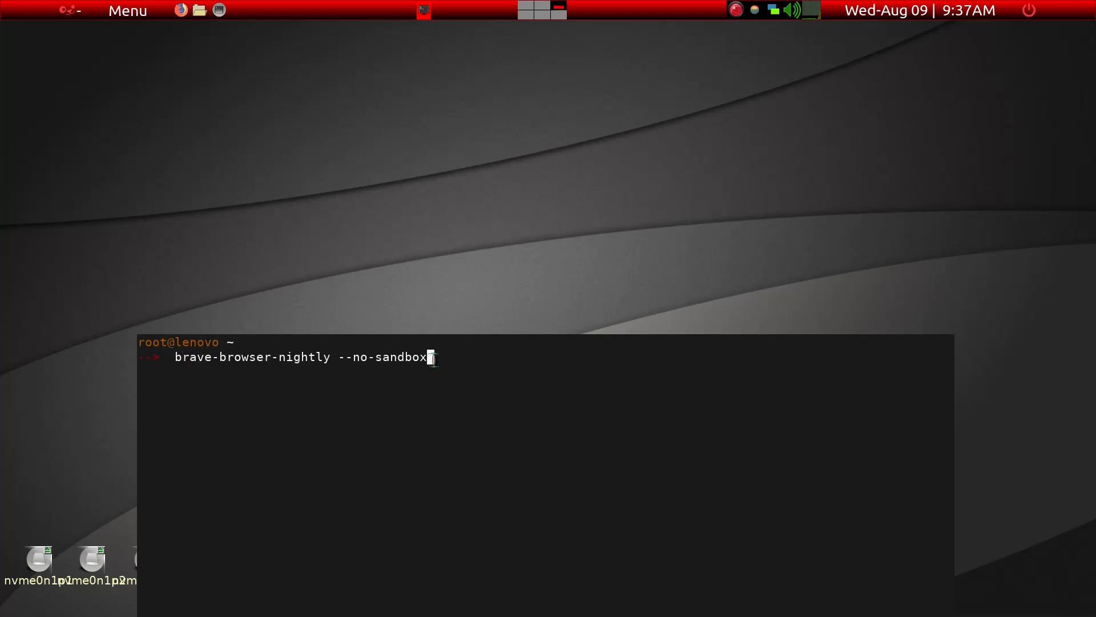
mouse_move(490, 196)
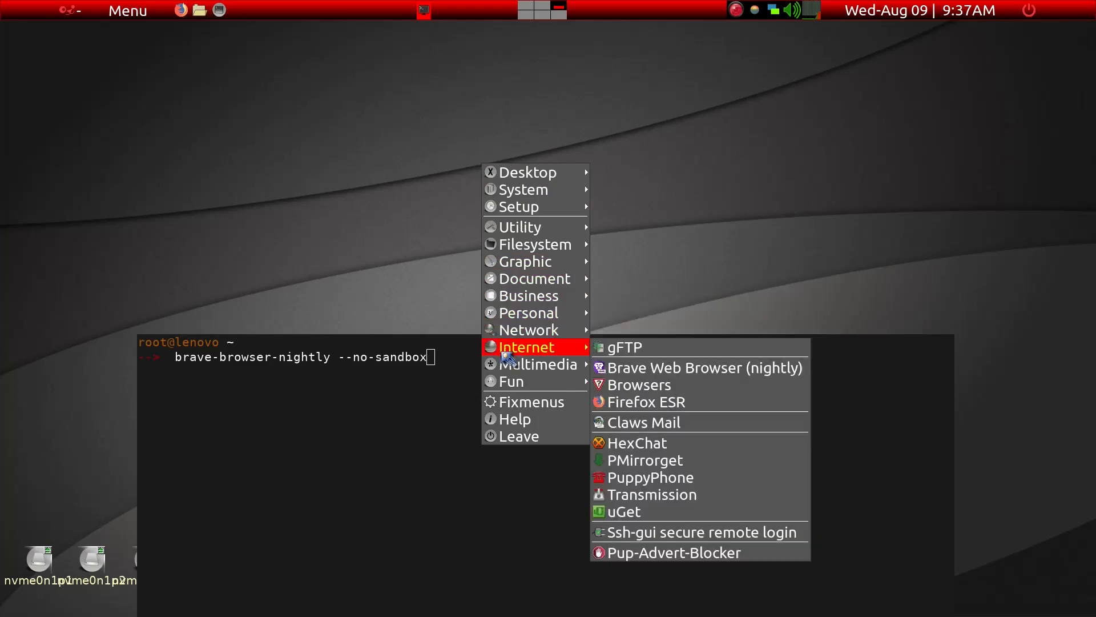
mouse_move(703, 367)
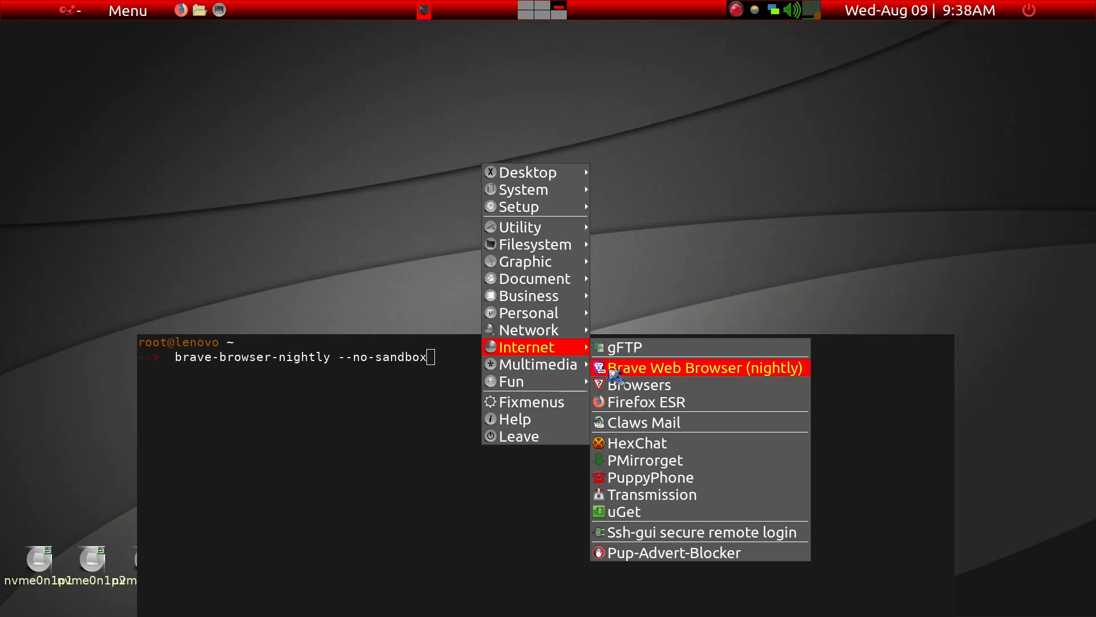
mouse_move(653, 288)
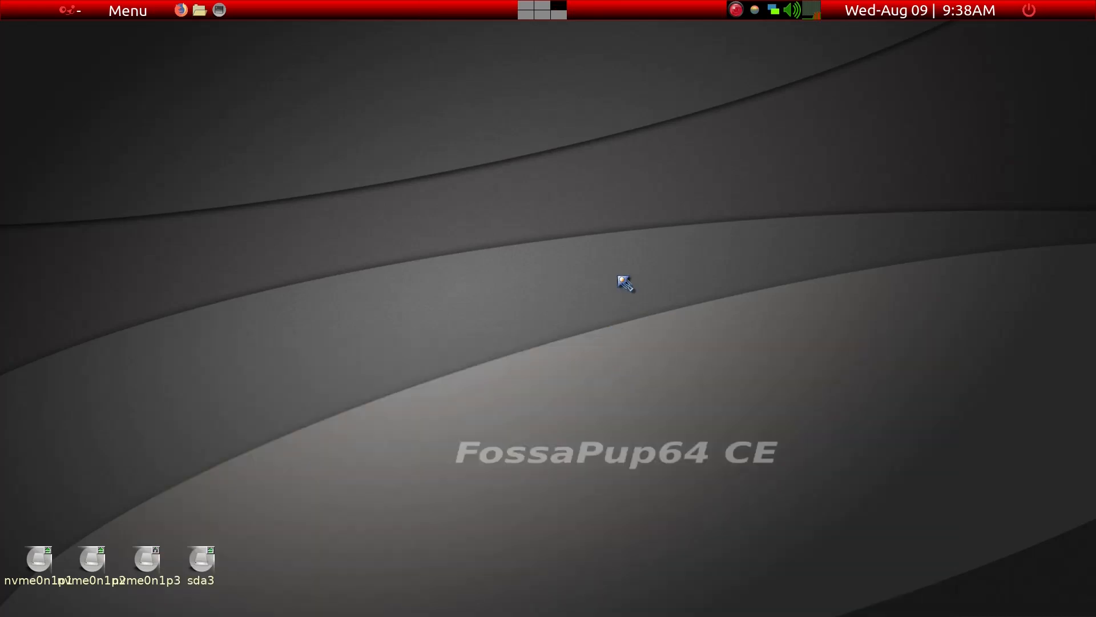
mouse_move(615, 272)
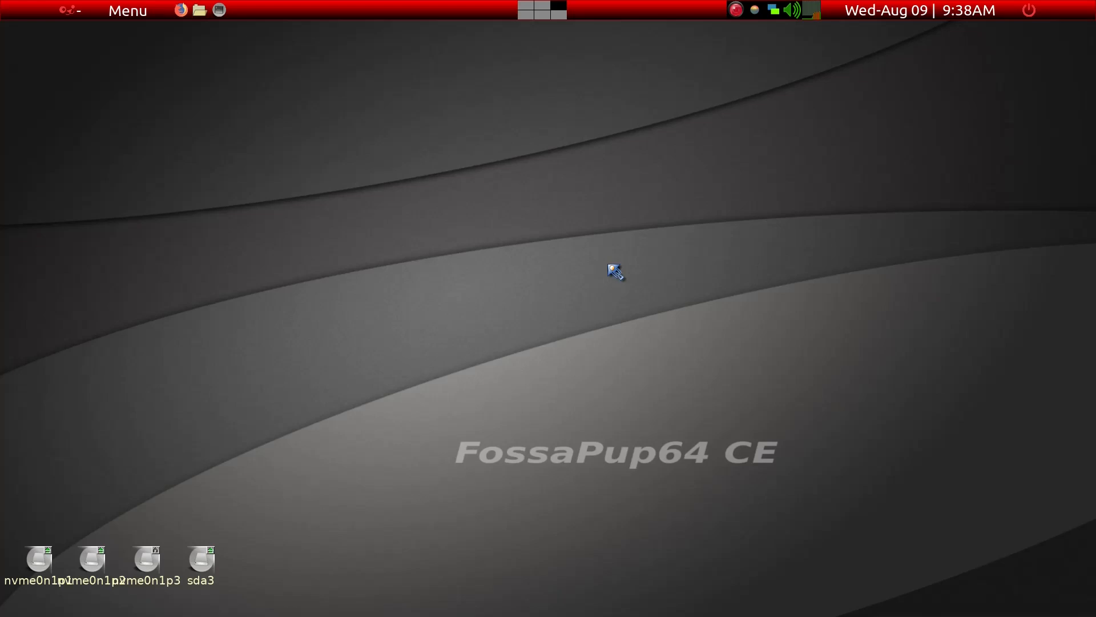
Step: Locate .jwmrc in the home folder and choose to edit it
left_click(199, 11)
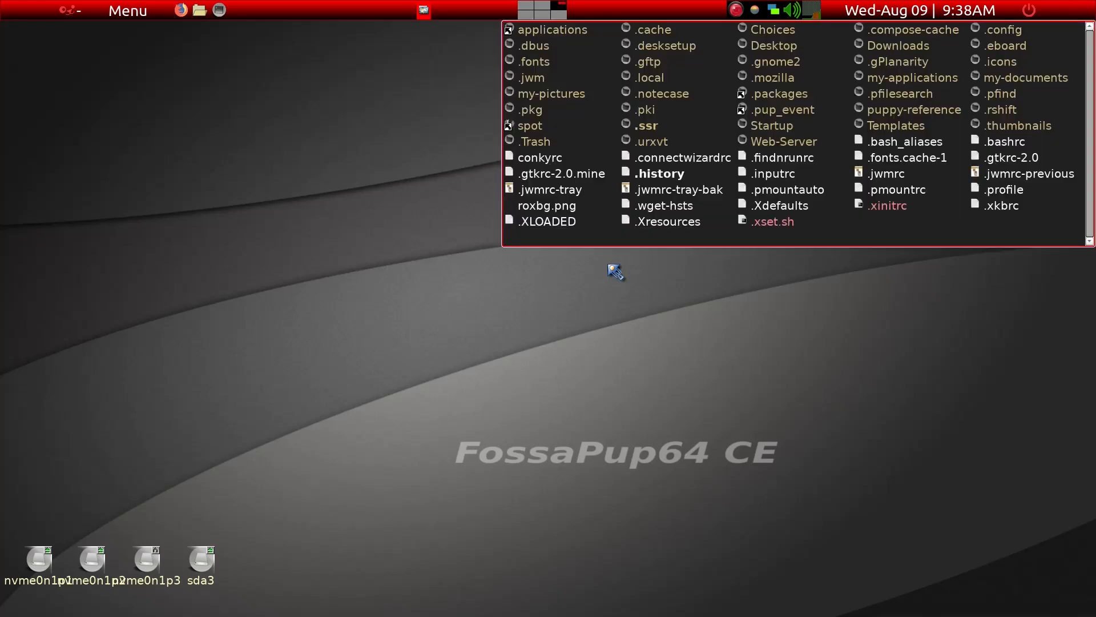
mouse_move(692, 219)
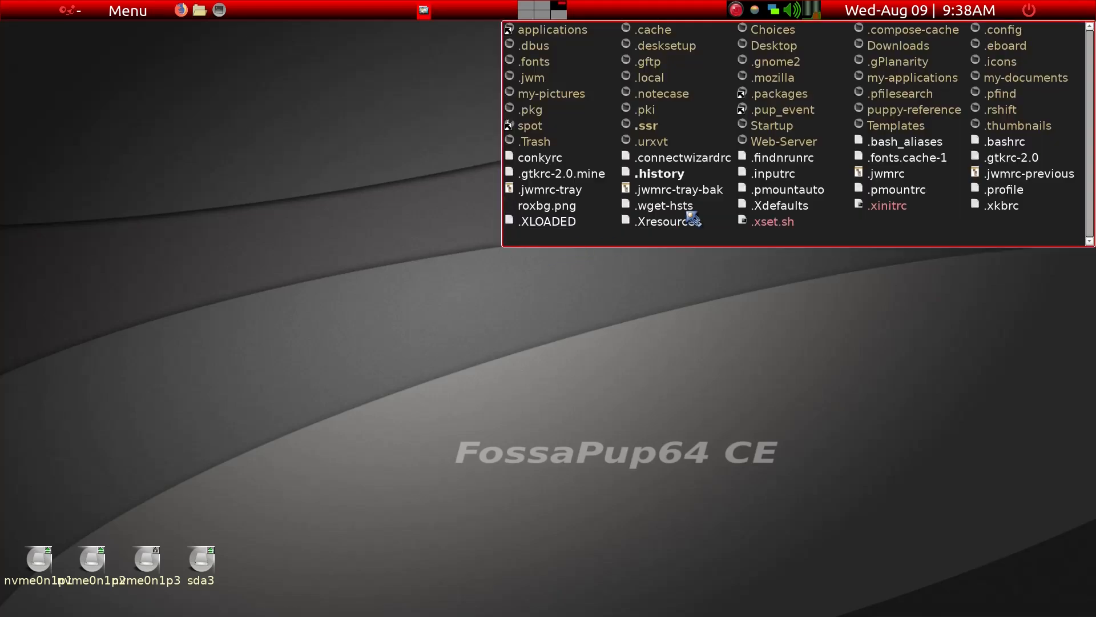
mouse_move(909, 183)
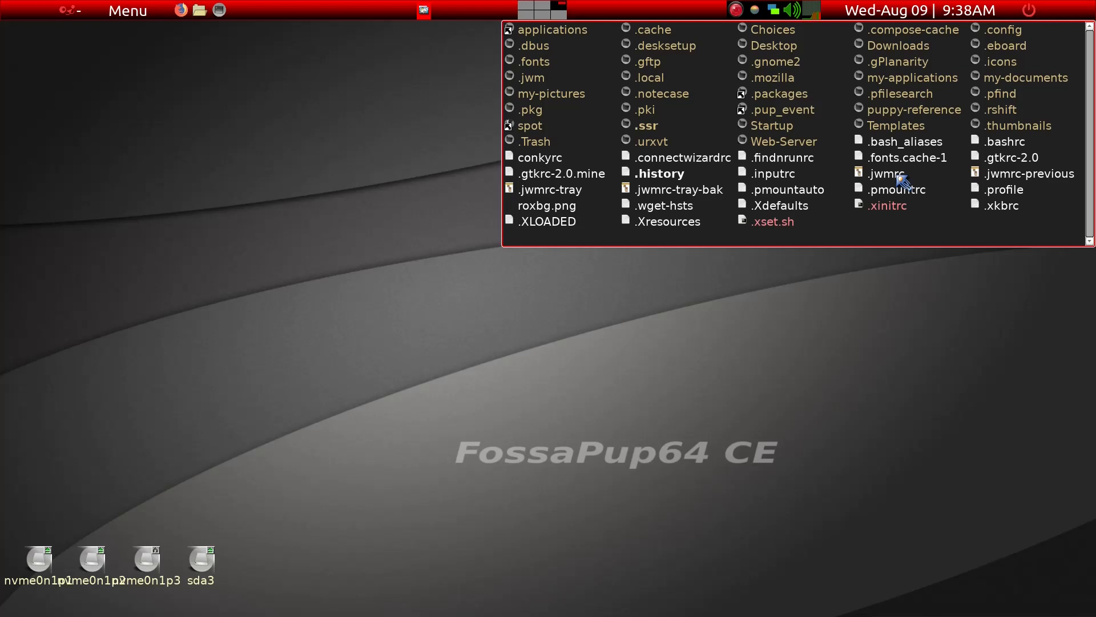
right_click(883, 173)
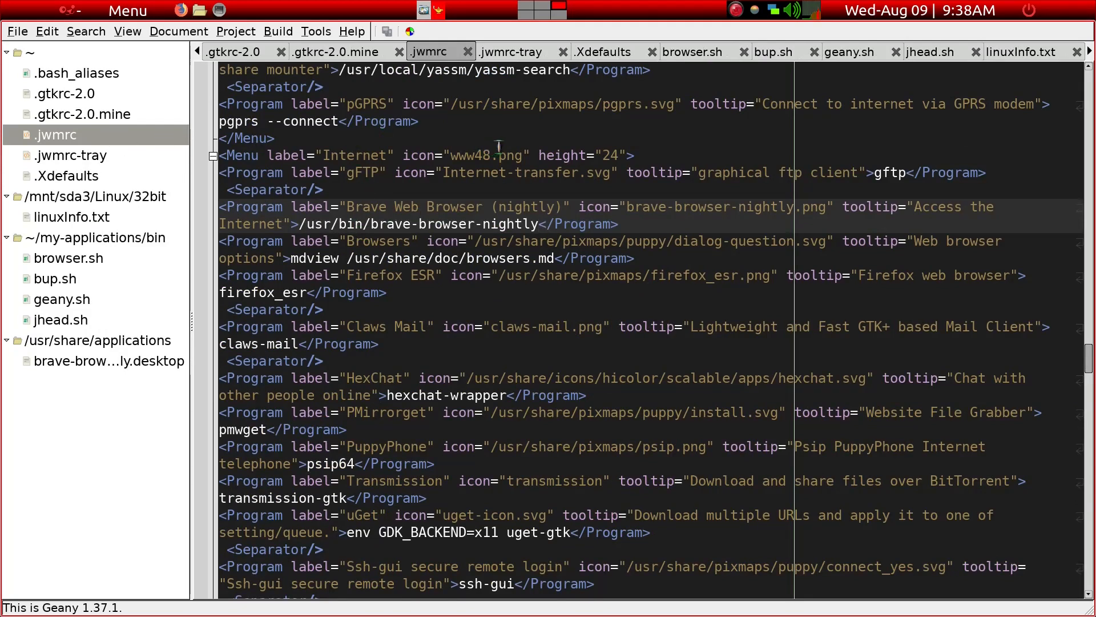
Step: Append ' --no-sandbox' to the brave-browser-nightly command in .jwmrc and save
left_click(420, 121)
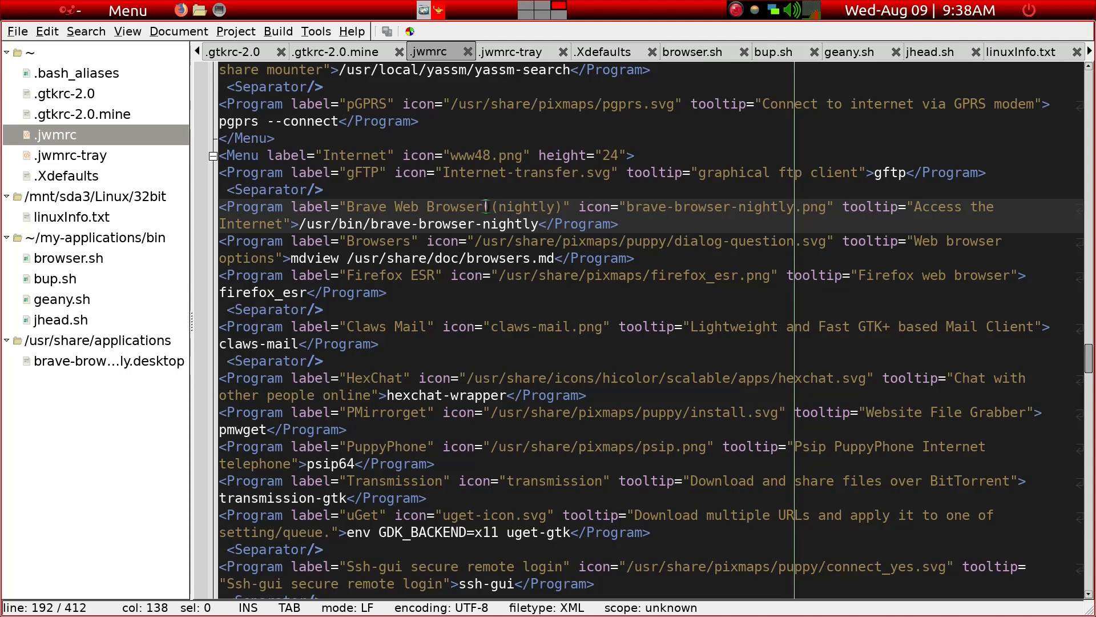
mouse_move(511, 207)
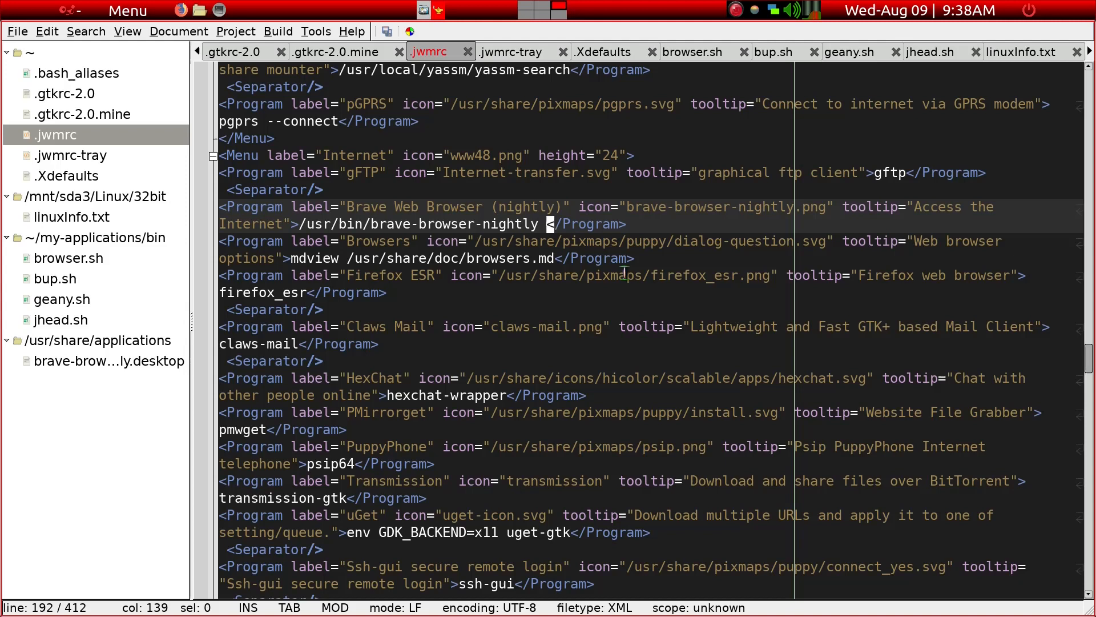
type("--")
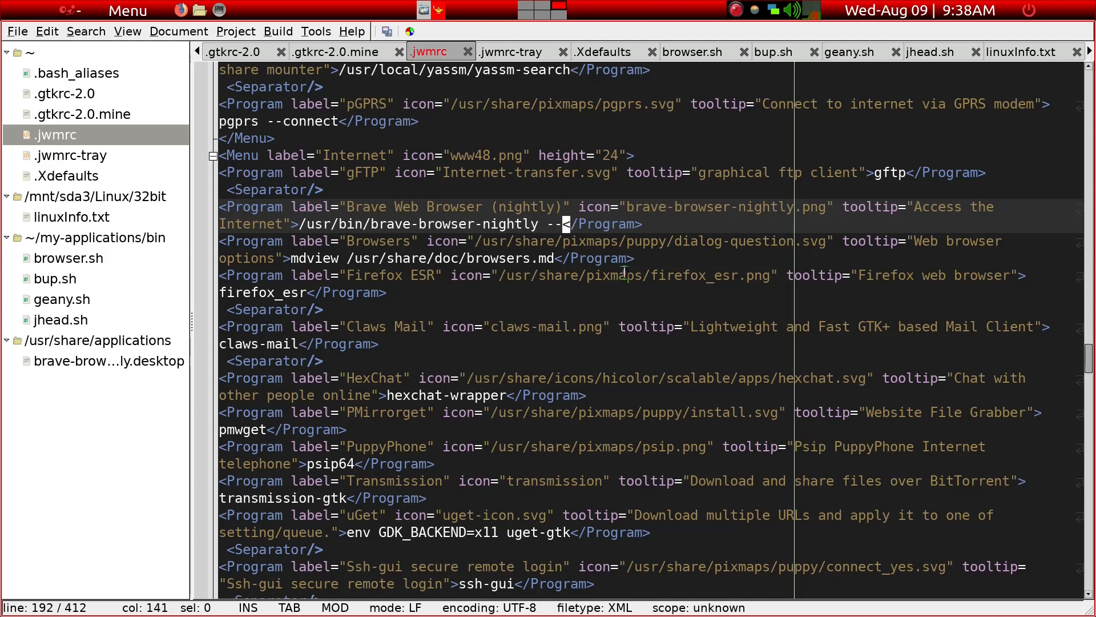
type("no-")
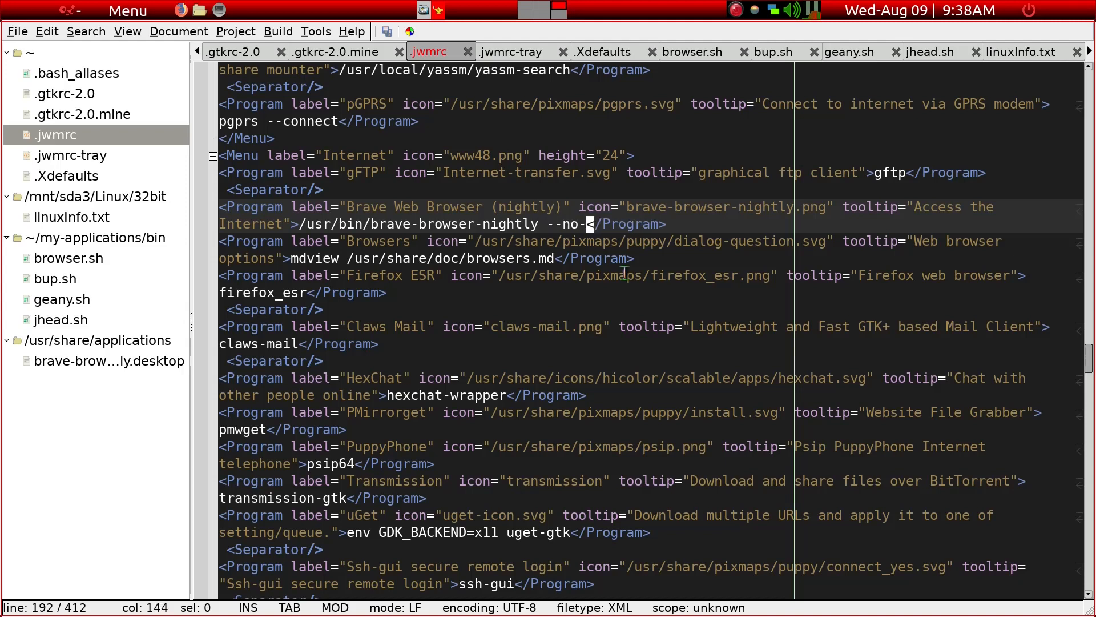
type("sandbox")
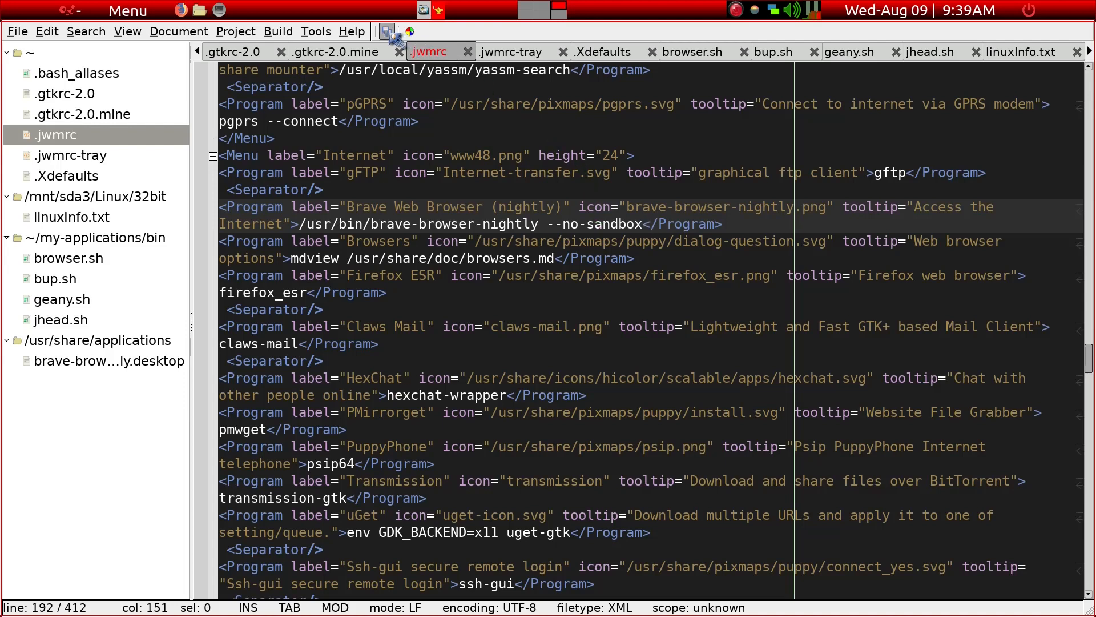
left_click(391, 32)
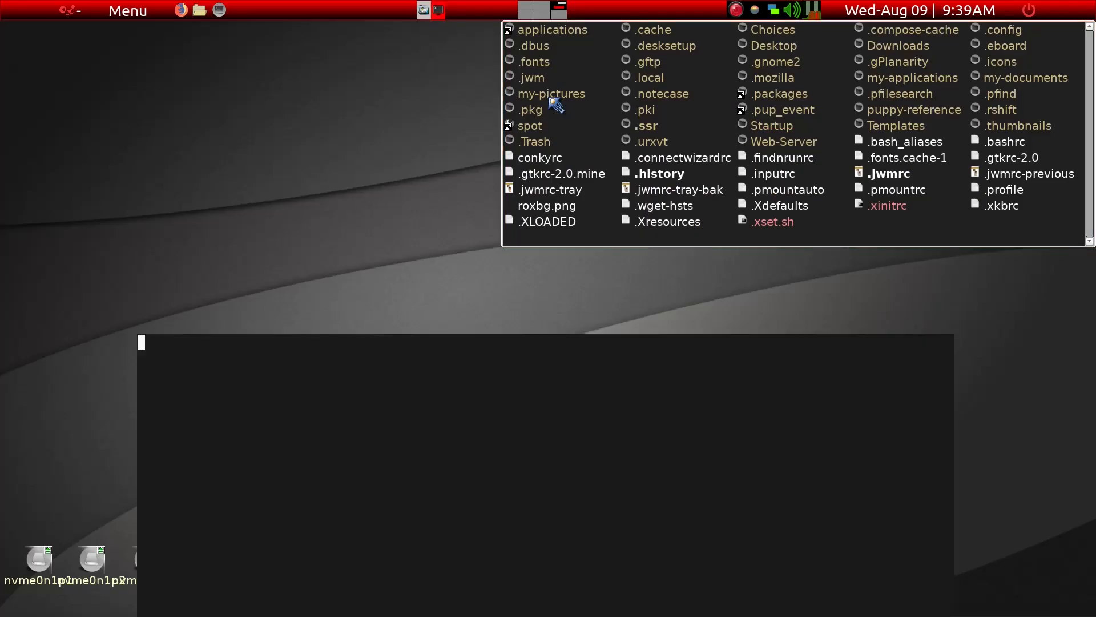
Step: Run 'jwm -restart' in the terminal so the edited menu reloads
type("jwm -rest")
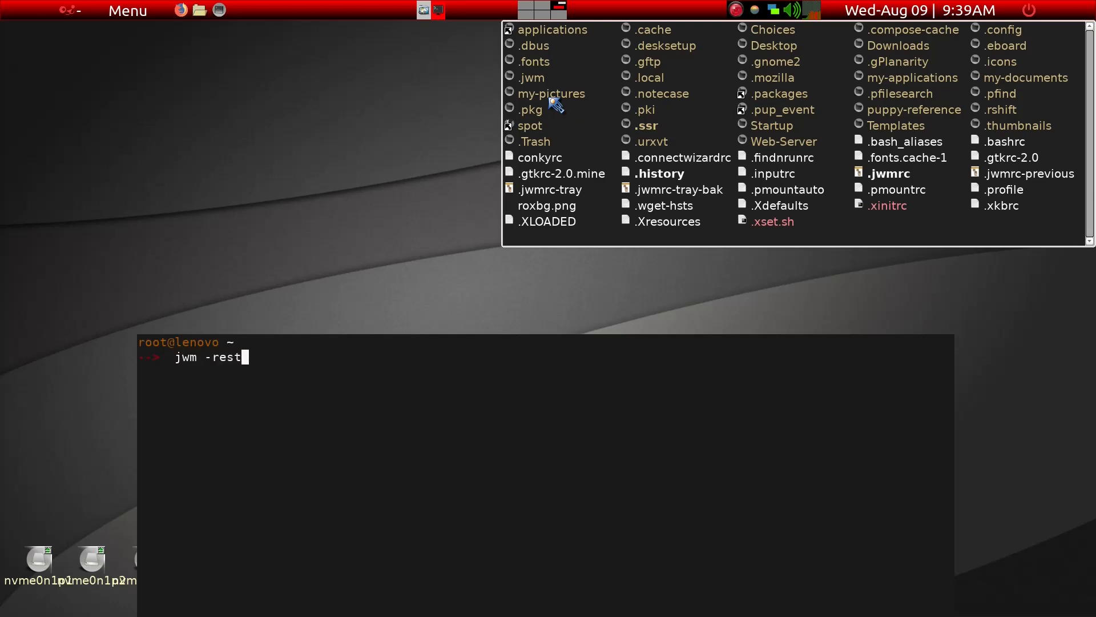
type("art")
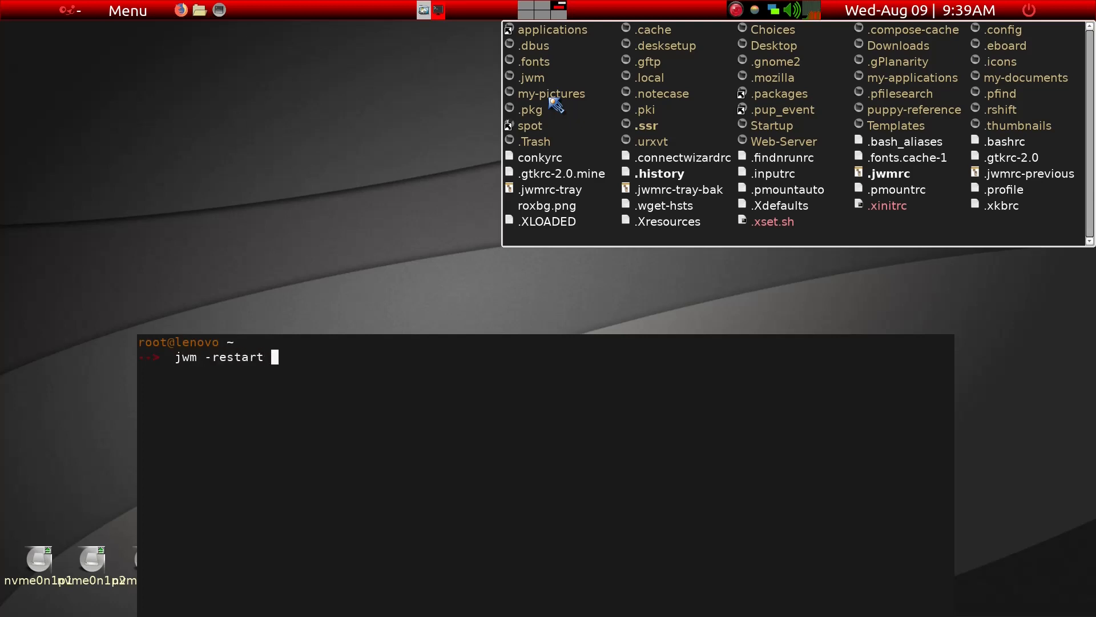
key("Return")
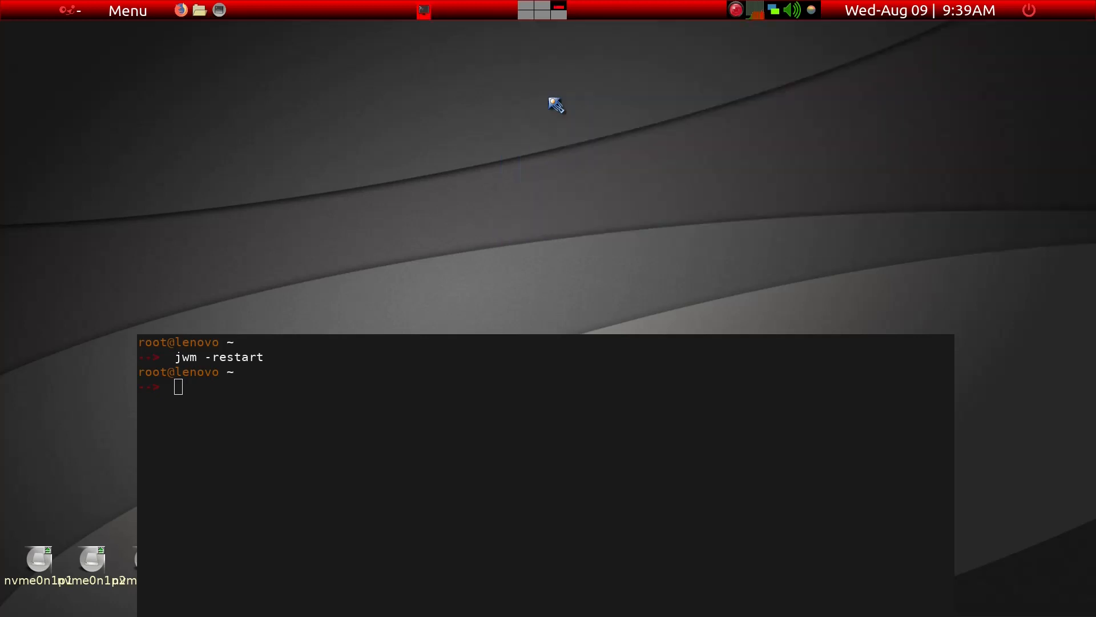
type("x")
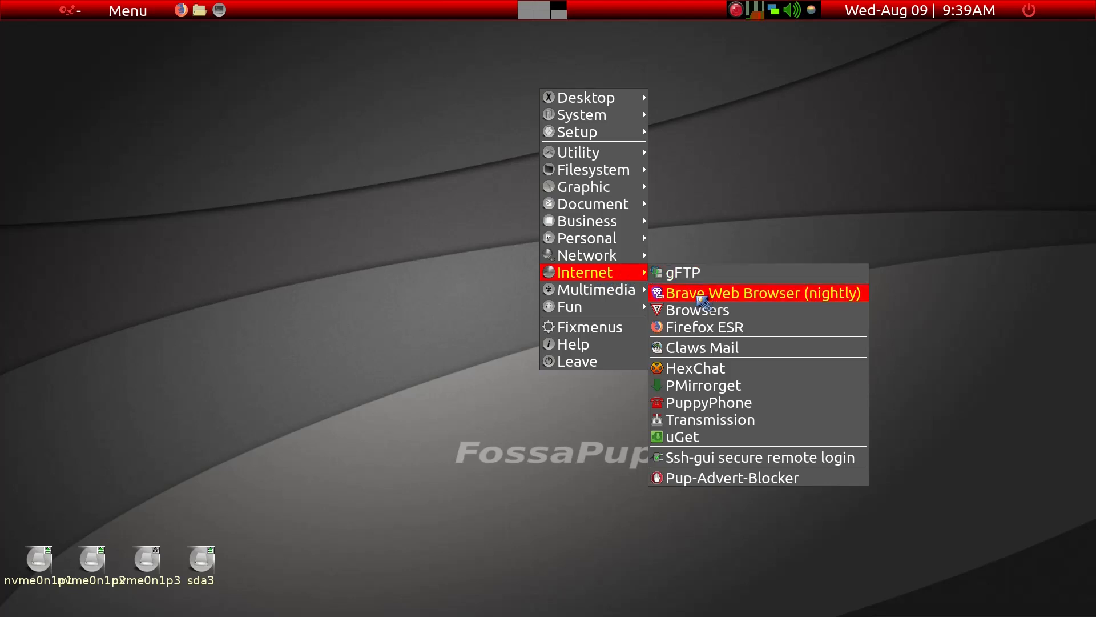
Step: Launch Brave nightly from the Internet menu and dismiss its no-sandbox warning bar
left_click(758, 292)
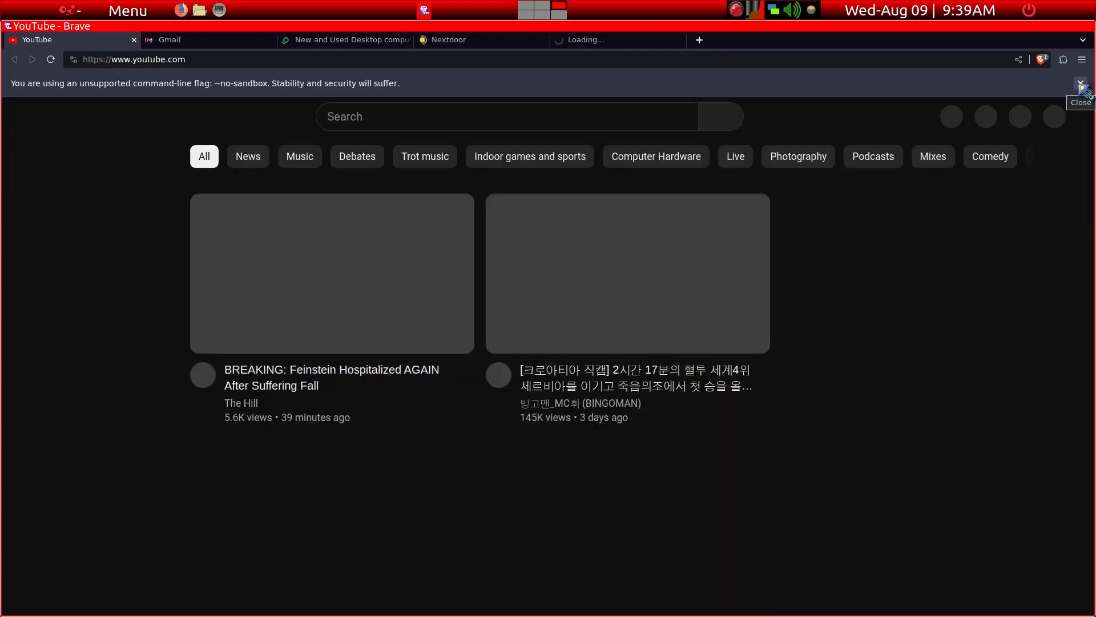
left_click(1081, 84)
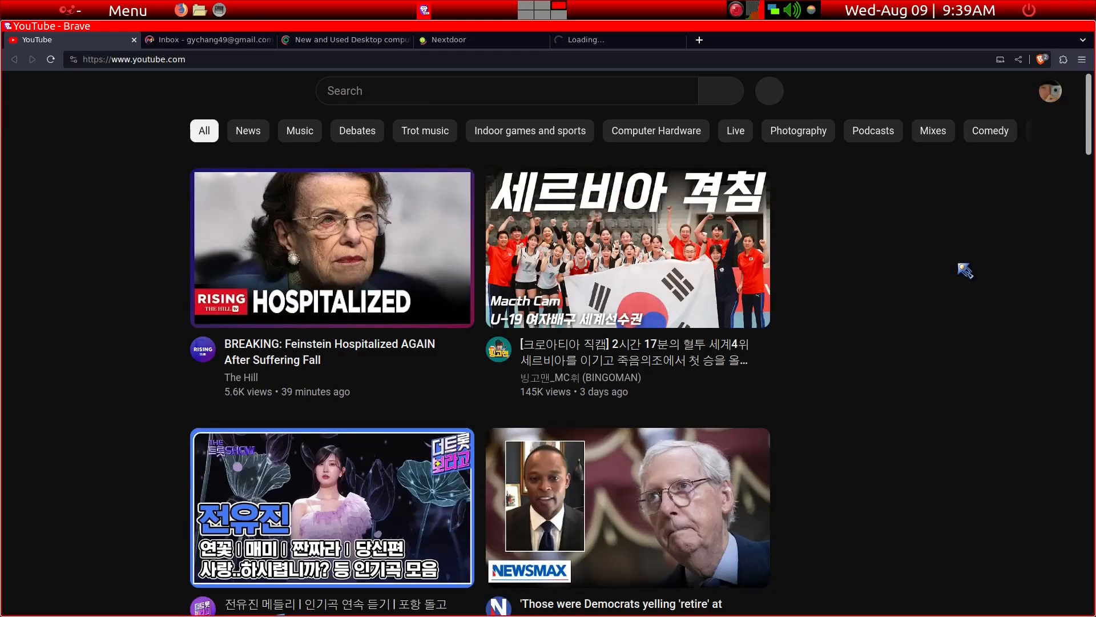
left_click(27, 91)
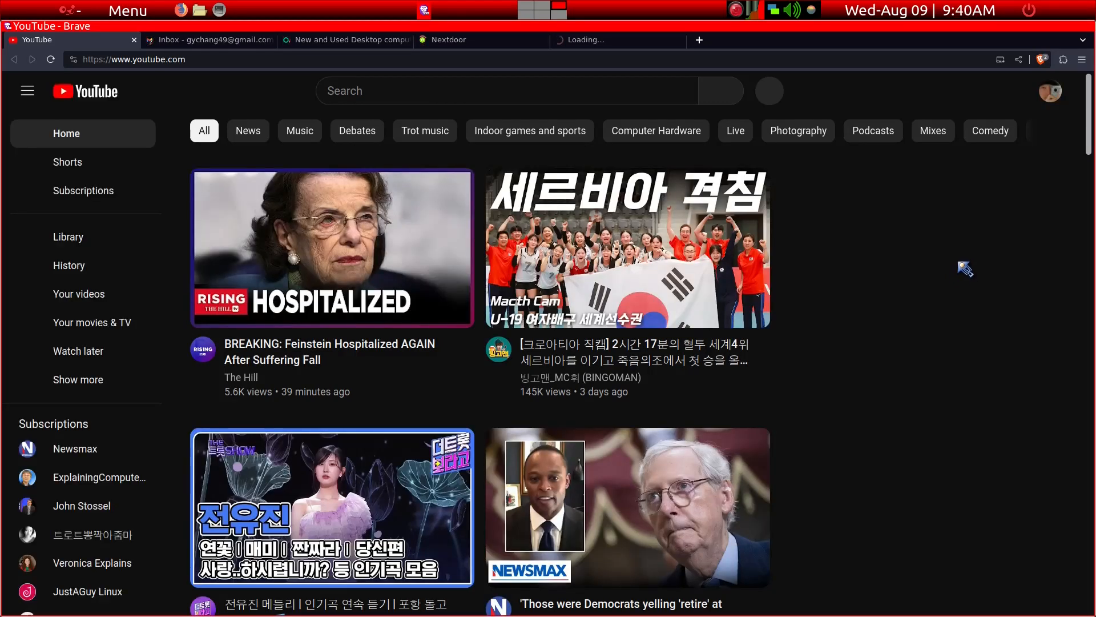